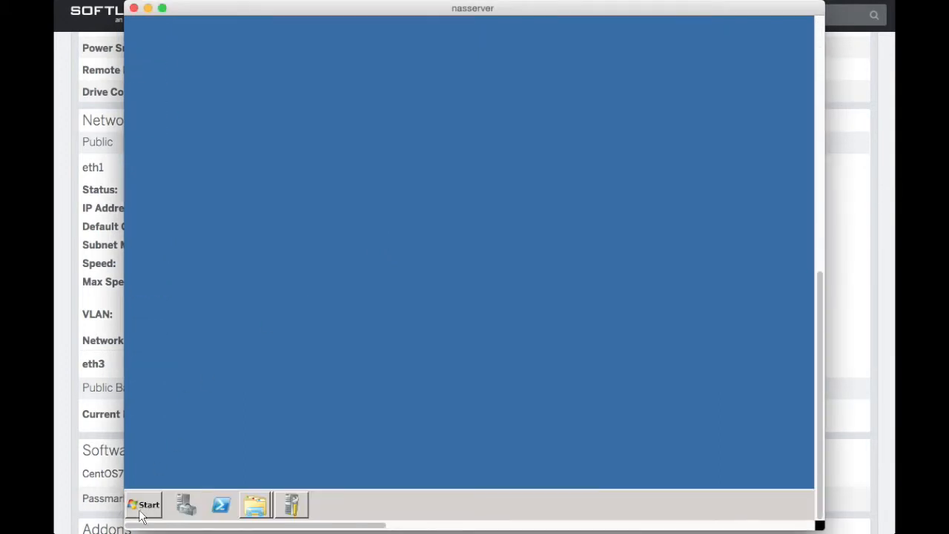
# Launch Internet Explorer, go to google.com and search for putty.
pyautogui.click(144, 506)
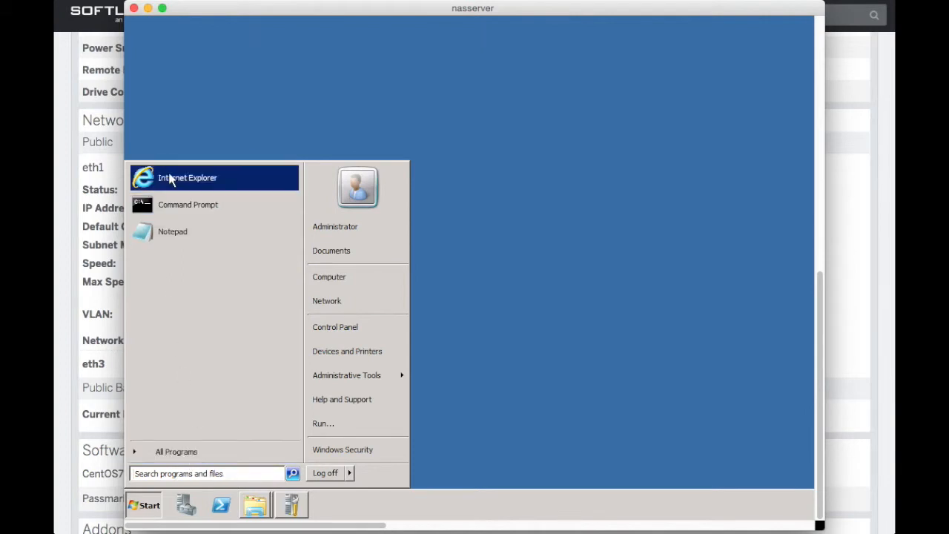
pyautogui.click(188, 178)
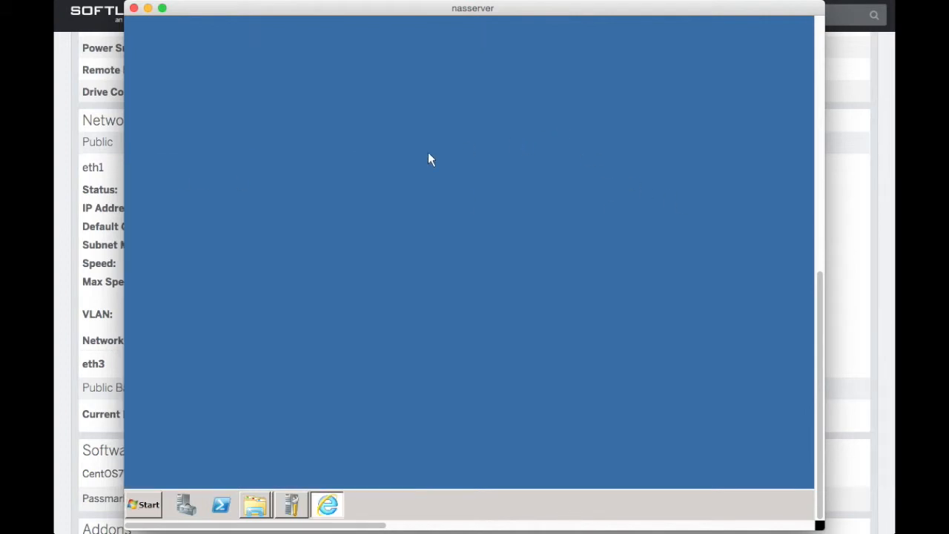
pyautogui.click(328, 505)
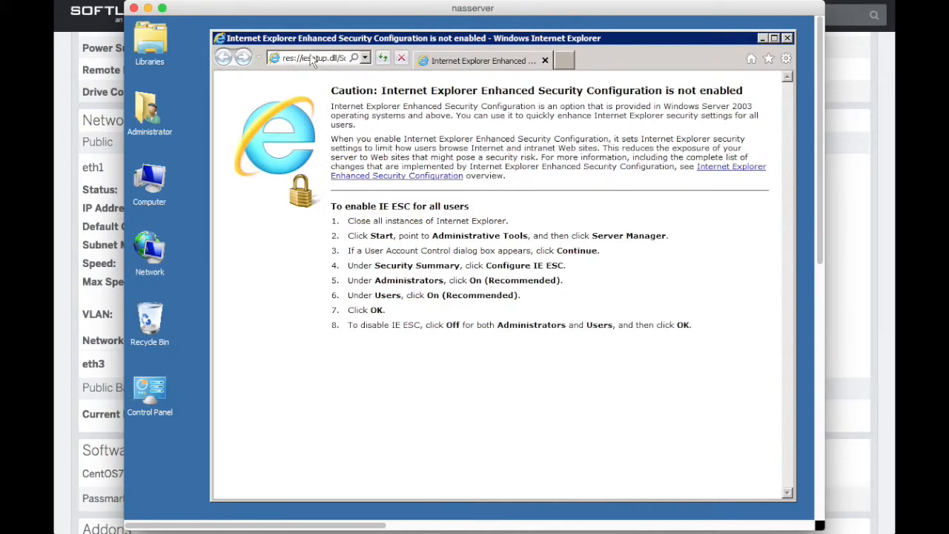
pyautogui.write('google.com')
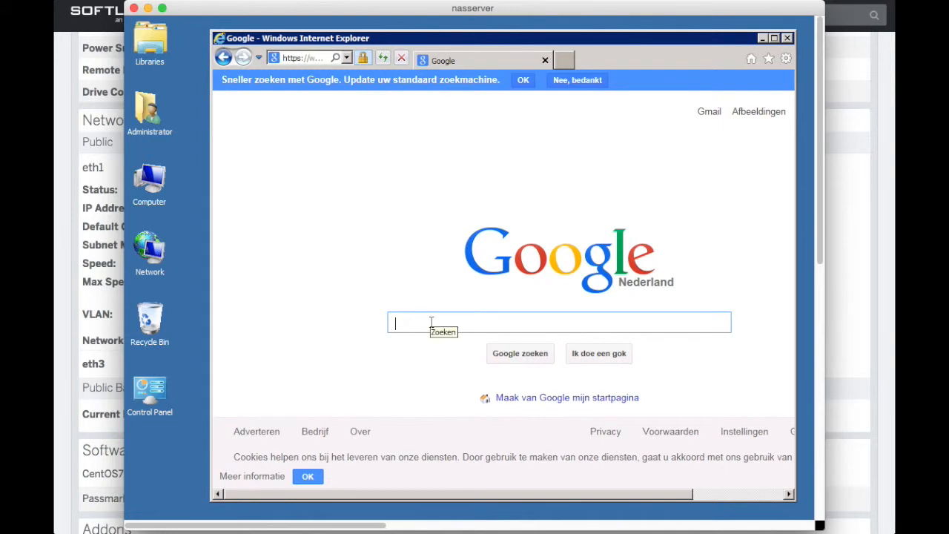
pyautogui.write('putty')
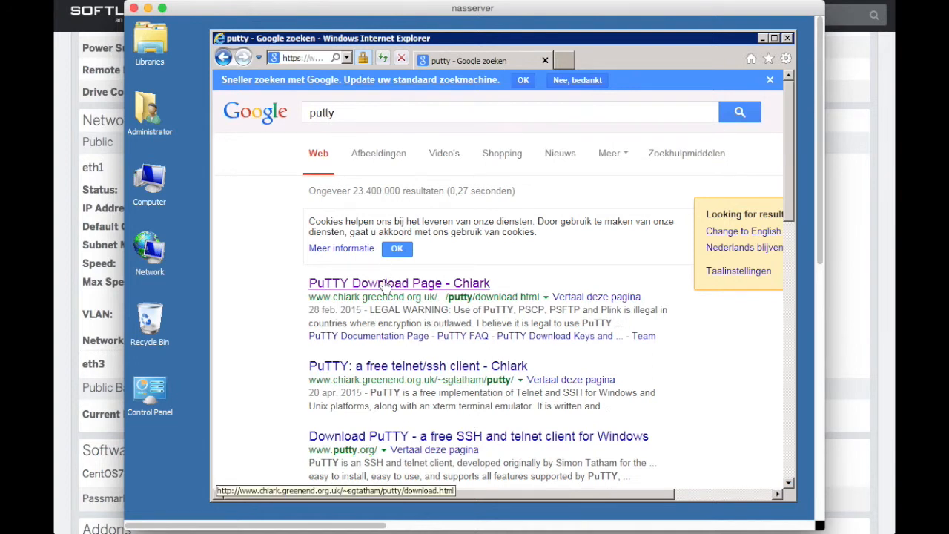
# Open the PuTTY Download Page and save putty.exe from the binaries list.
pyautogui.click(398, 282)
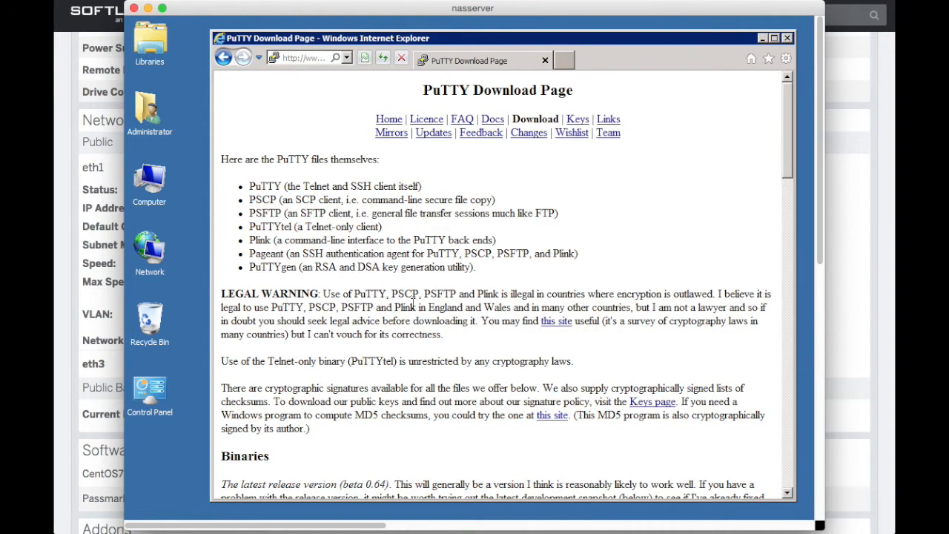
pyautogui.scroll(-3)
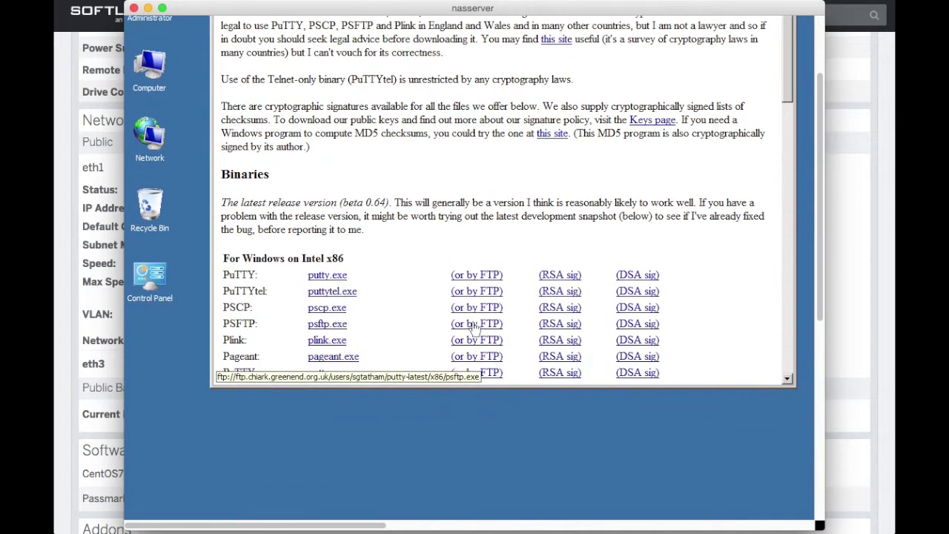
pyautogui.scroll(-3)
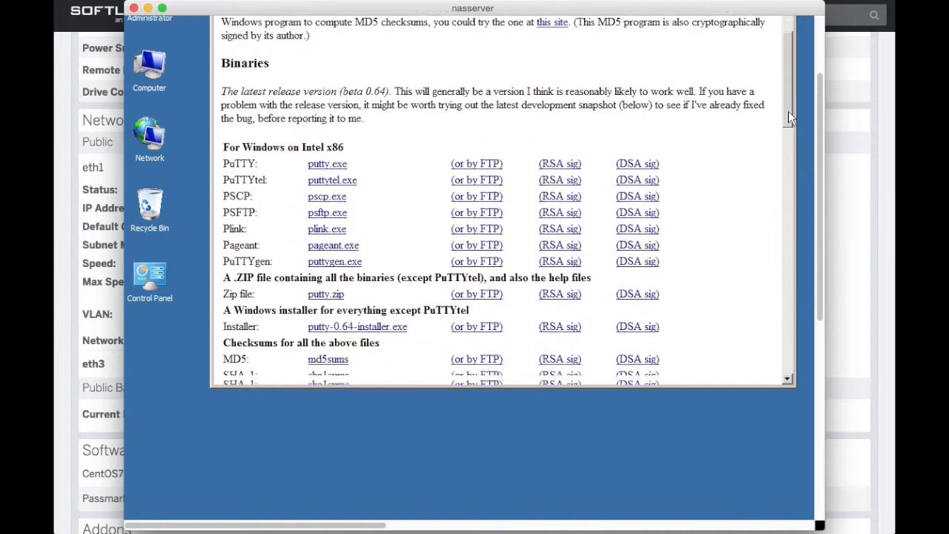
pyautogui.scroll(-3)
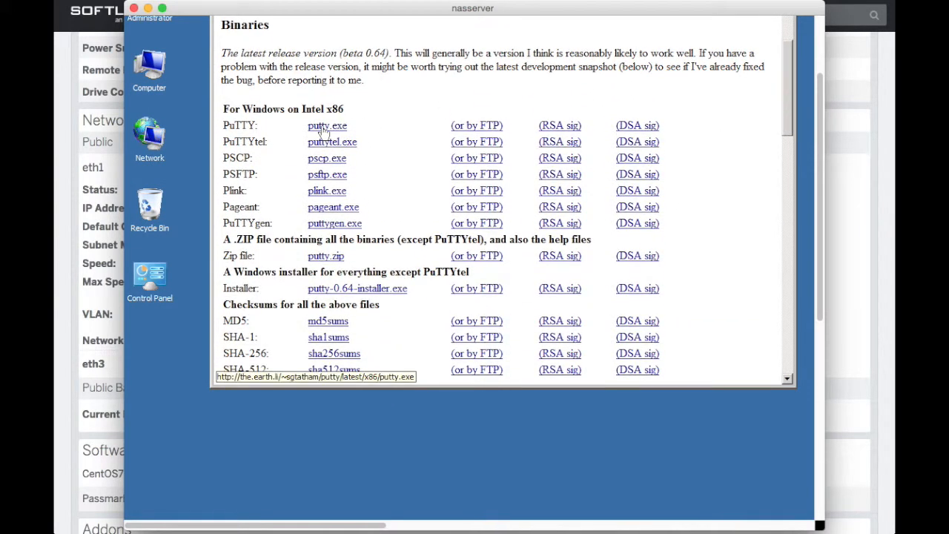
pyautogui.click(327, 126)
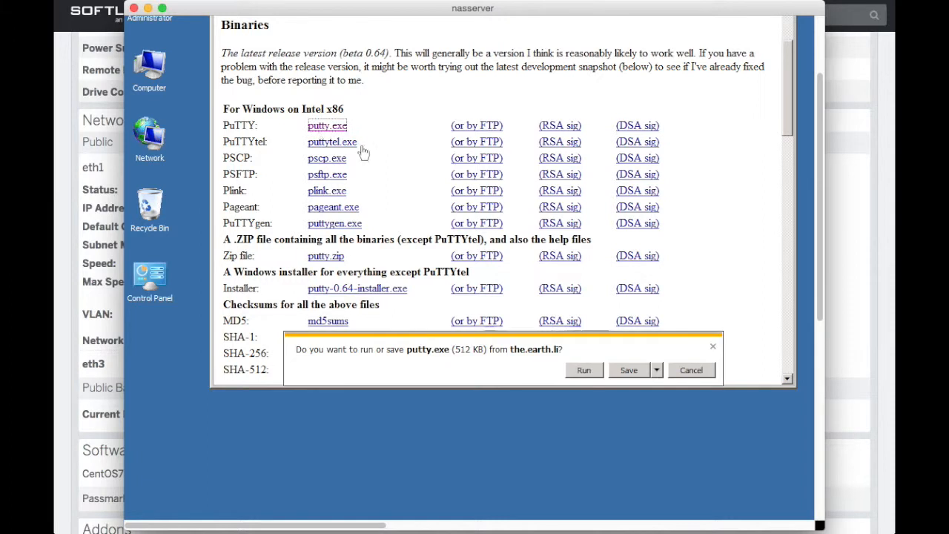
pyautogui.click(628, 370)
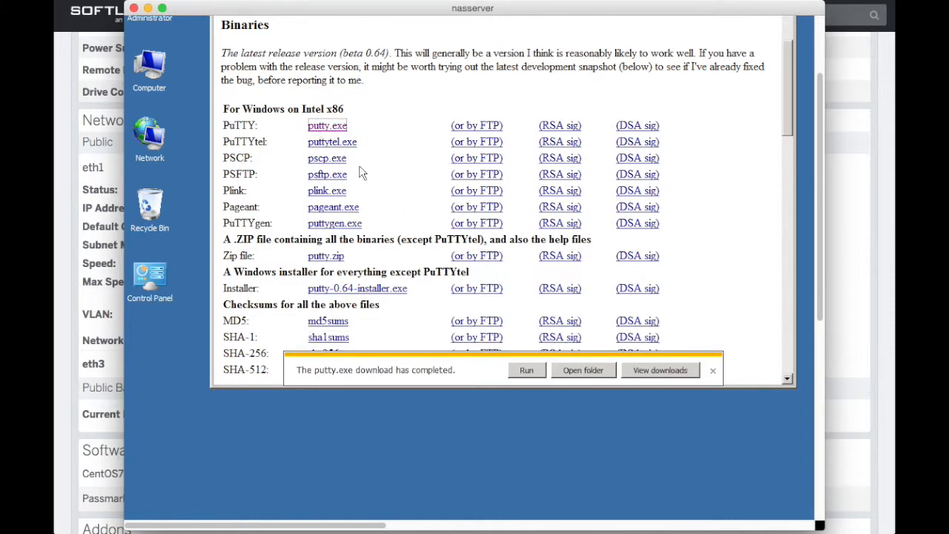
# Download and save puttygen.exe.
pyautogui.click(334, 224)
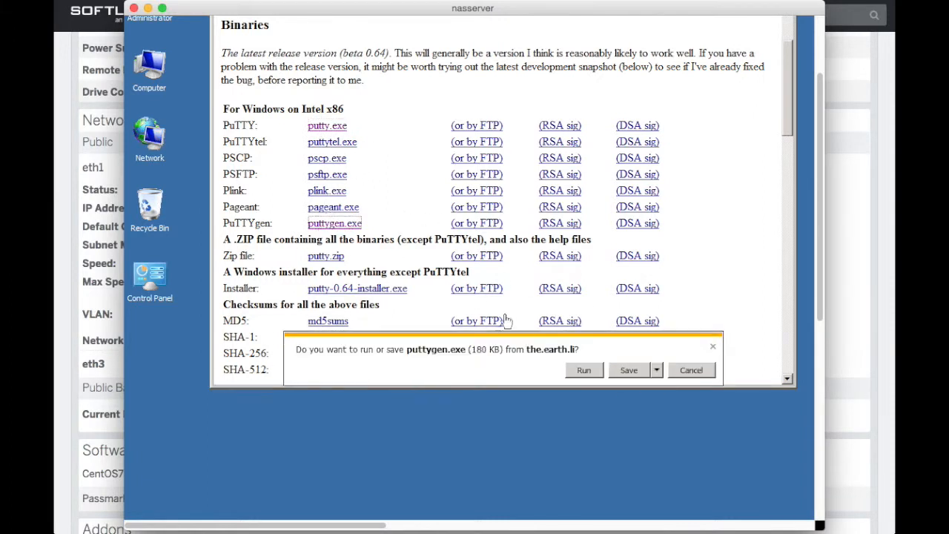
pyautogui.click(628, 370)
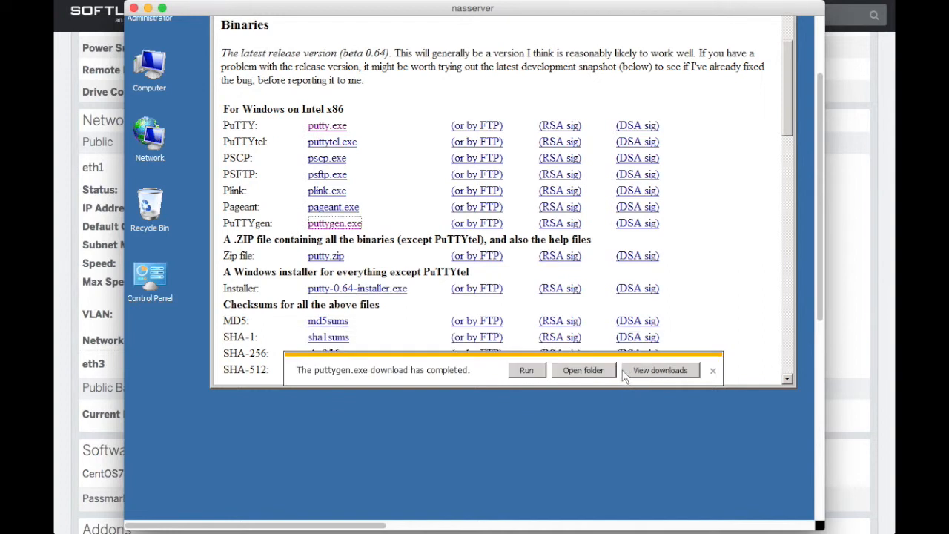
pyautogui.click(327, 125)
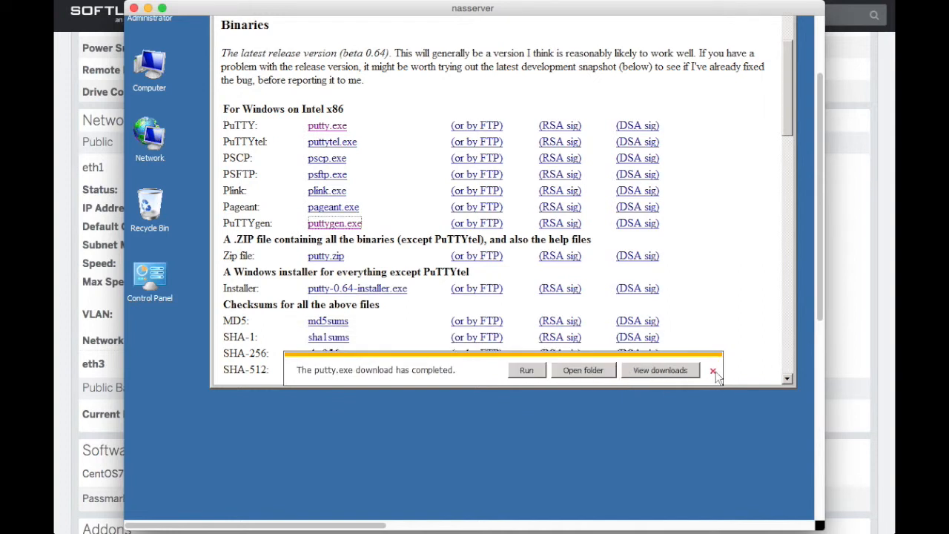
# Dismiss the download notice and open Downloads from the desktop Libraries window.
pyautogui.click(714, 371)
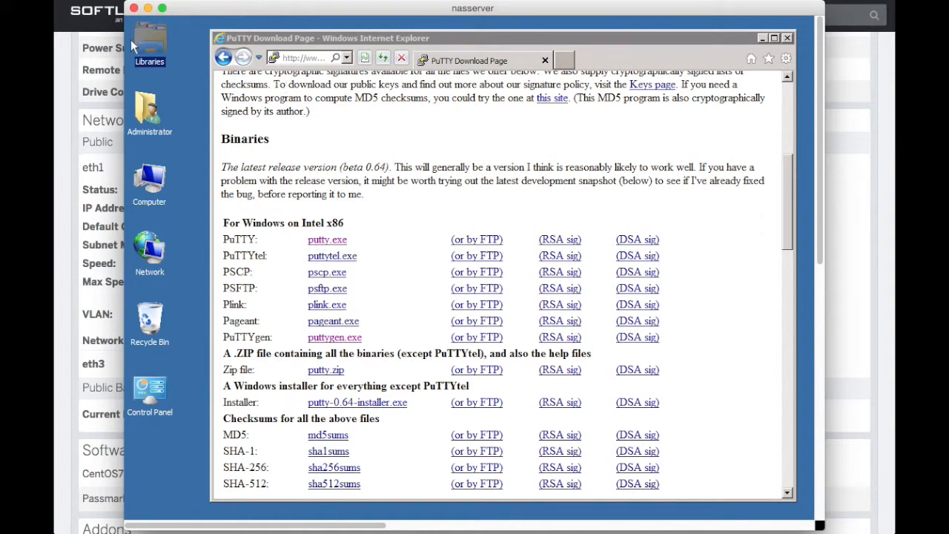
pyautogui.doubleClick(149, 41)
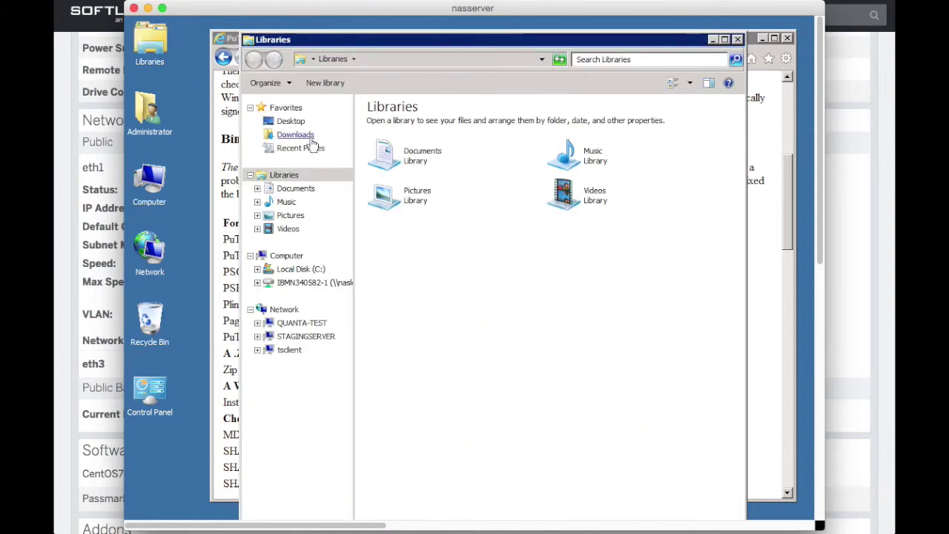
pyautogui.click(295, 134)
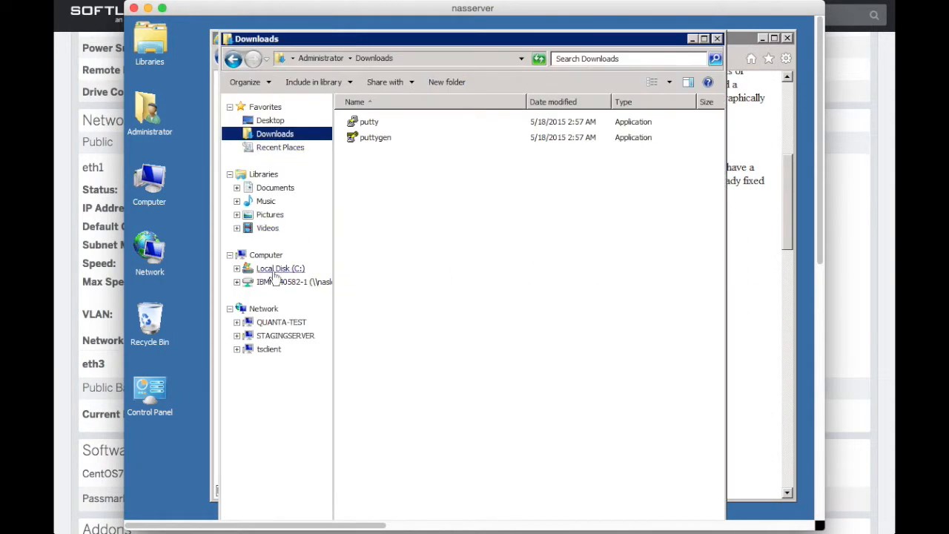
# Expand Local Disk (C:) and bring up the share folder's context menu.
pyautogui.rightClick(280, 269)
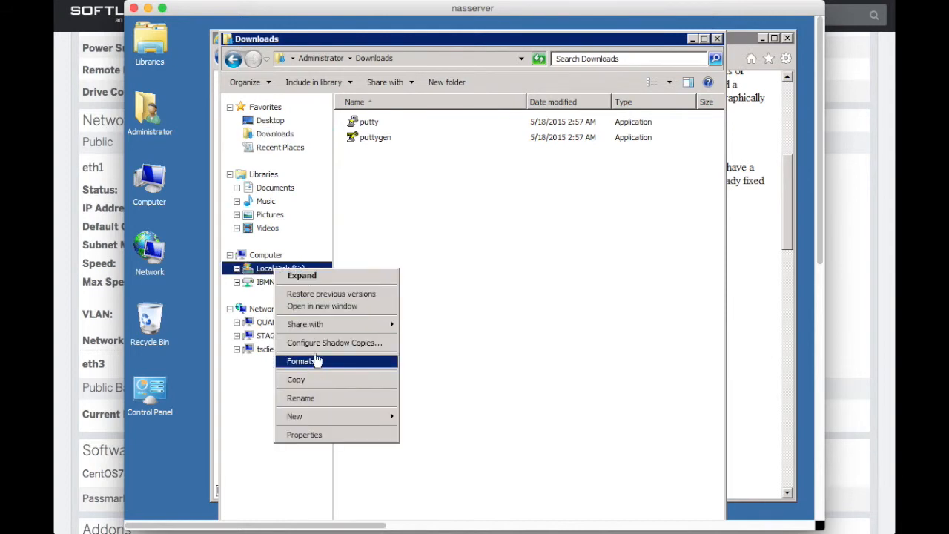
pyautogui.moveTo(322, 435)
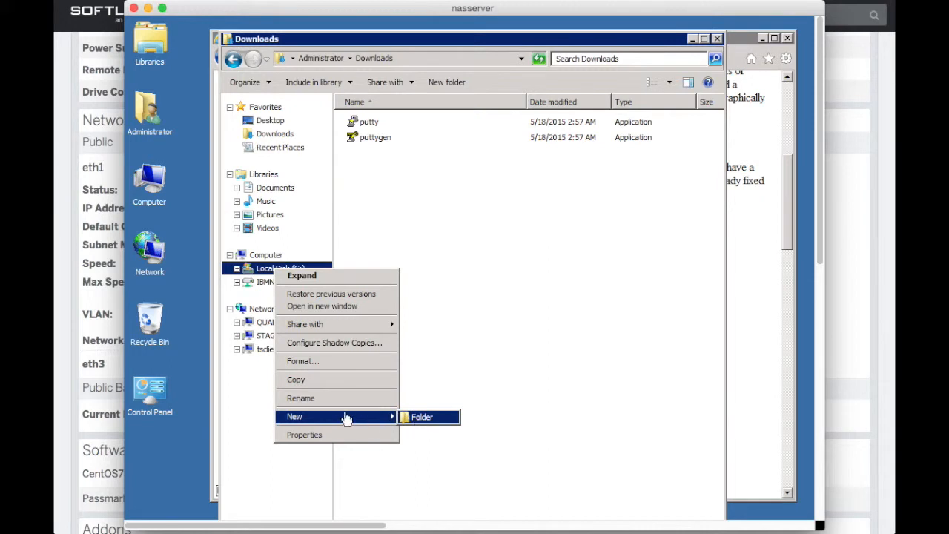
pyautogui.moveTo(330, 276)
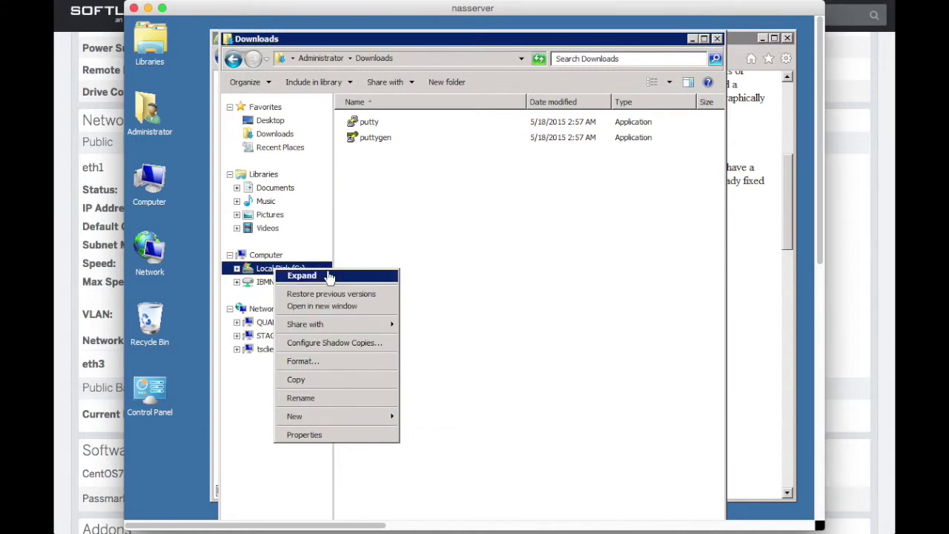
pyautogui.moveTo(379, 399)
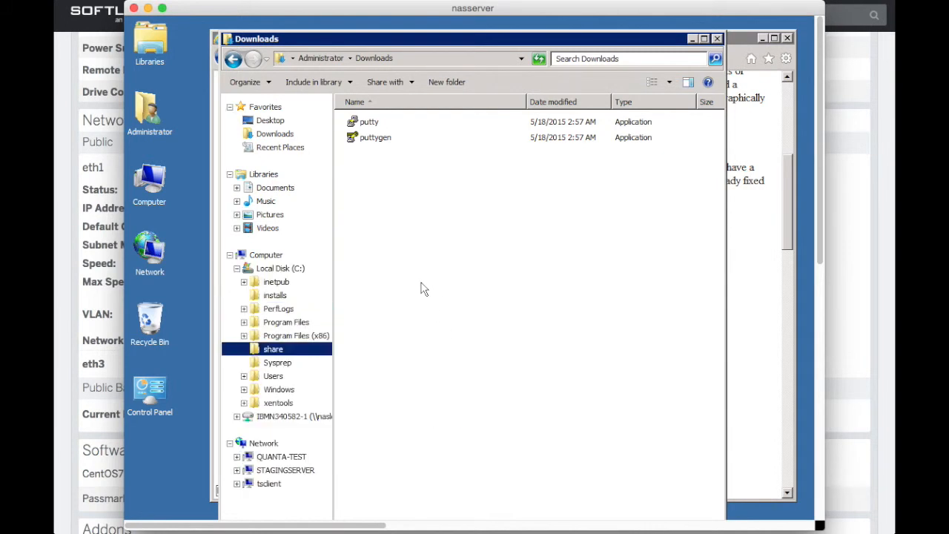
pyautogui.rightClick(273, 349)
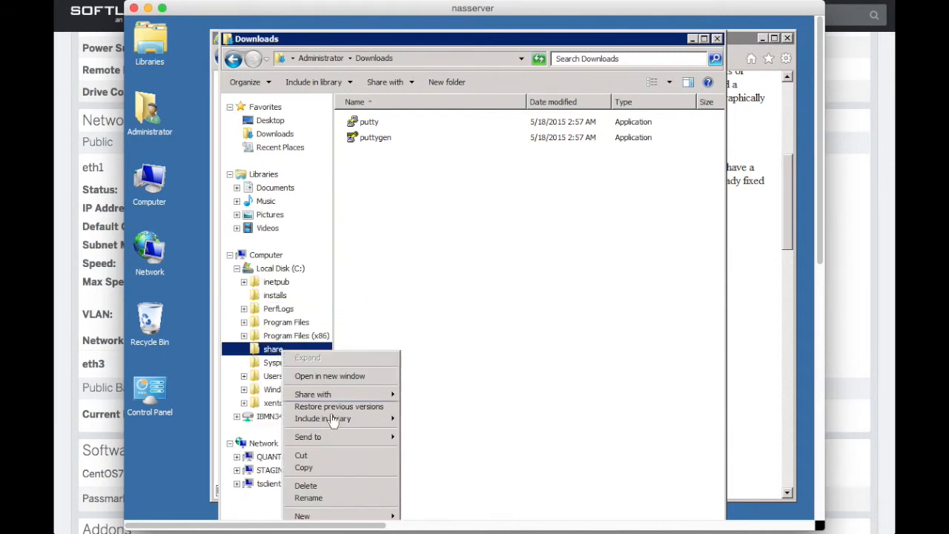
pyautogui.moveTo(338, 406)
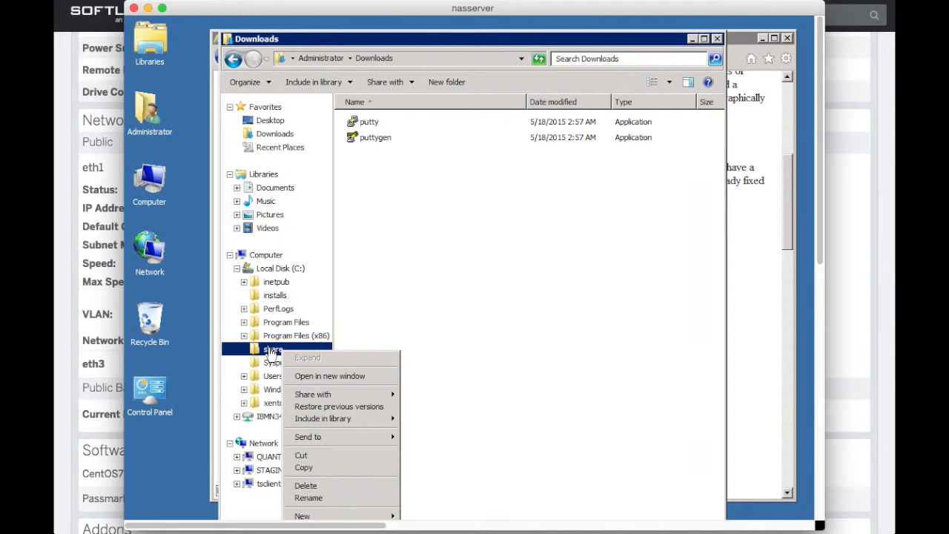
pyautogui.moveTo(327, 418)
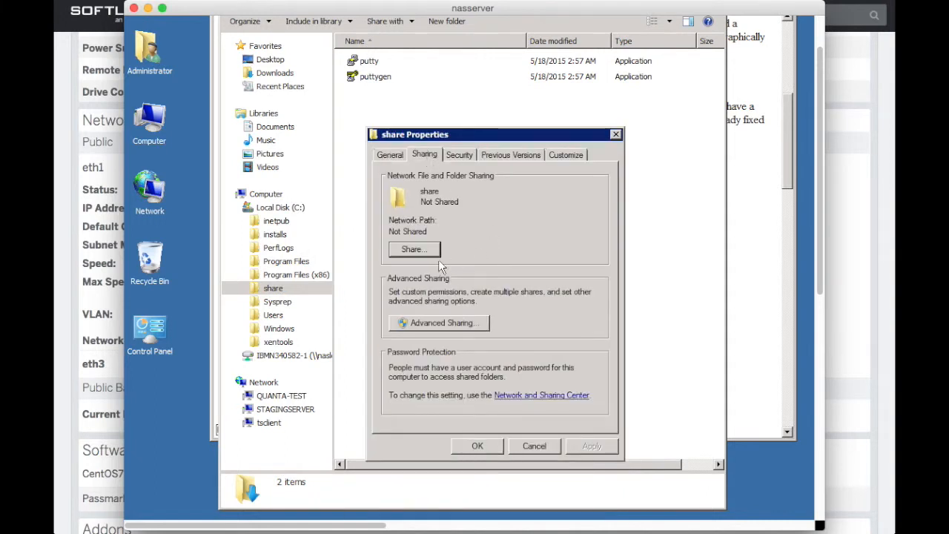
pyautogui.moveTo(426, 253)
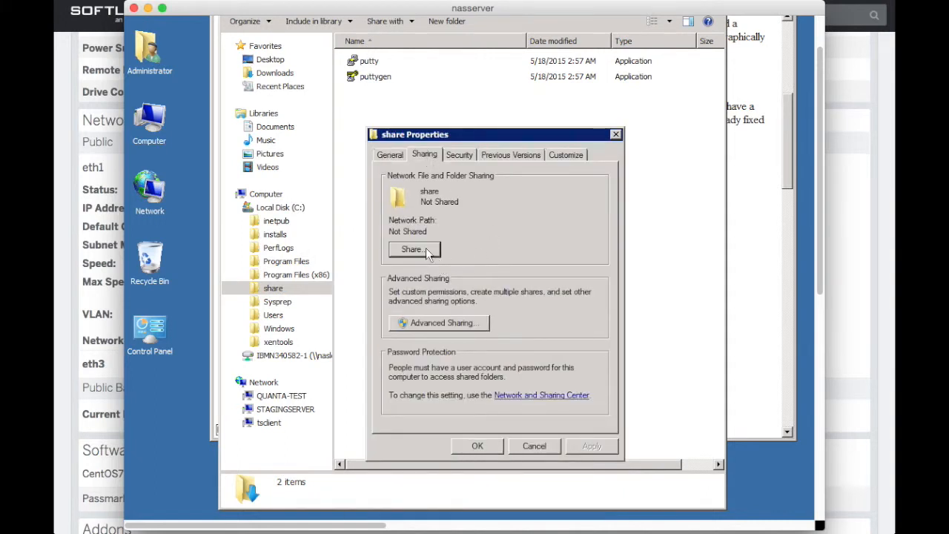
# Open the share folder's sharing options and list the people available to share with.
pyautogui.click(414, 249)
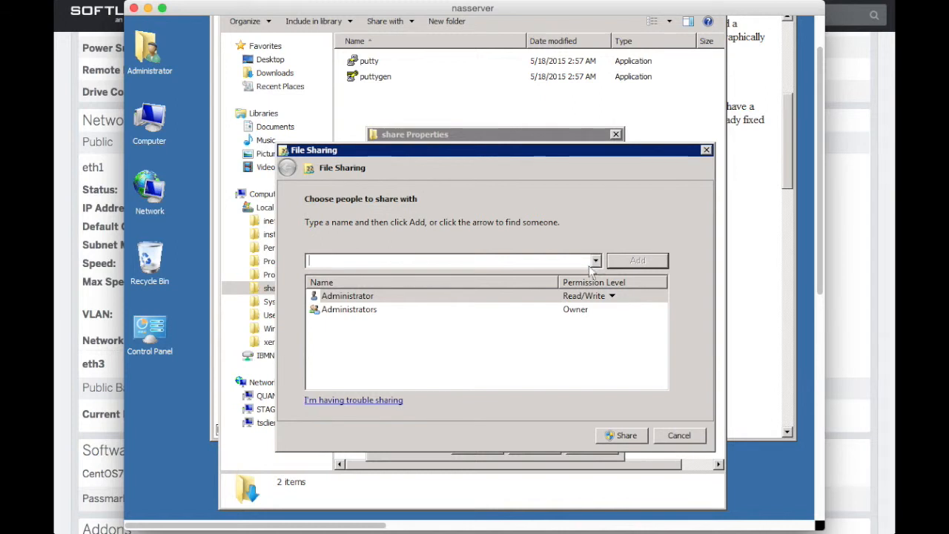
pyautogui.moveTo(408, 300)
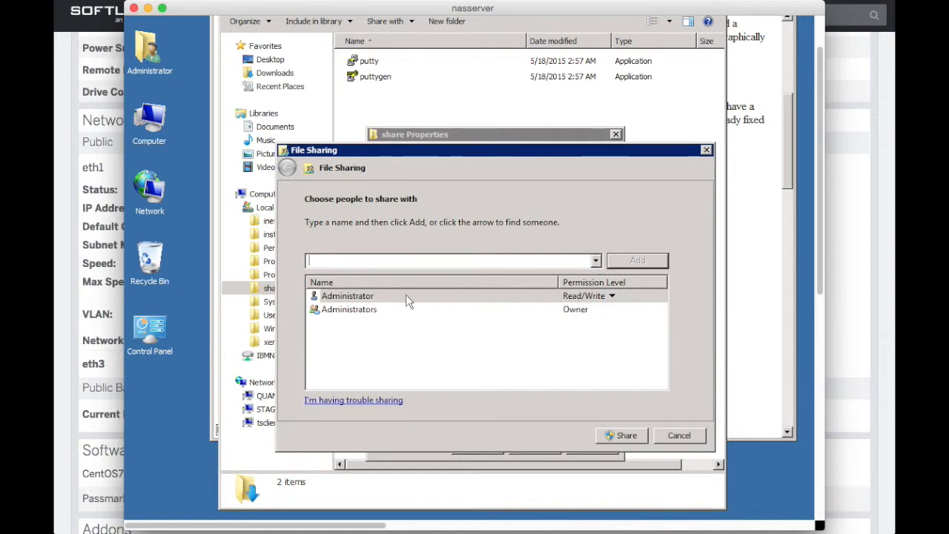
pyautogui.moveTo(578, 267)
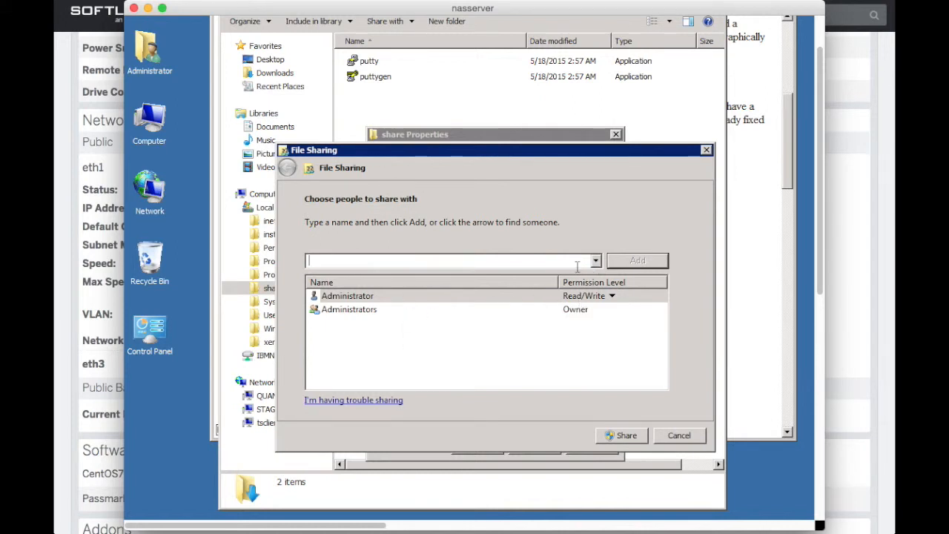
pyautogui.click(596, 260)
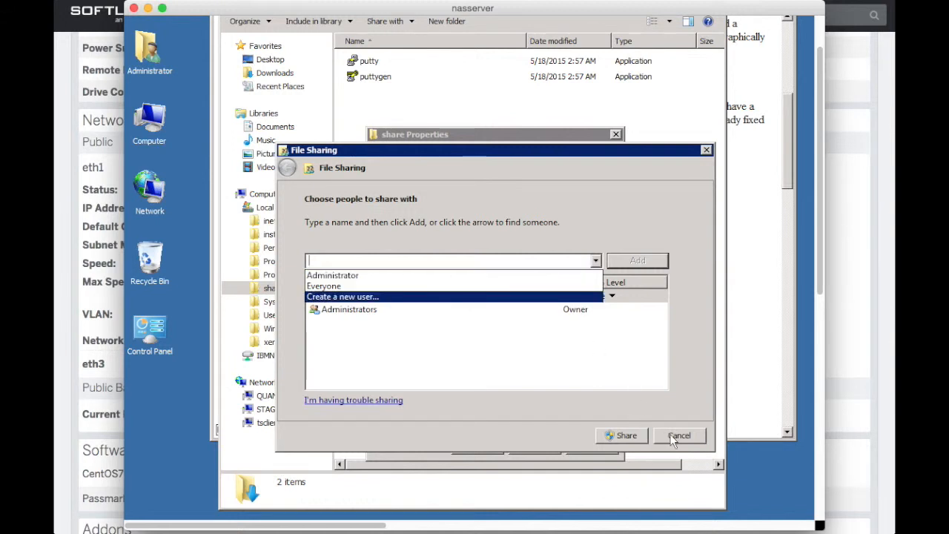
pyautogui.click(679, 436)
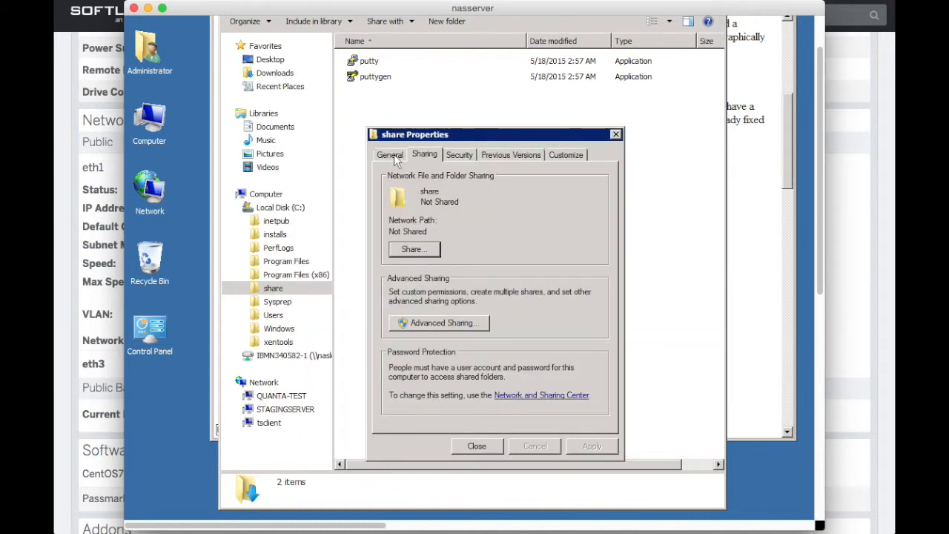
pyautogui.moveTo(428, 217)
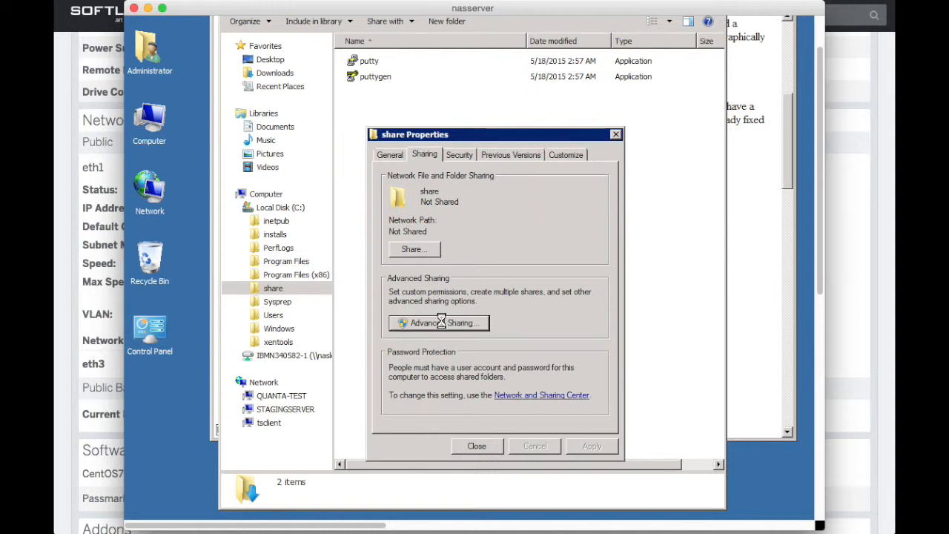
# In Advanced Sharing, enable Share this folder under the name 'share', apply and confirm.
pyautogui.click(438, 322)
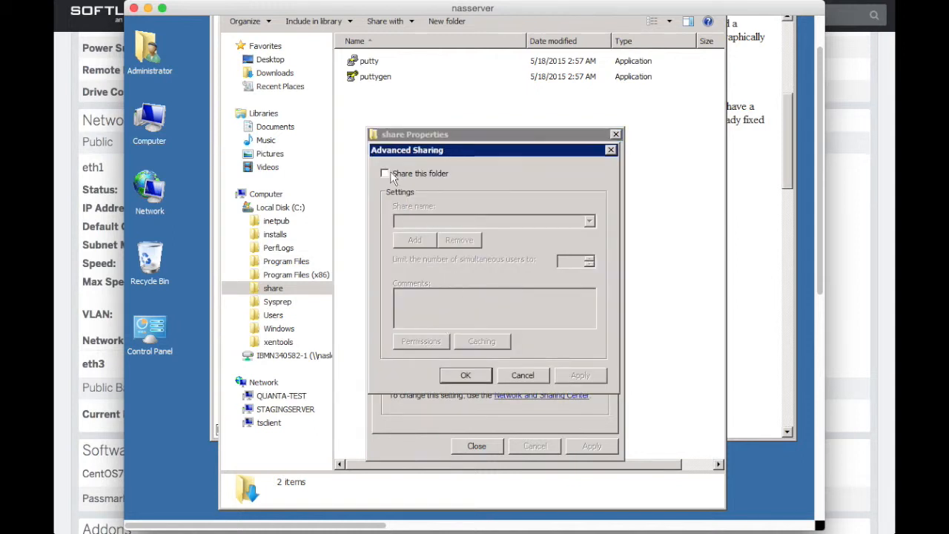
pyautogui.click(385, 173)
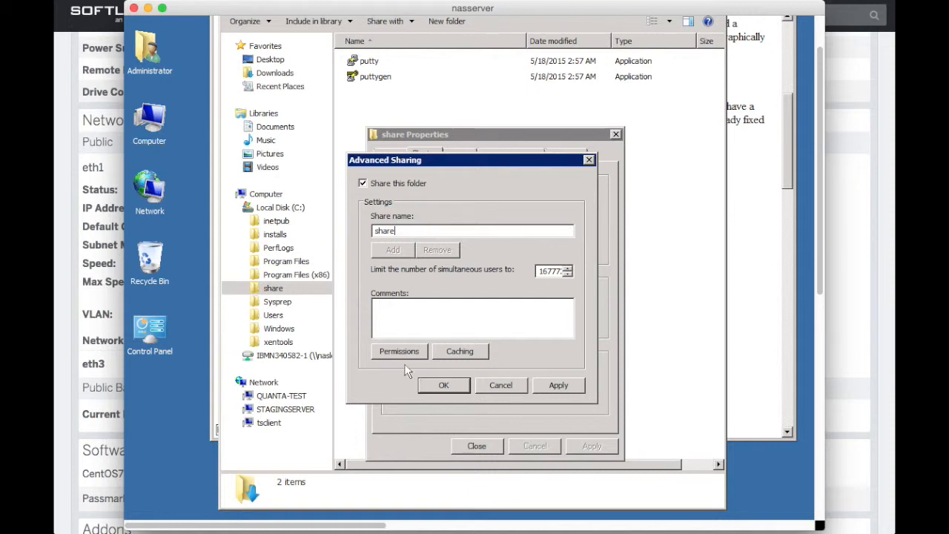
pyautogui.moveTo(406, 359)
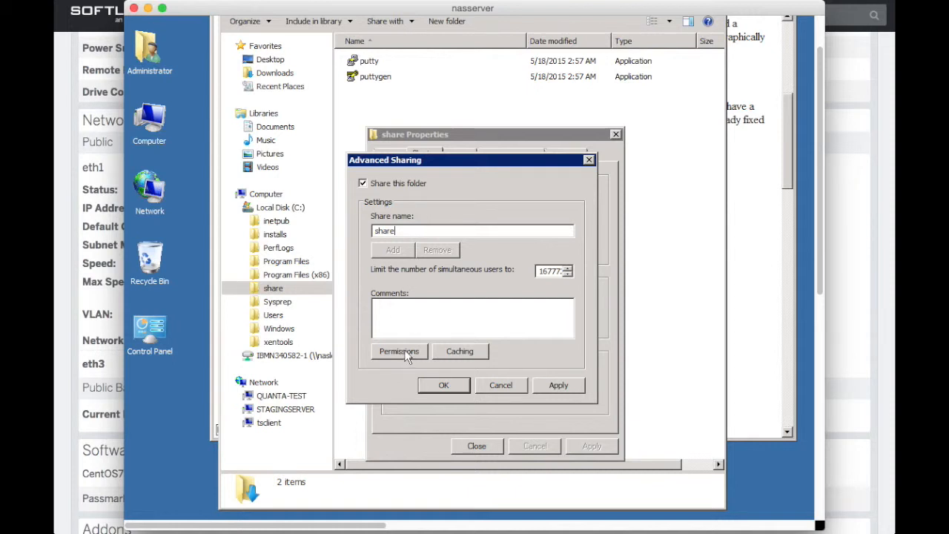
pyautogui.click(558, 385)
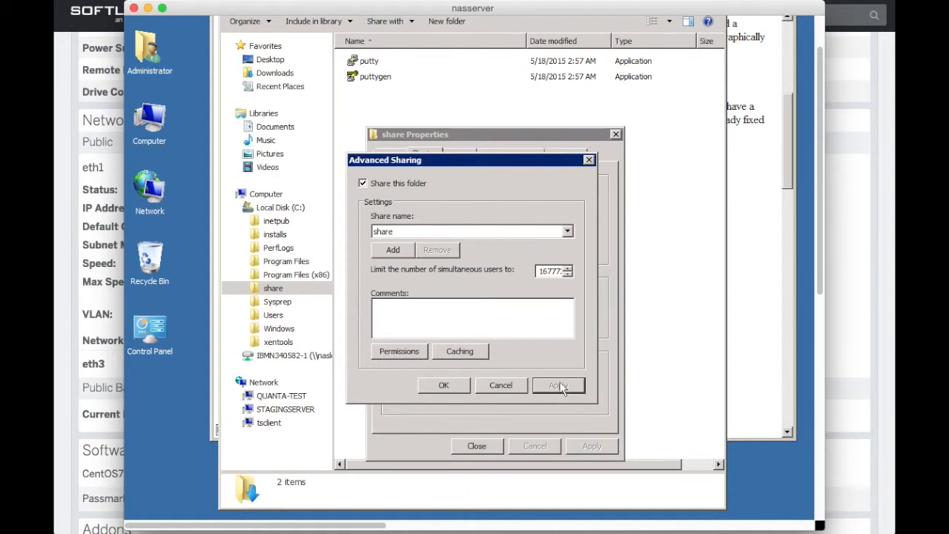
pyautogui.click(558, 385)
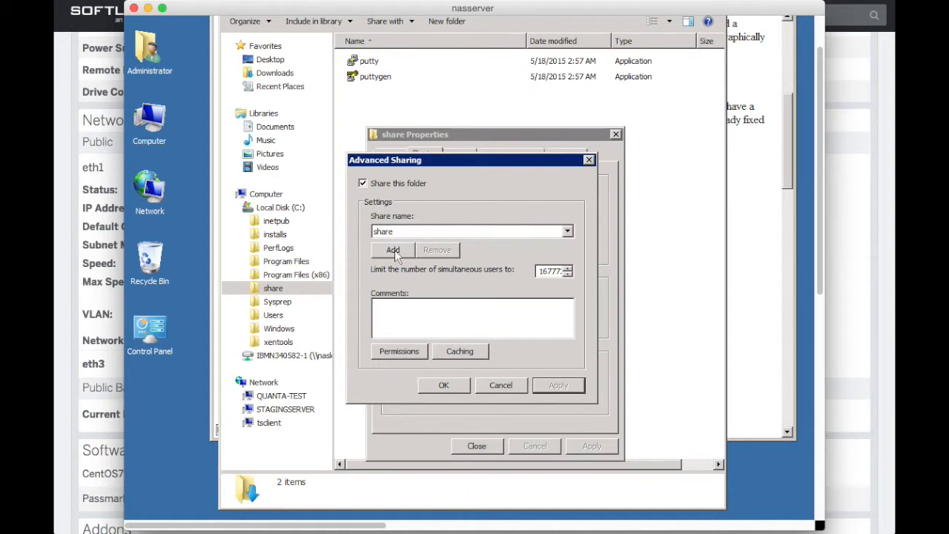
pyautogui.click(393, 250)
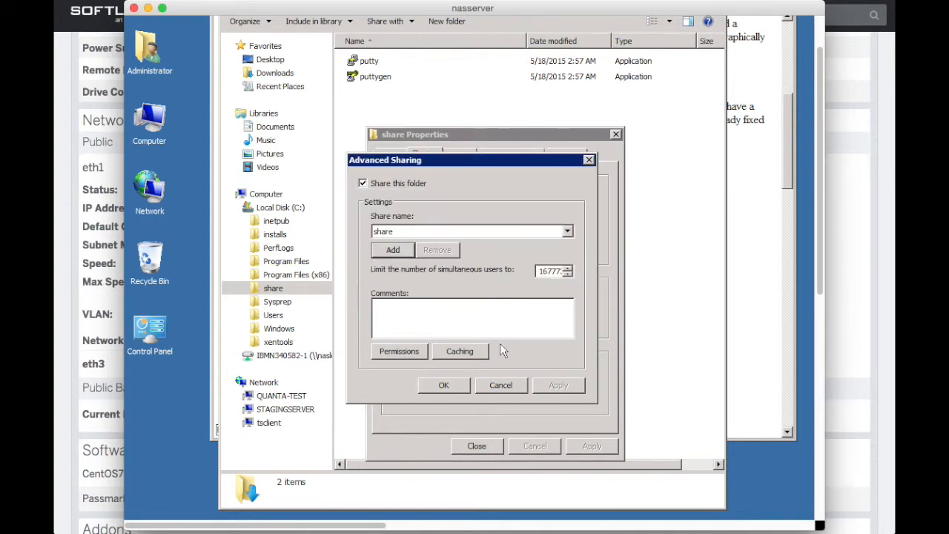
pyautogui.moveTo(457, 389)
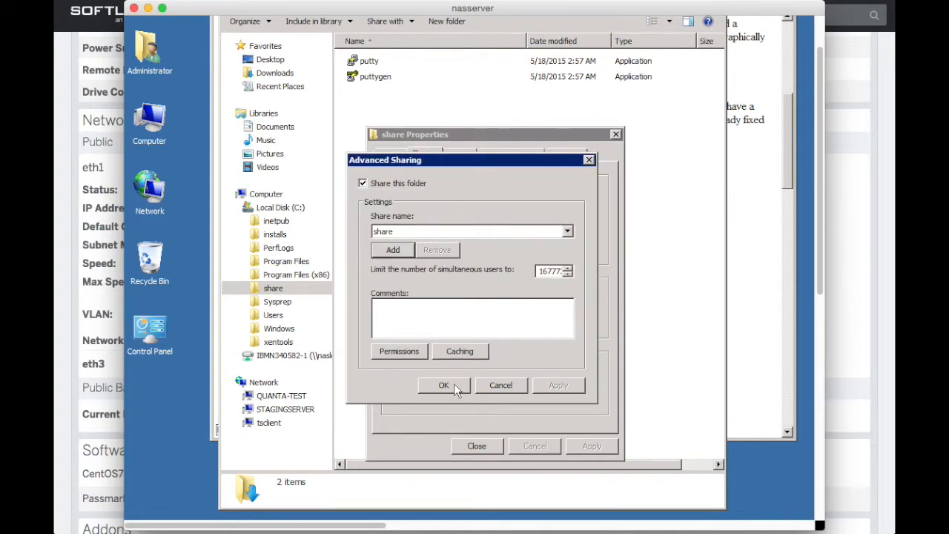
pyautogui.click(443, 385)
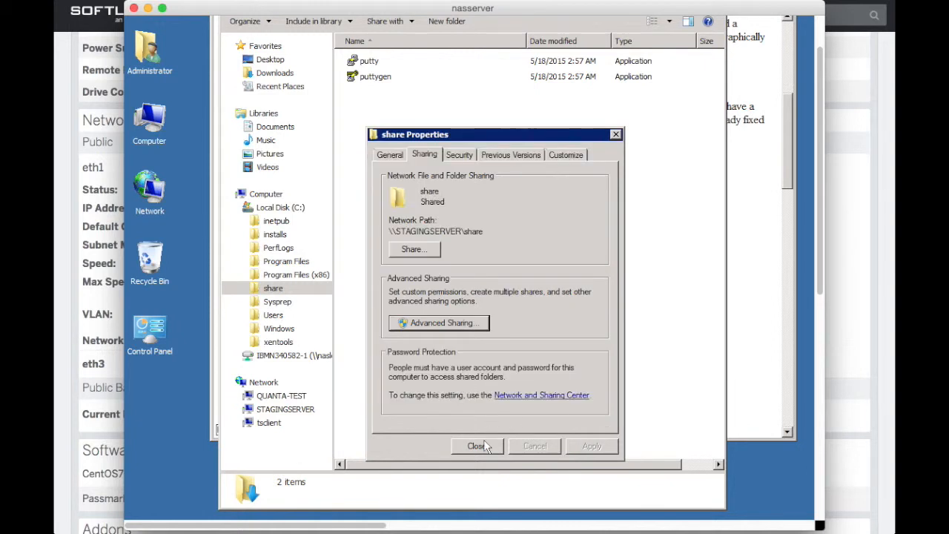
pyautogui.moveTo(392, 232)
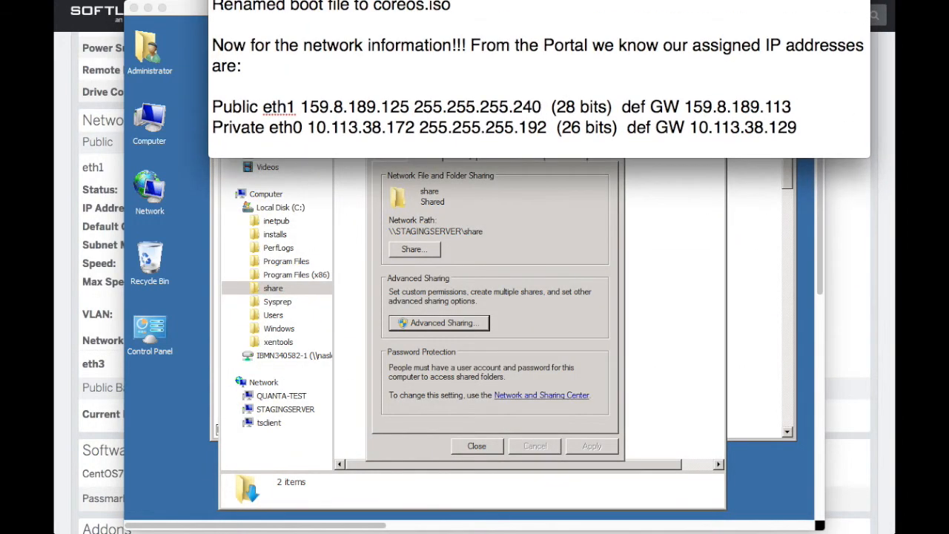
pyautogui.moveTo(817, 140)
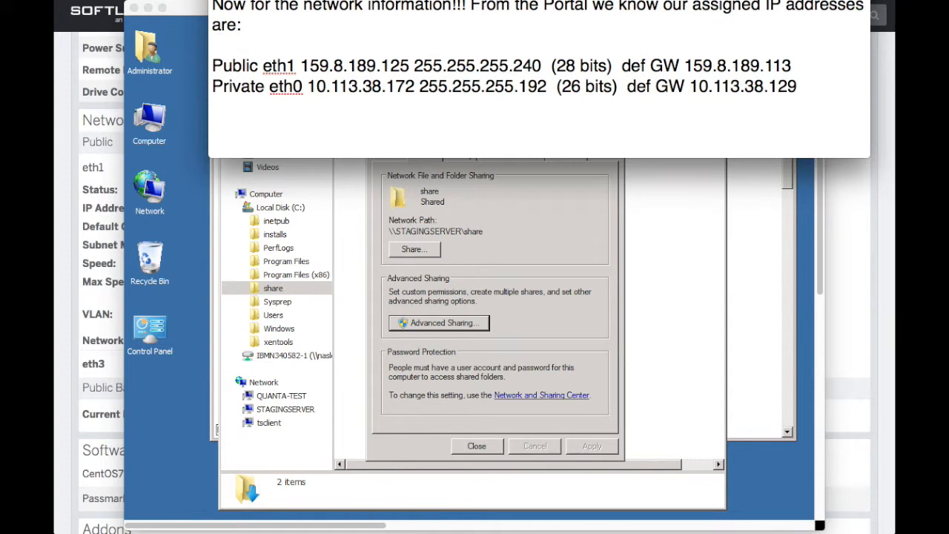
# Type \\stagingserver\share and \\STAGINGSERVER\share under the IP addresses in the notes.
pyautogui.write('\\\\s')
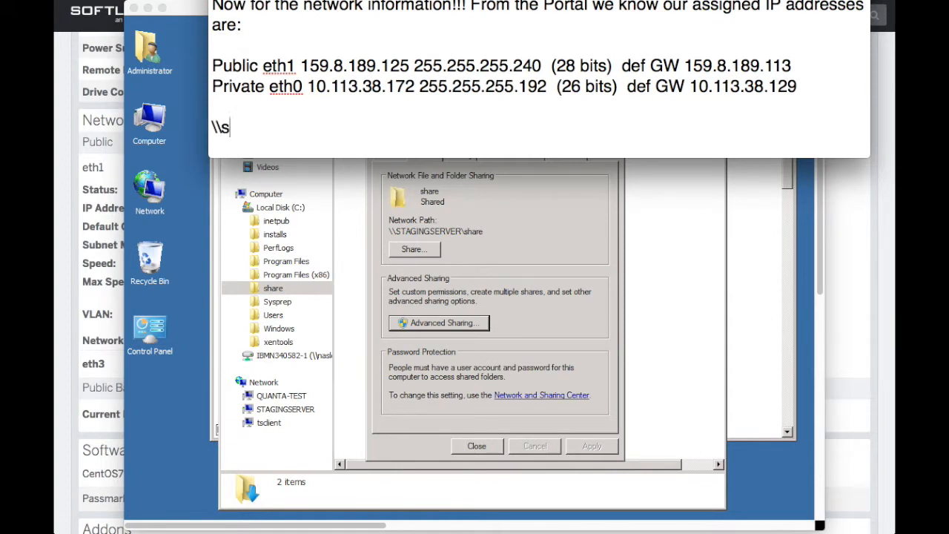
pyautogui.write('tagingserver')
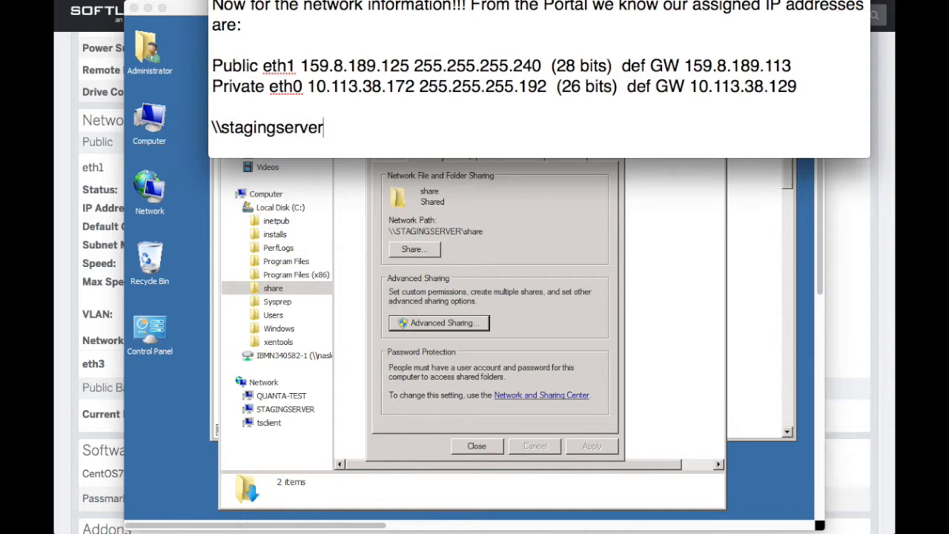
pyautogui.write('\\share')
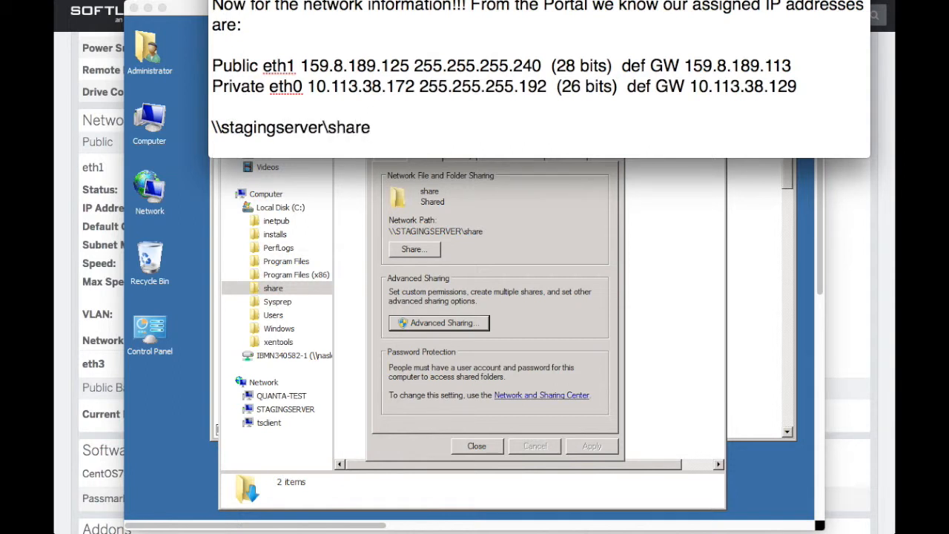
pyautogui.write('\\\\ST')
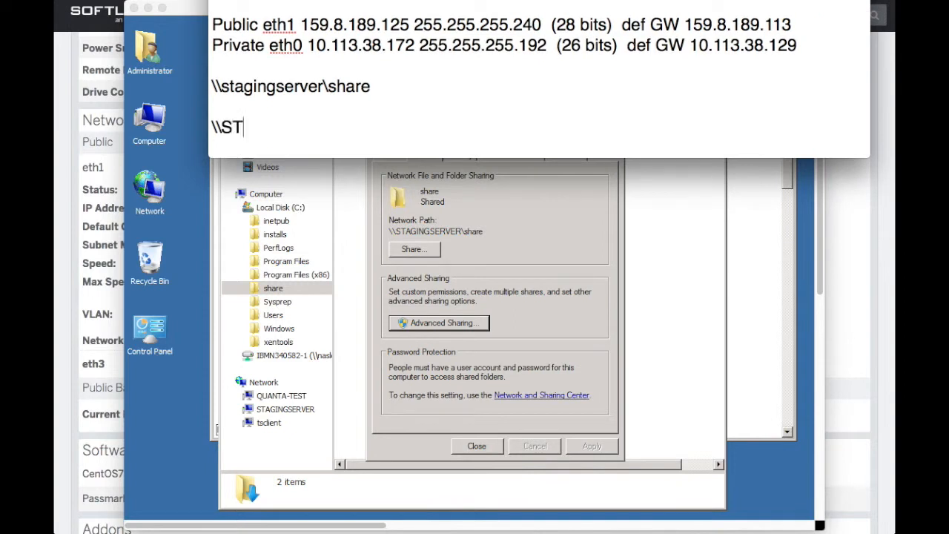
pyautogui.write('AGING')
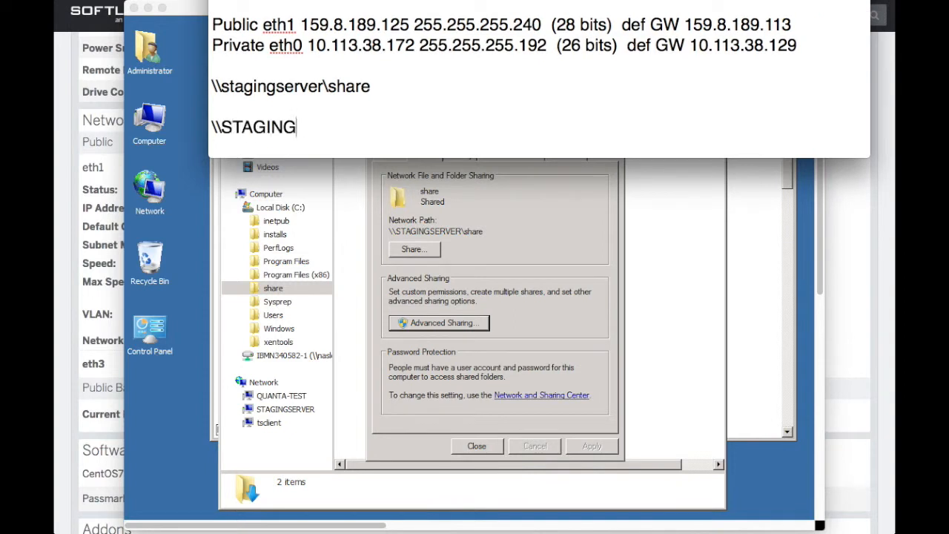
pyautogui.write('SERVER\\')
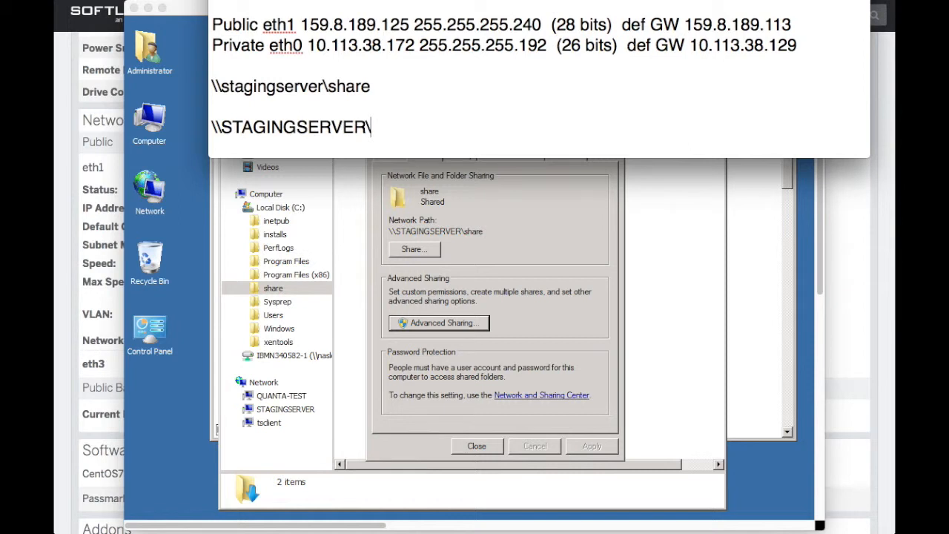
pyautogui.write('share')
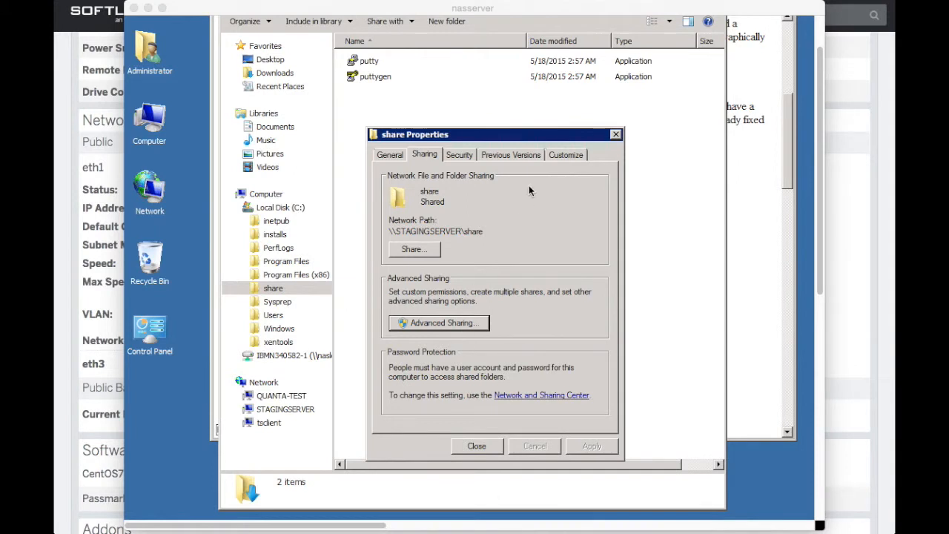
# Close the share folder's Properties dialog.
pyautogui.click(476, 446)
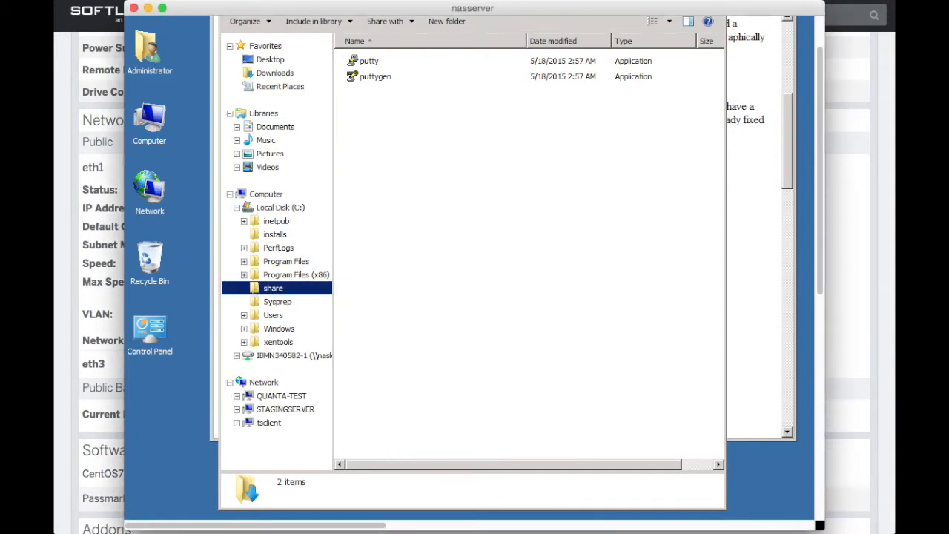
pyautogui.moveTo(483, 214)
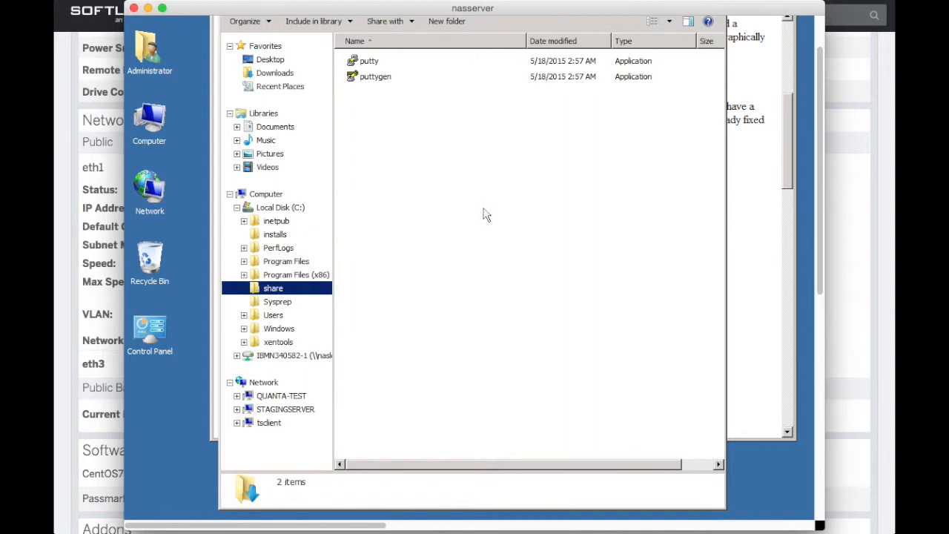
pyautogui.moveTo(349, 68)
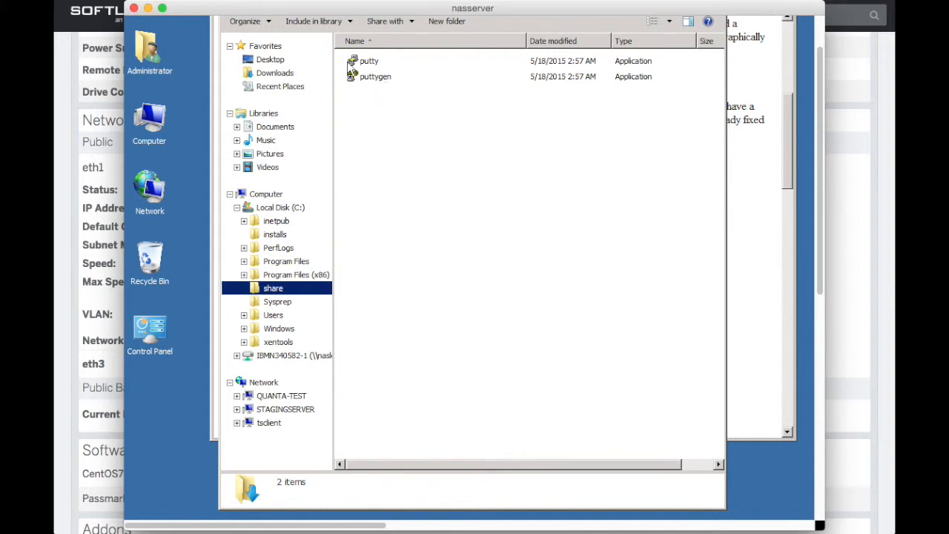
pyautogui.moveTo(723, 218)
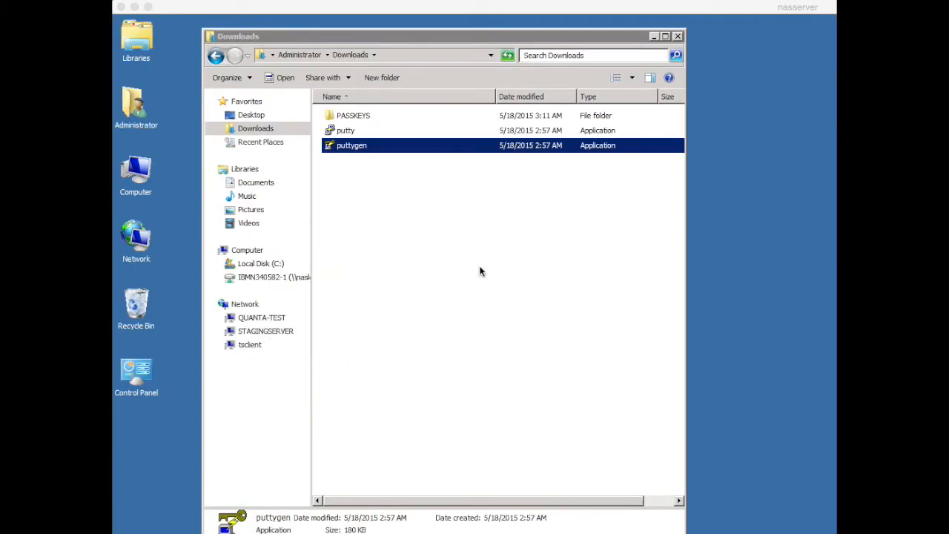
pyautogui.moveTo(352, 145)
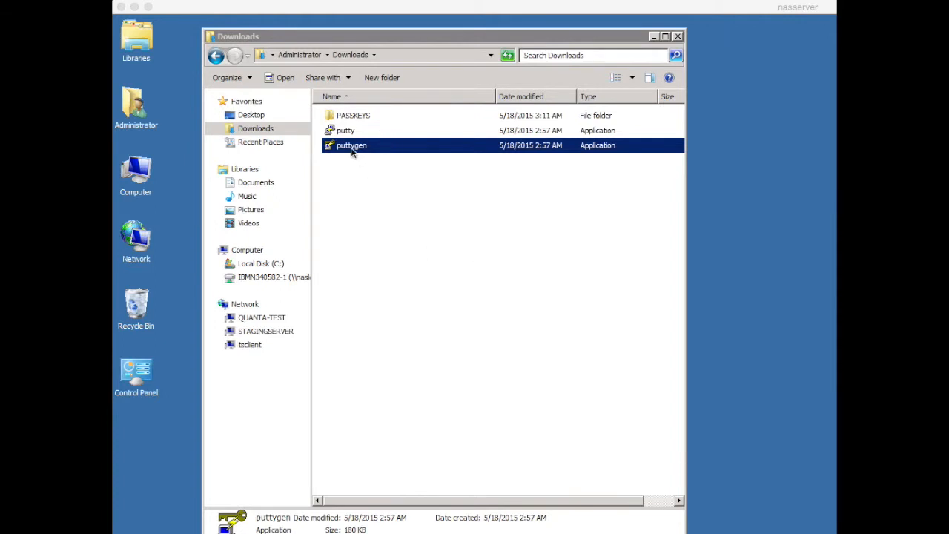
# Launch PuTTYgen from Downloads and start generating a 2048-bit SSH-2 RSA key pair.
pyautogui.doubleClick(352, 145)
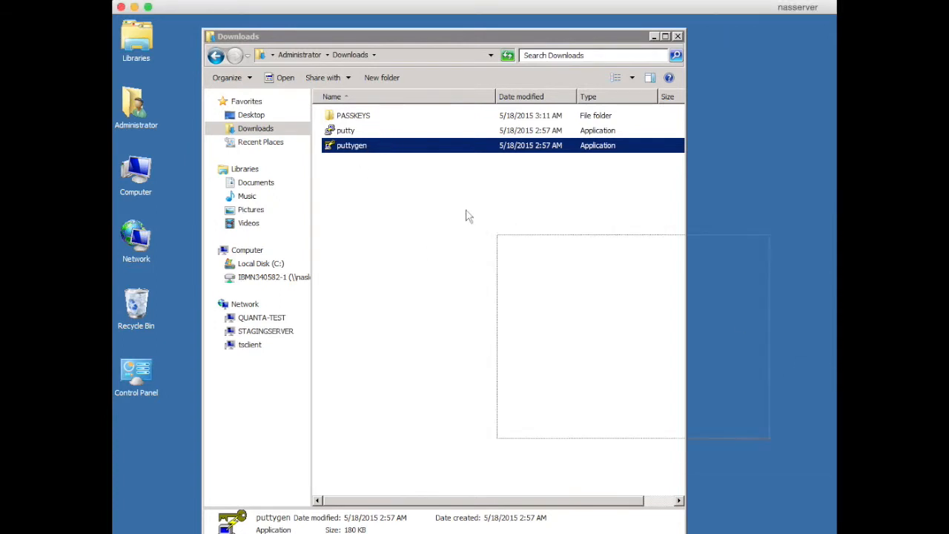
pyautogui.doubleClick(352, 145)
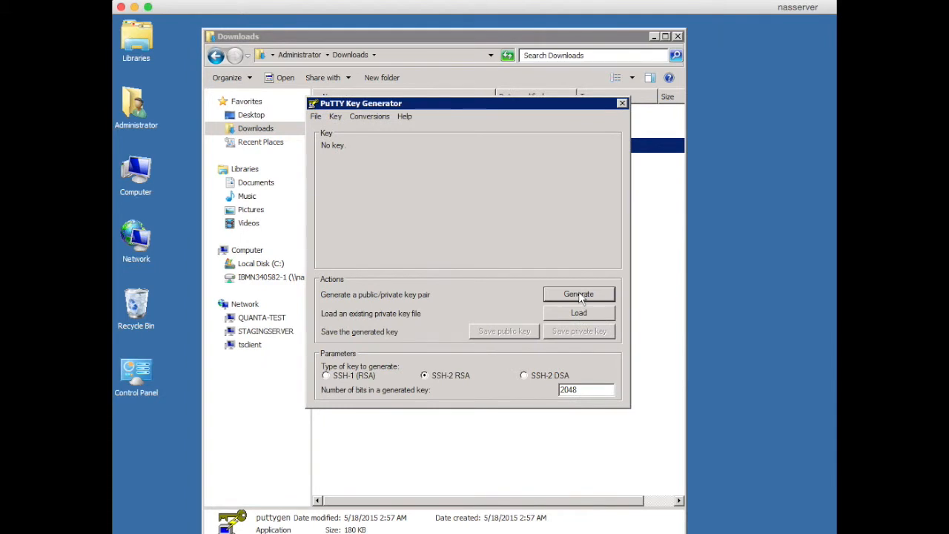
pyautogui.click(578, 293)
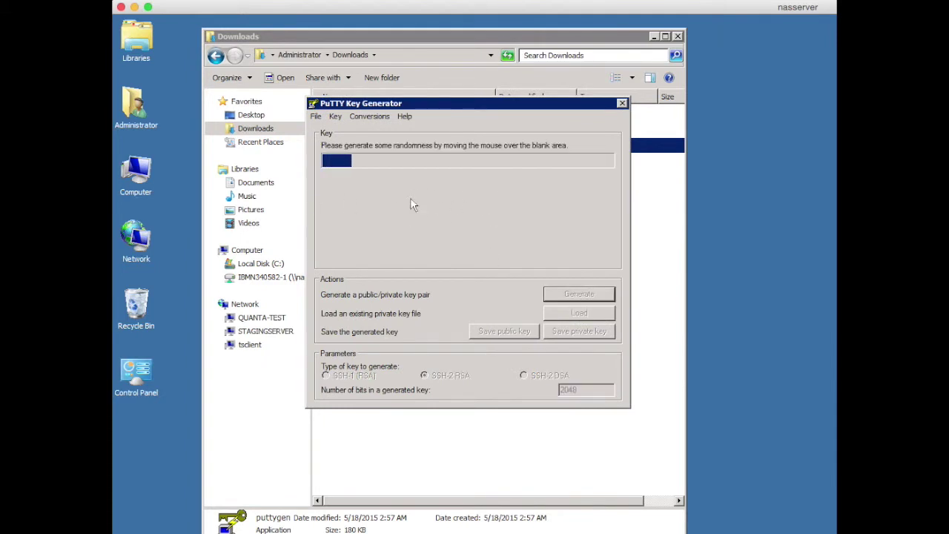
pyautogui.moveTo(466, 234)
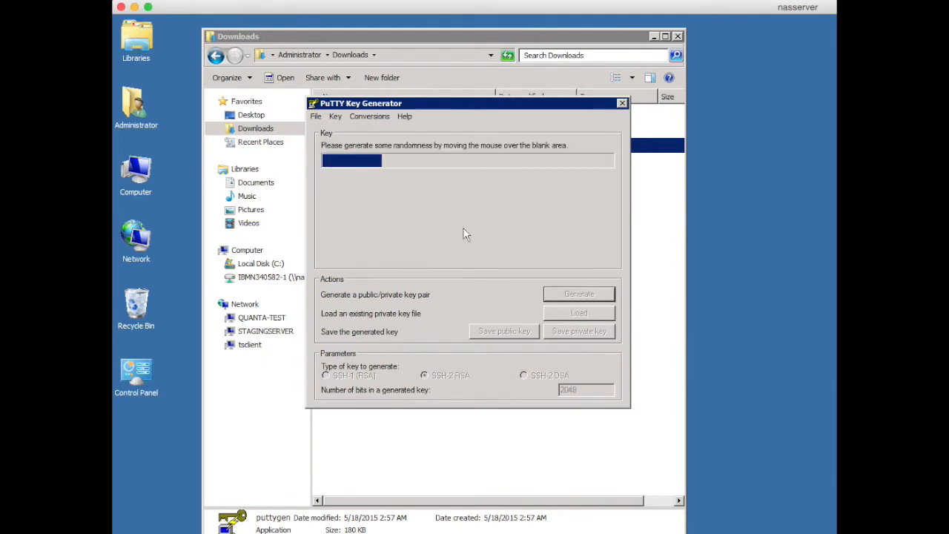
pyautogui.moveTo(545, 267)
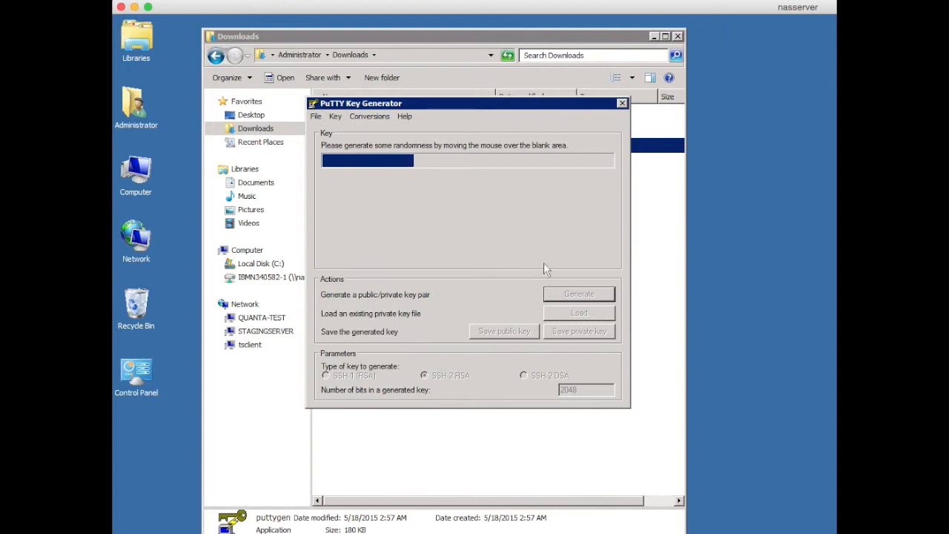
pyautogui.moveTo(556, 200)
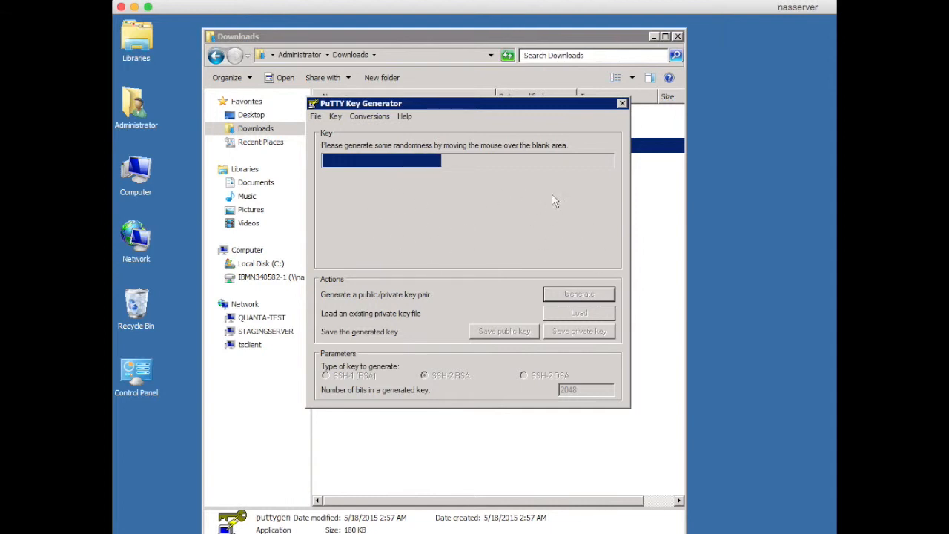
pyautogui.moveTo(486, 268)
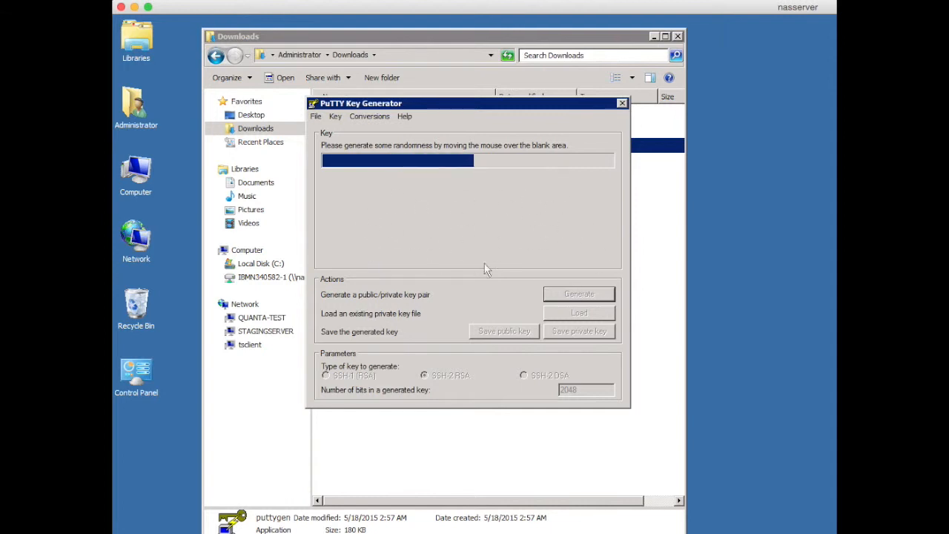
pyautogui.moveTo(412, 244)
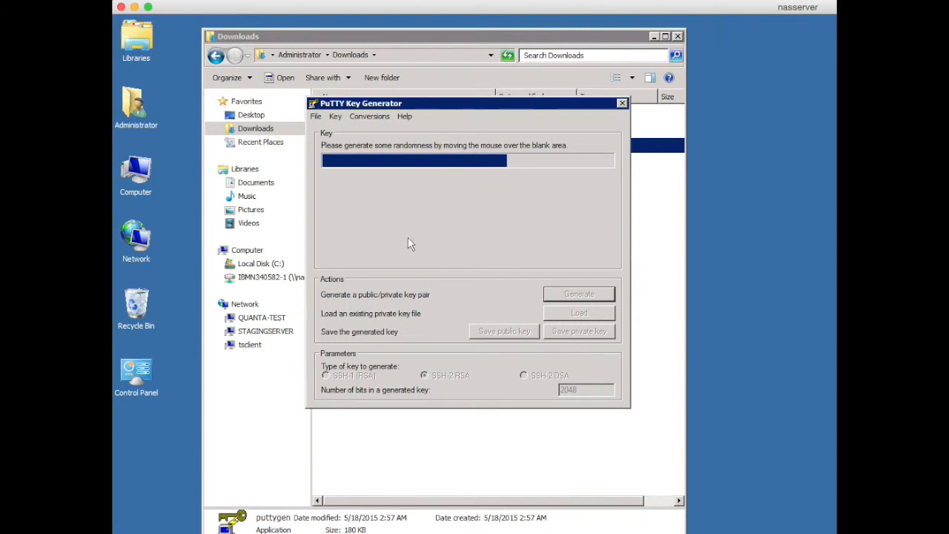
pyautogui.moveTo(420, 199)
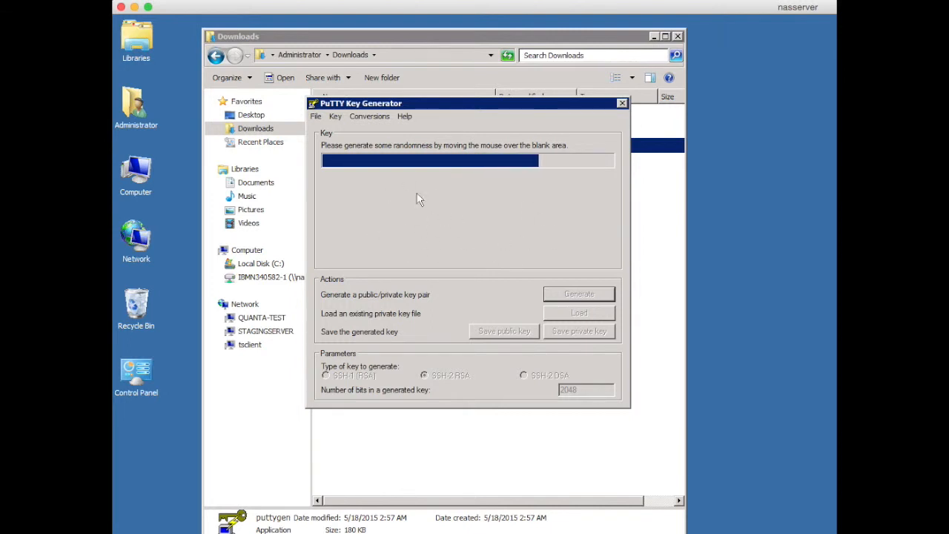
pyautogui.moveTo(400, 244)
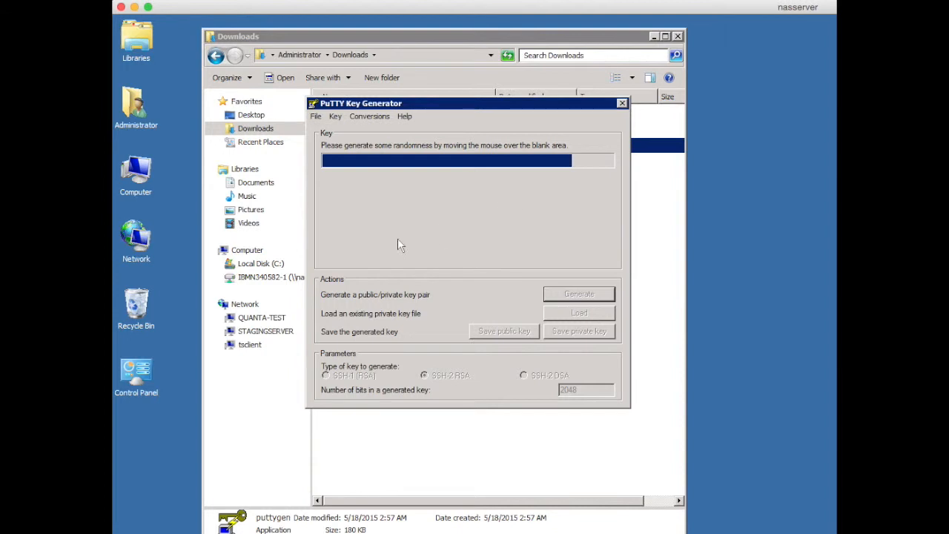
pyautogui.moveTo(496, 210)
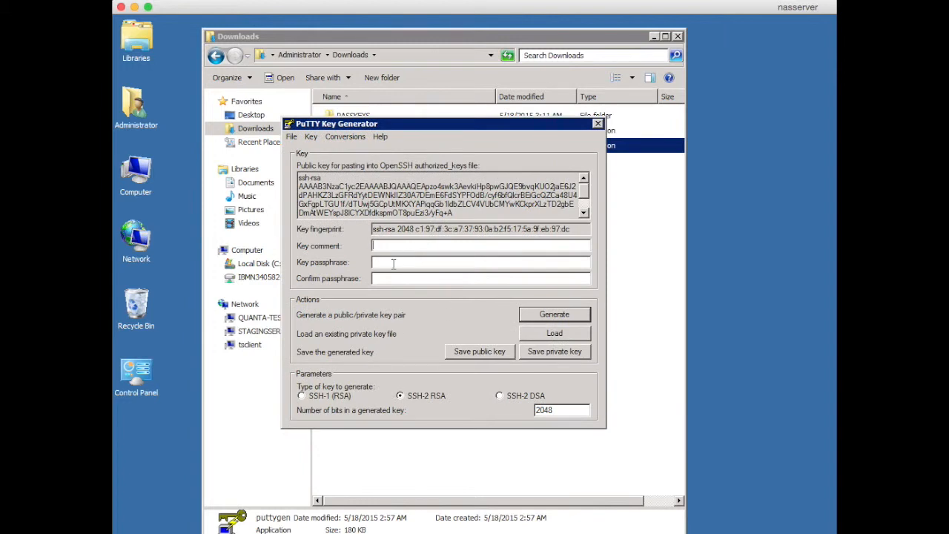
# Set a key passphrase and save the public key as Public-CoreOS-159.8.189.125 in PASSKEYS.
pyautogui.write('•')
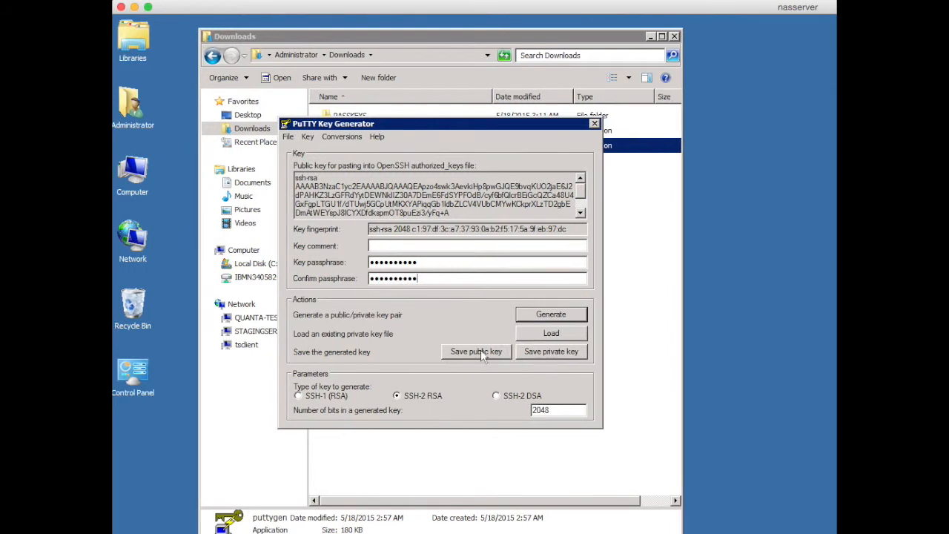
pyautogui.click(476, 350)
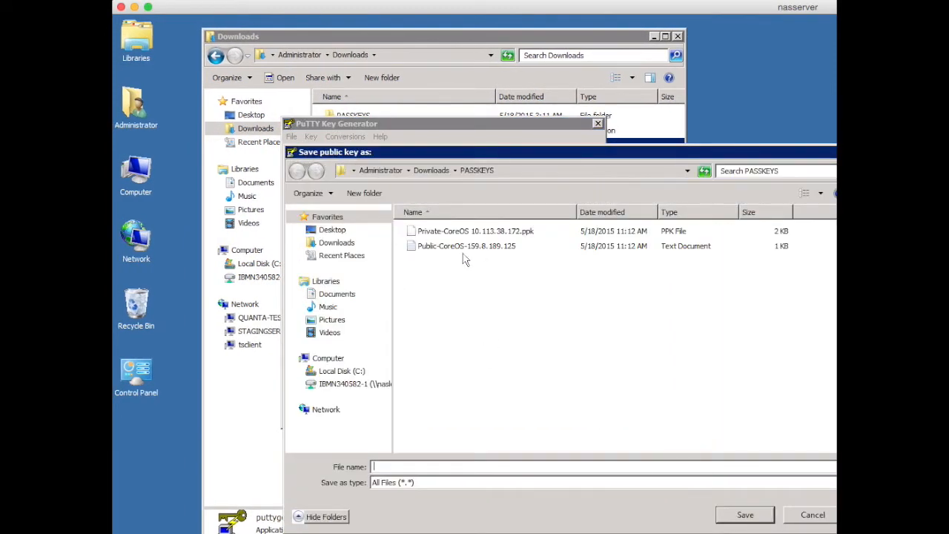
pyautogui.click(466, 246)
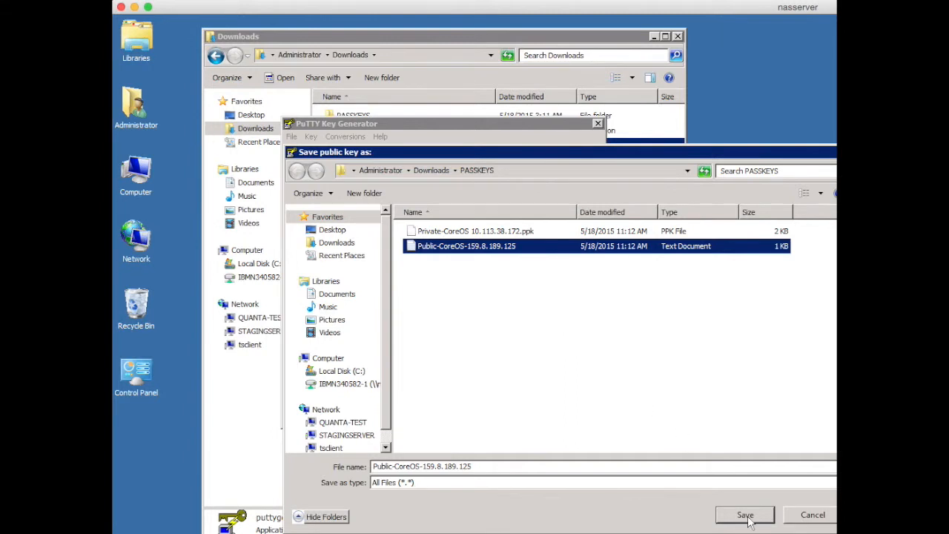
pyautogui.click(745, 515)
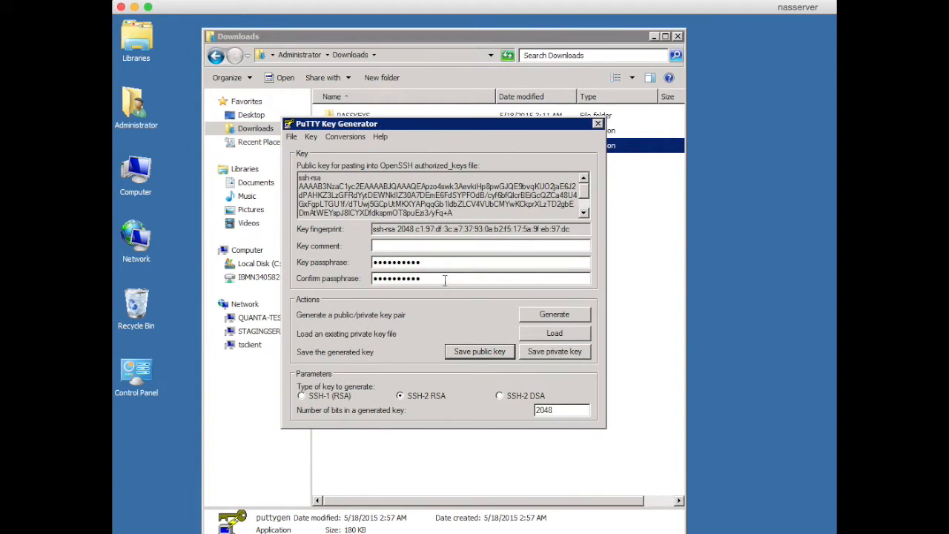
pyautogui.click(554, 351)
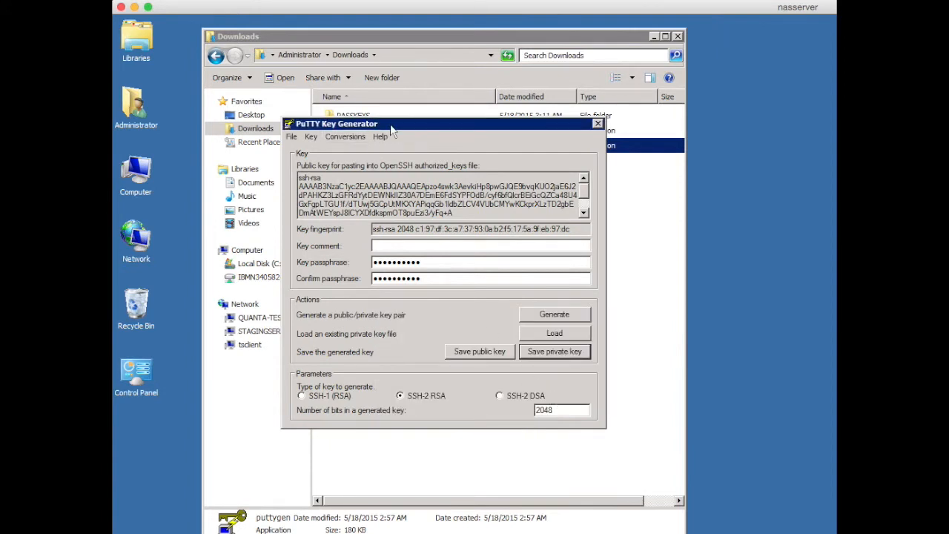
pyautogui.moveTo(328, 134)
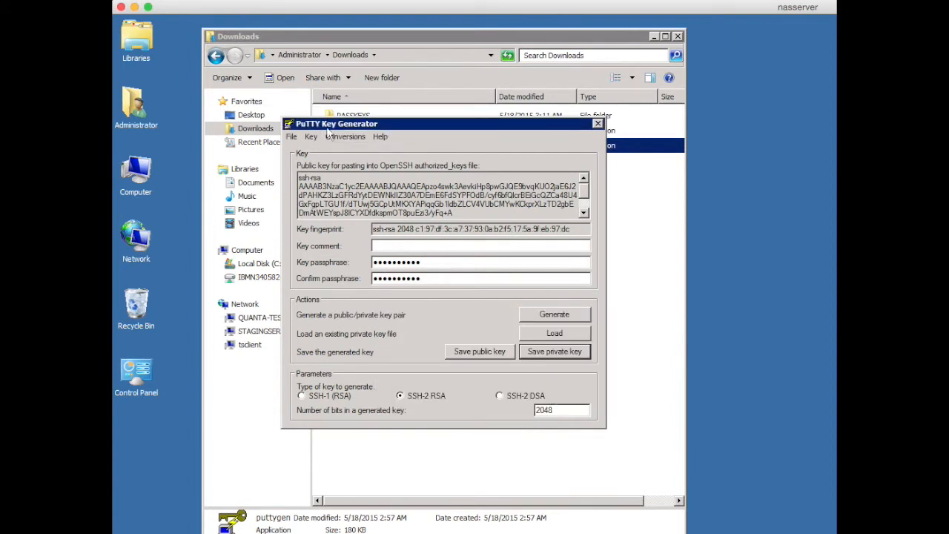
# Close PuTTY Key Generator and launch a new blank Notepad document from the Start menu.
pyautogui.click(598, 123)
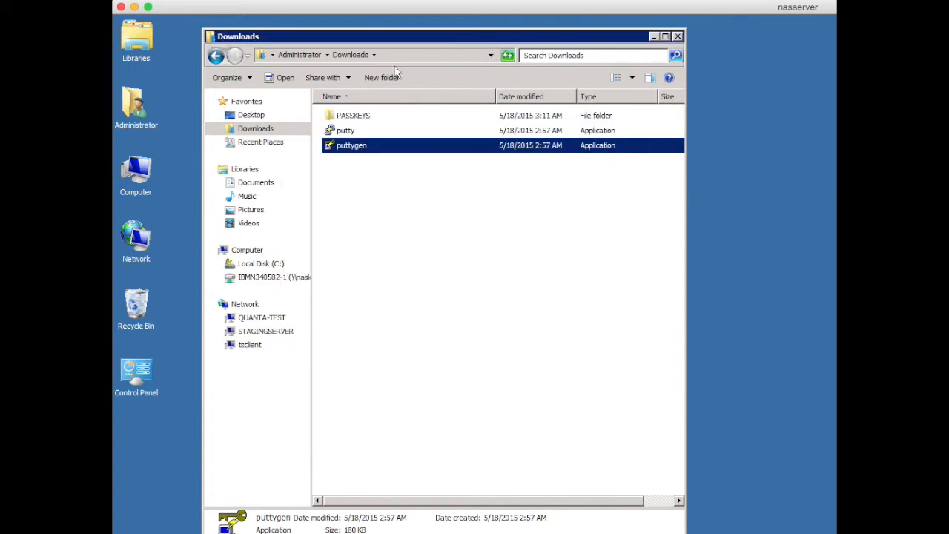
pyautogui.moveTo(540, 181)
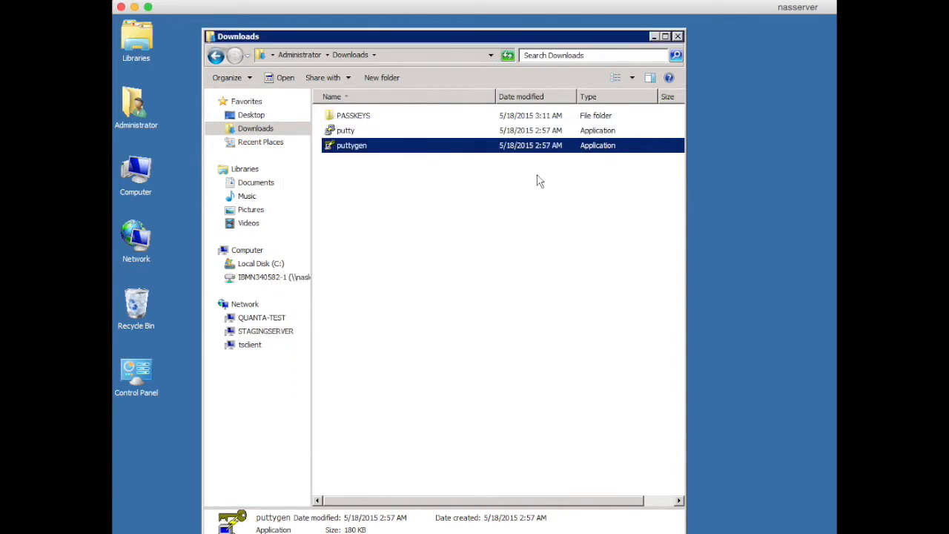
pyautogui.moveTo(480, 193)
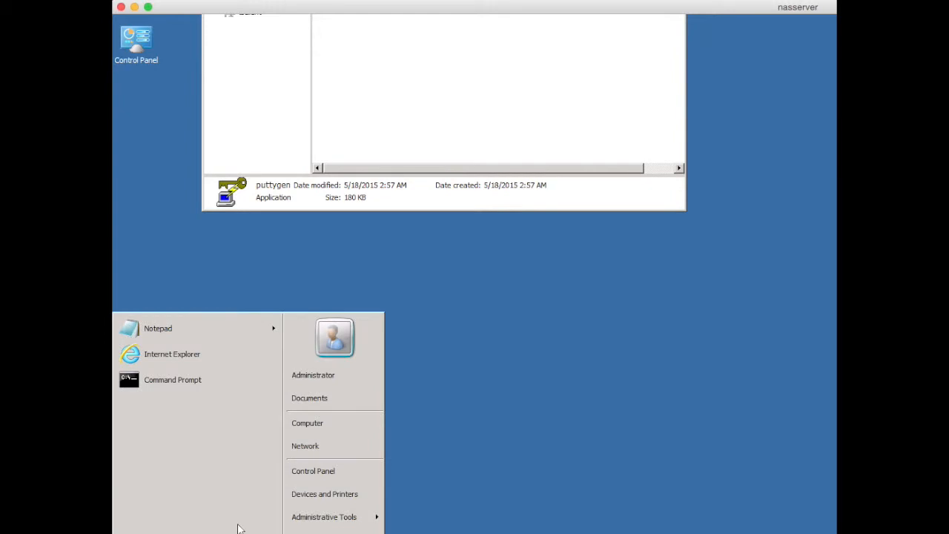
pyautogui.click(427, 268)
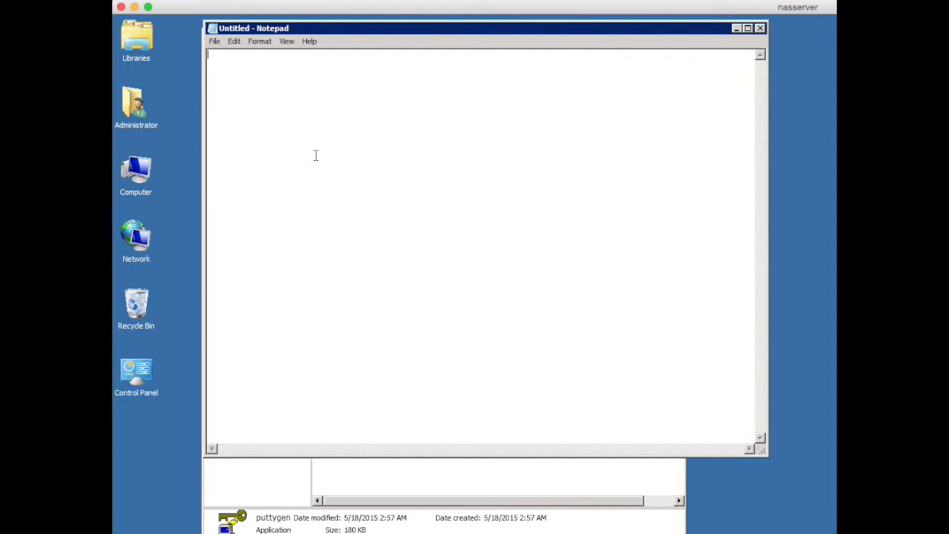
# Begin the file with the #cloud-config header and hostname: robegarrett.
pyautogui.write('#')
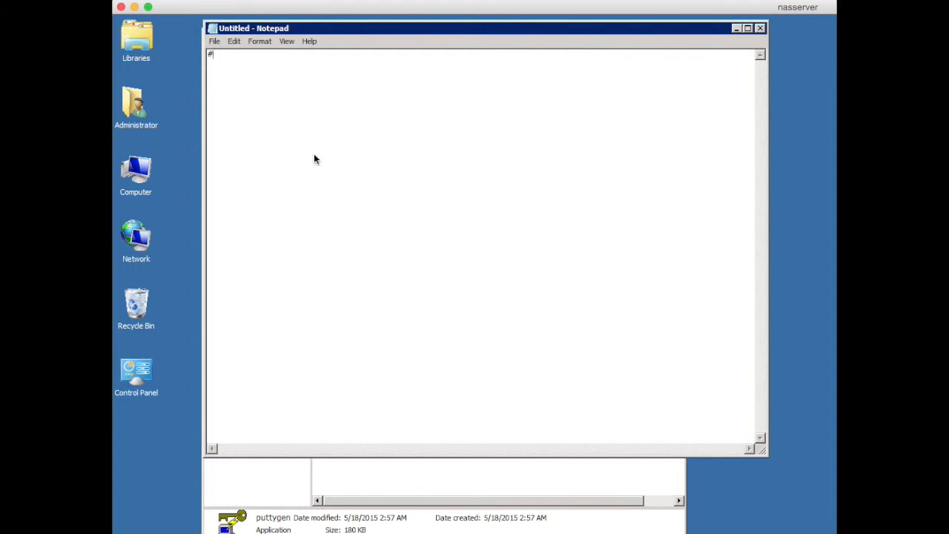
pyautogui.write('cloud')
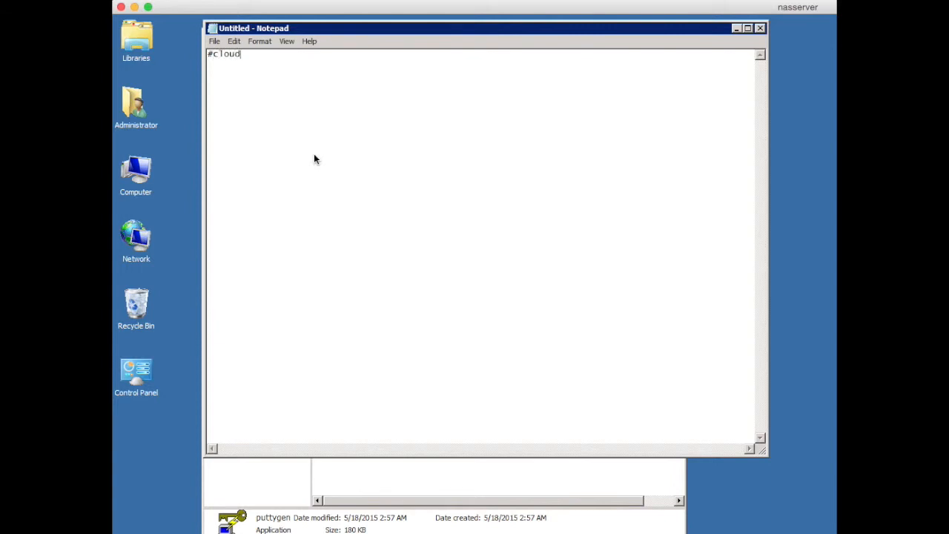
pyautogui.write('-config')
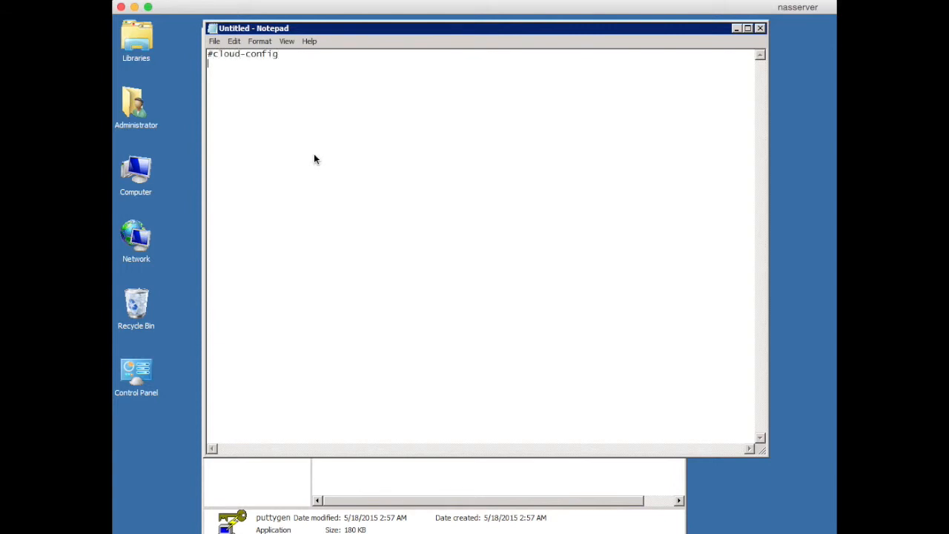
pyautogui.write('ho')
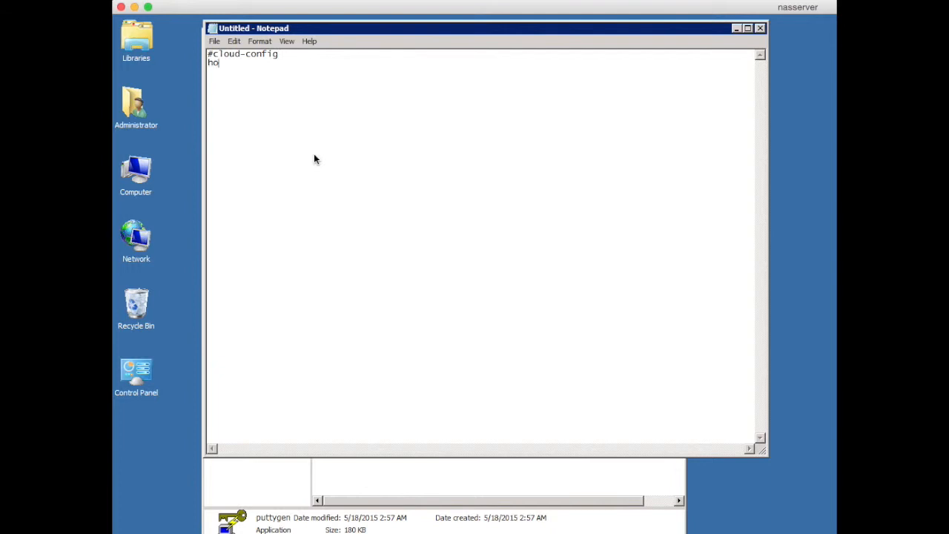
pyautogui.write('stname')
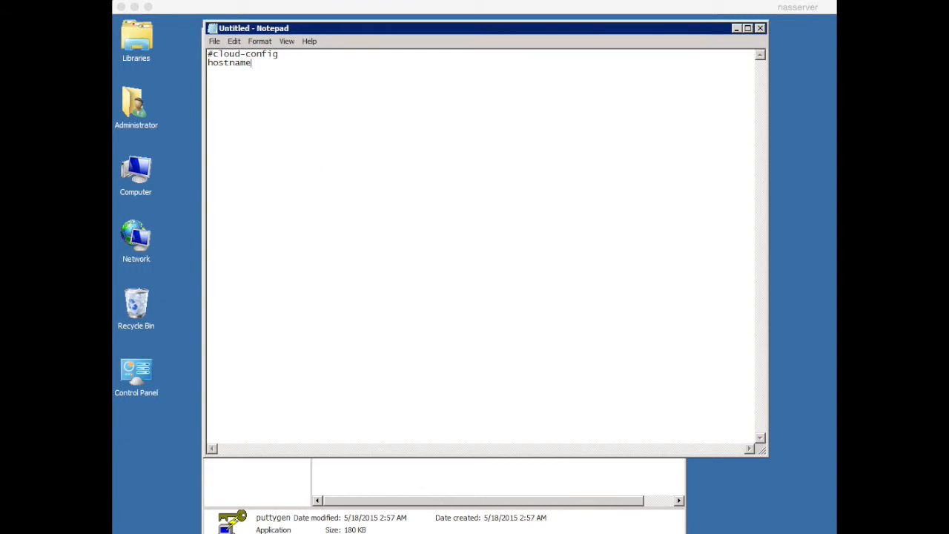
pyautogui.moveTo(354, 363)
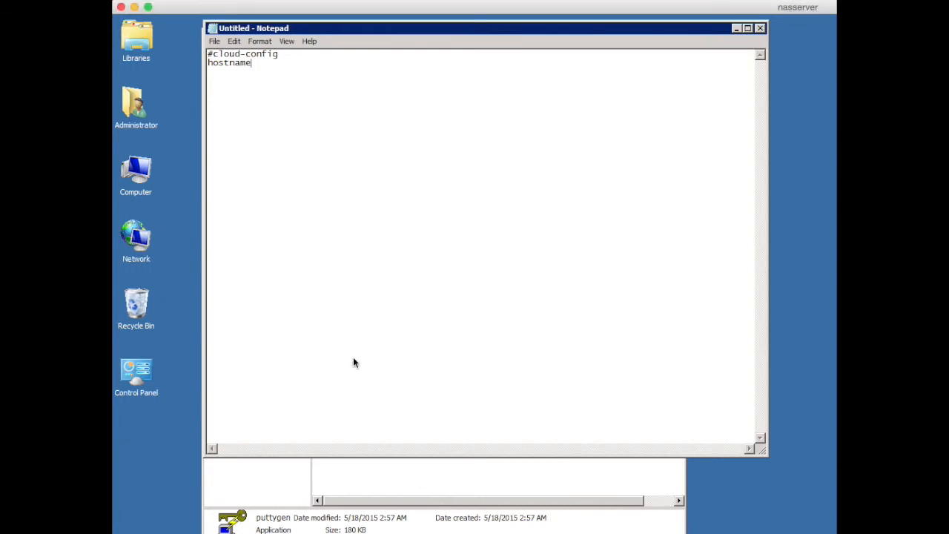
pyautogui.write(':')
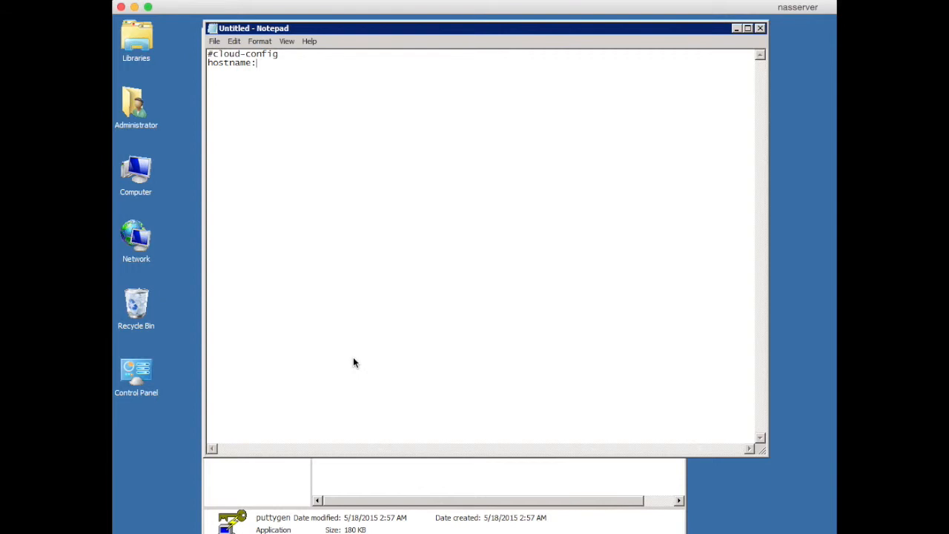
pyautogui.write('robe')
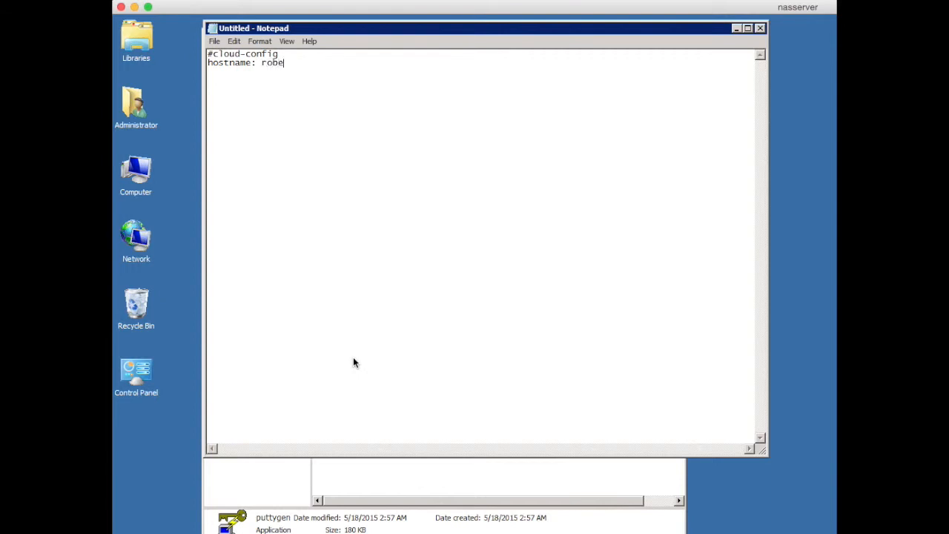
pyautogui.write('garrett')
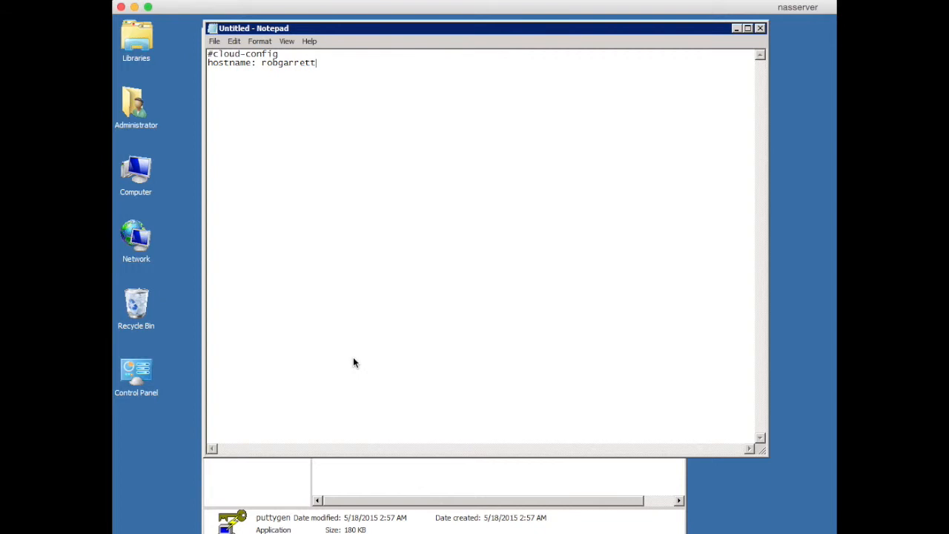
pyautogui.press('Return')
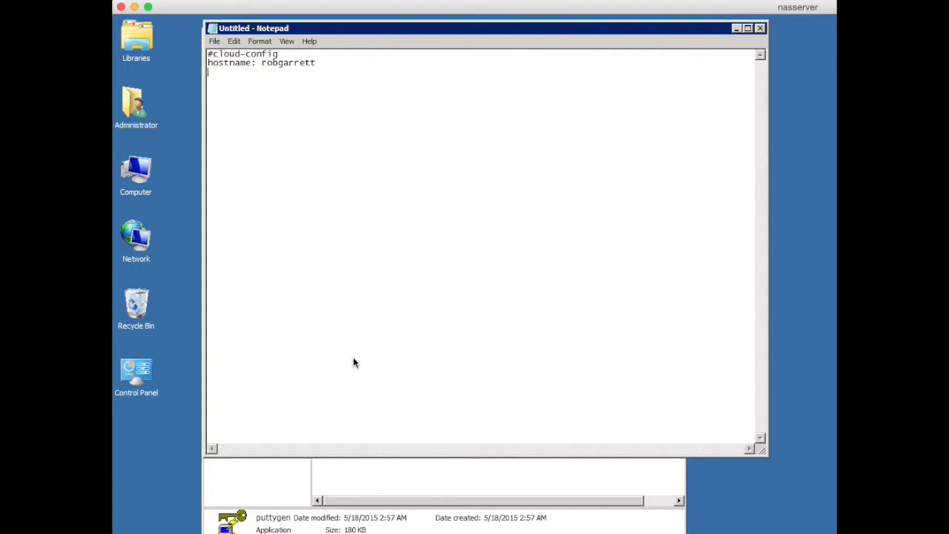
# Add an ssh_authorized_keys: section with an indented '- ssh_rsa' entry.
pyautogui.write('ssh_')
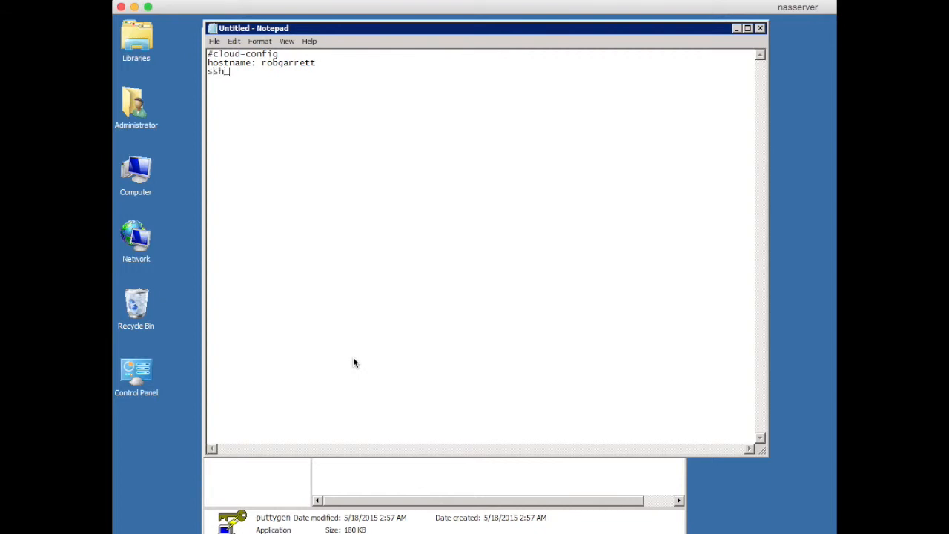
pyautogui.write('authorize')
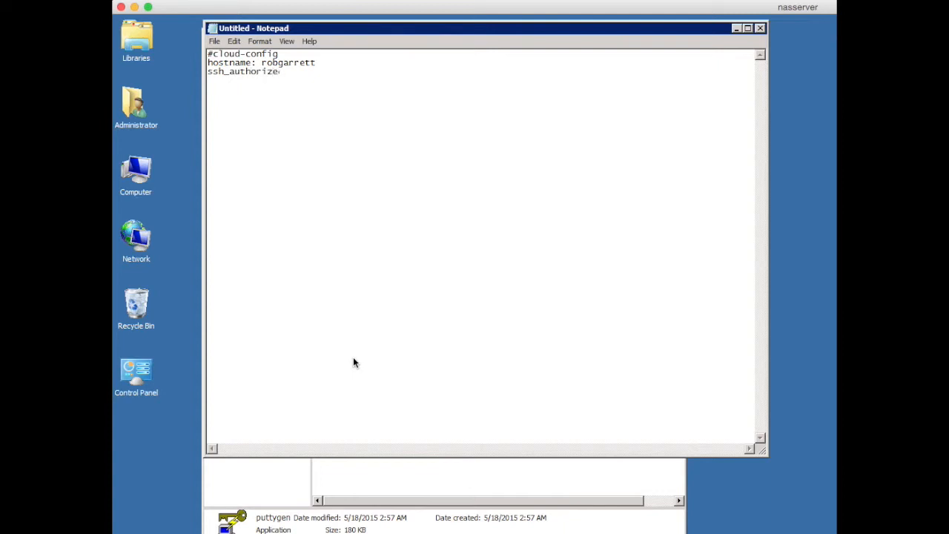
pyautogui.write('d_keys:')
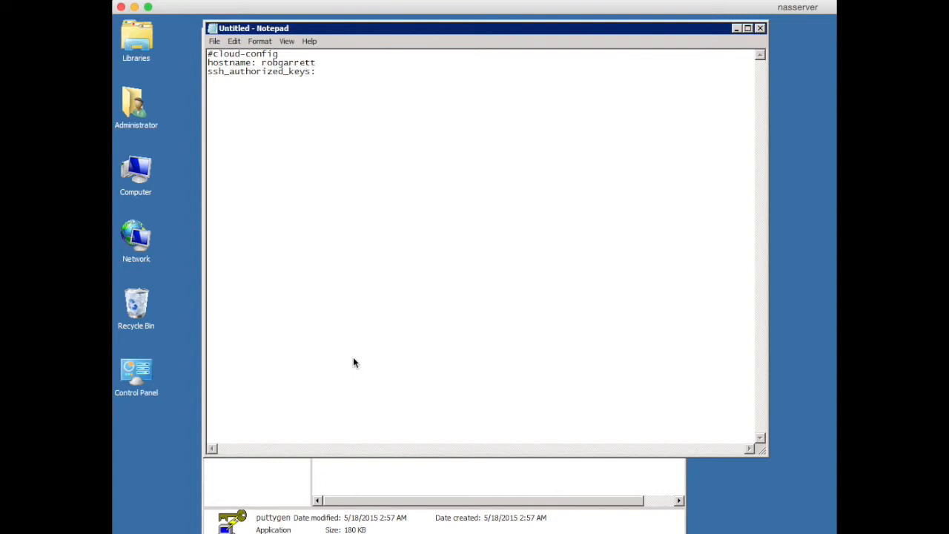
pyautogui.write('-')
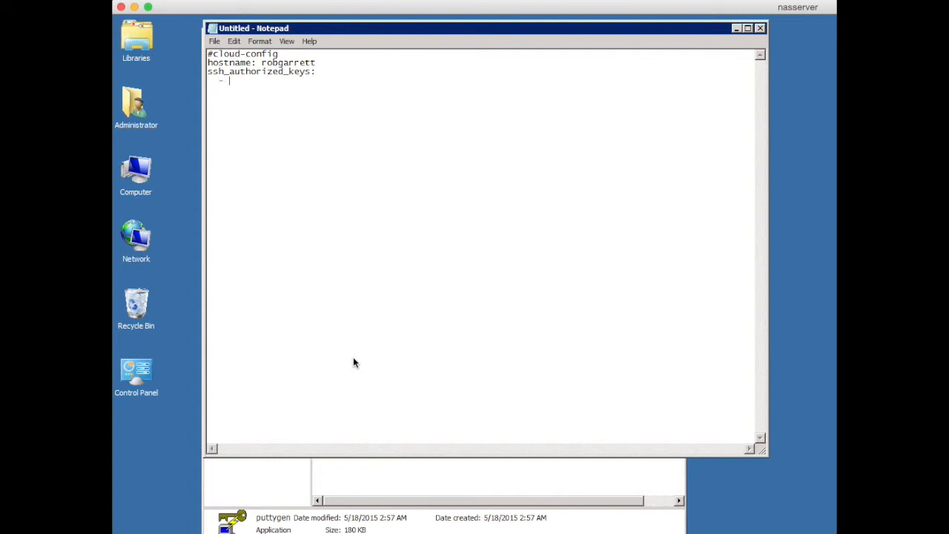
pyautogui.write('ssh_rsa')
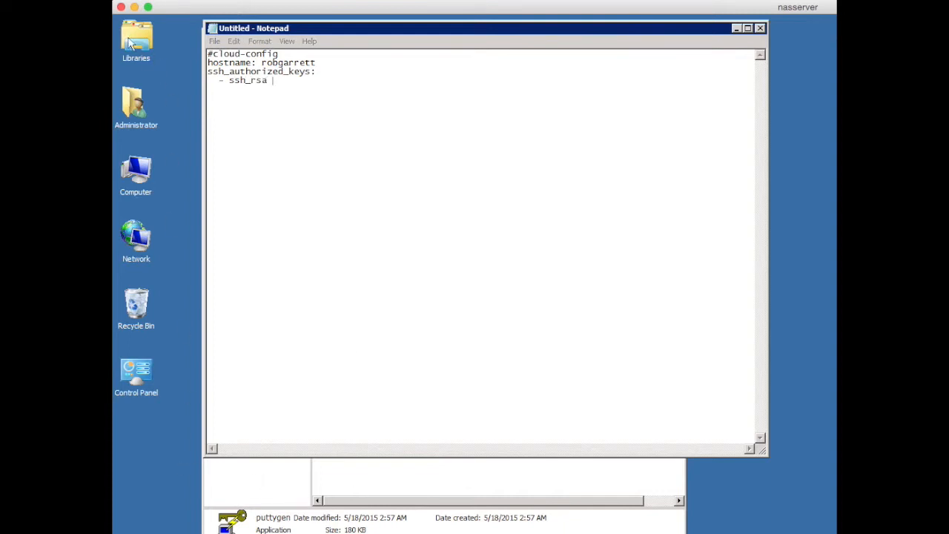
# Open the Public-CoreOS file in Downloads > PASSKEYS and copy its key text.
pyautogui.doubleClick(135, 41)
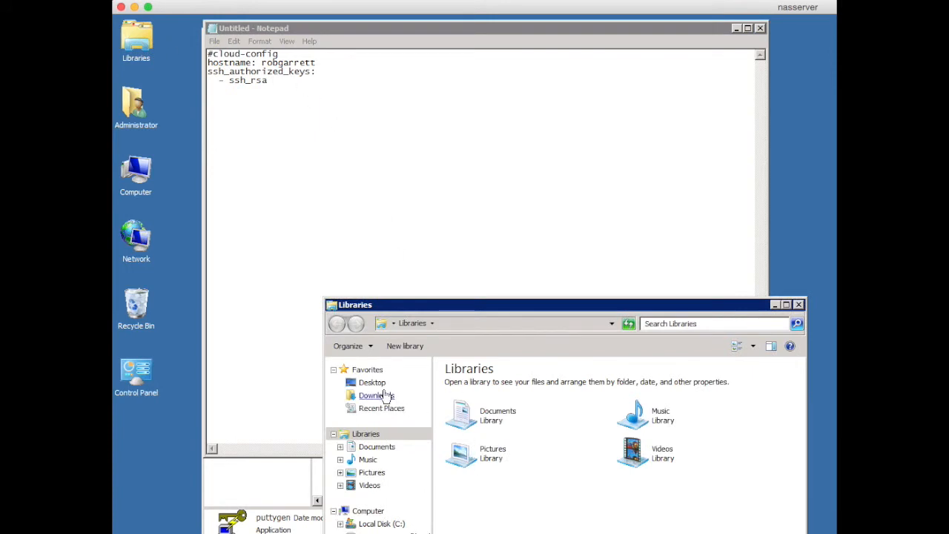
pyautogui.doubleClick(376, 394)
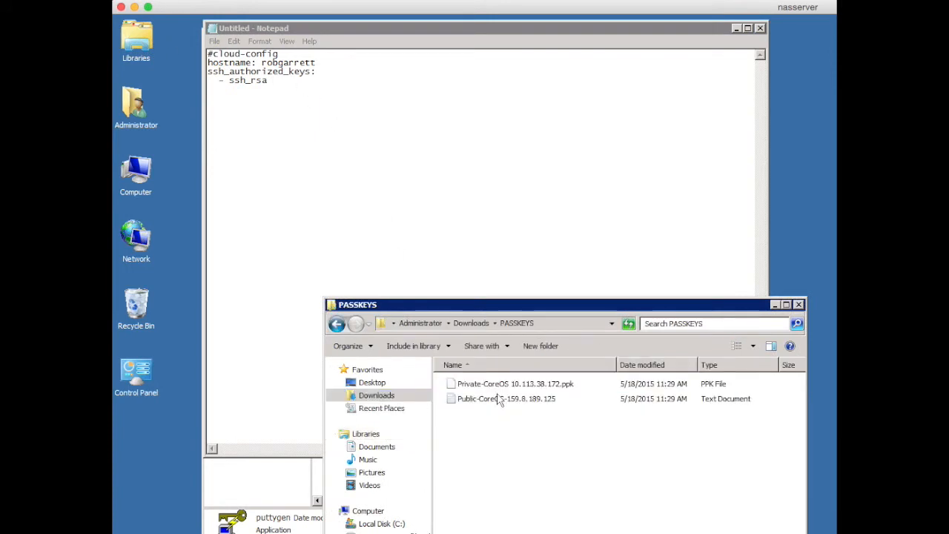
pyautogui.click(506, 398)
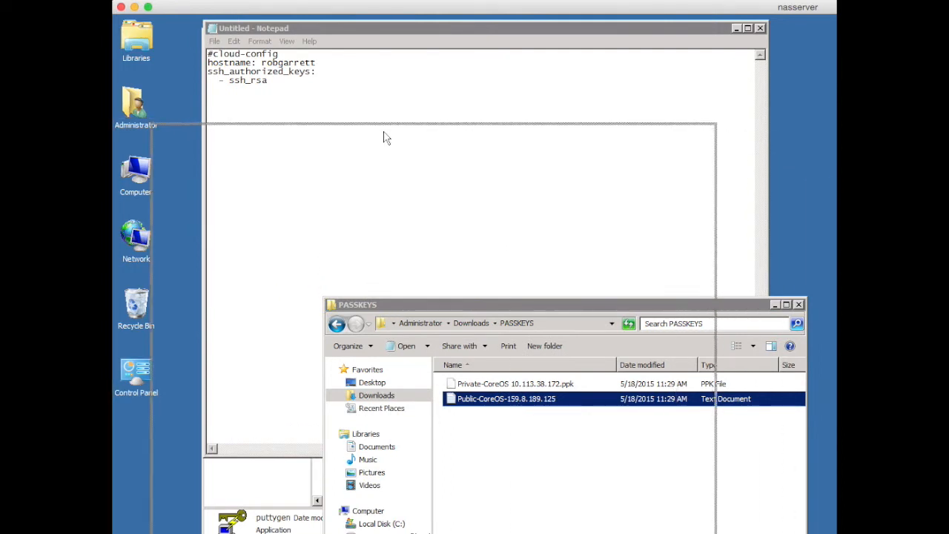
pyautogui.doubleClick(506, 398)
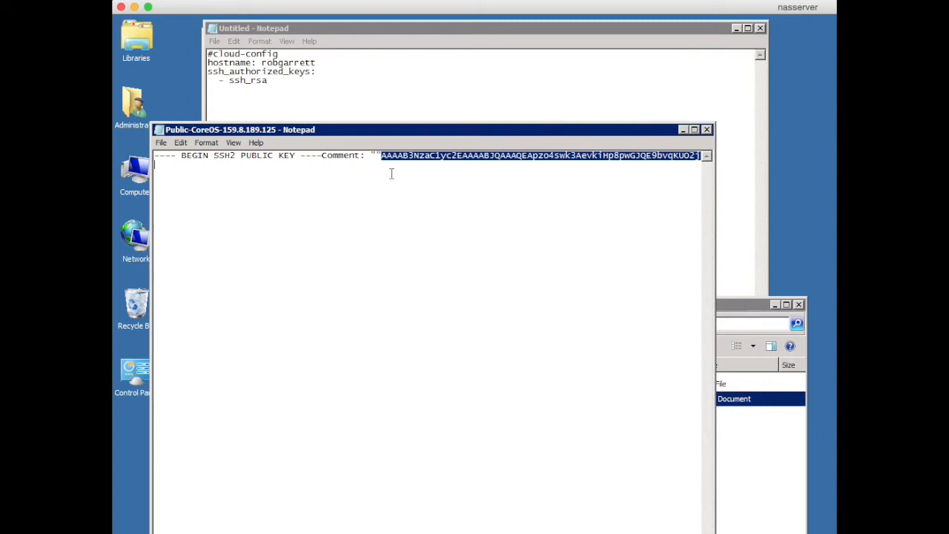
pyautogui.rightClick(415, 159)
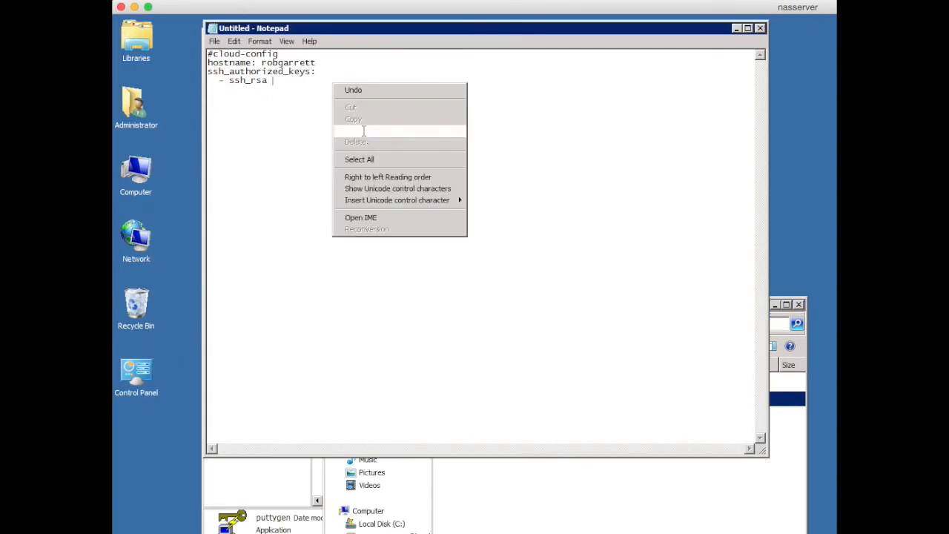
# Paste the public key after ssh_rsa and delete the END SSH2 PUBLIC KEY footer.
pyautogui.click(355, 131)
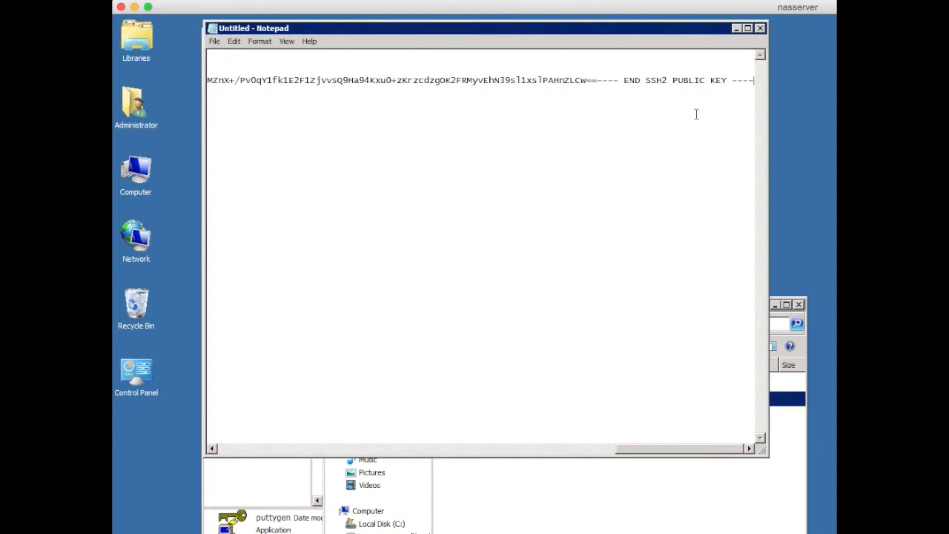
pyautogui.press('BackSpace')
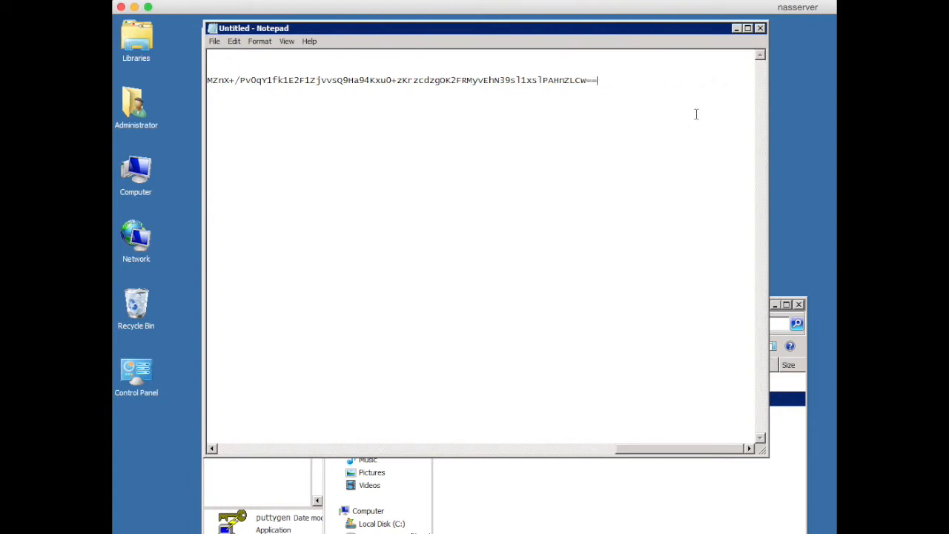
pyautogui.press('Backspace')
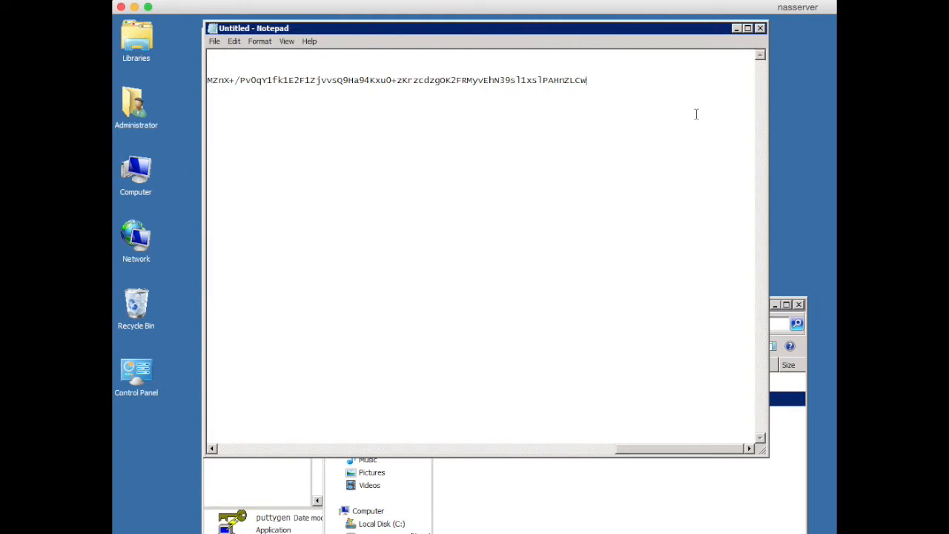
pyautogui.moveTo(470, 179)
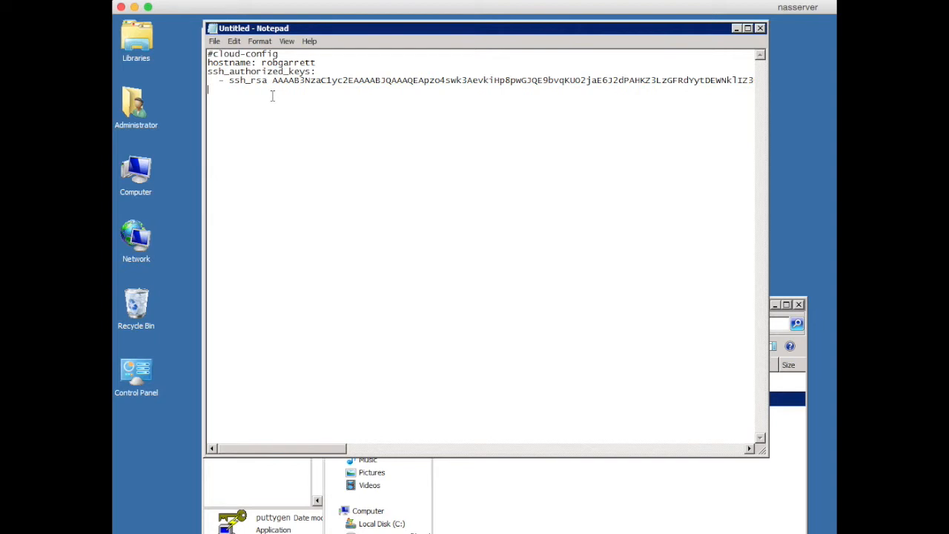
pyautogui.write('coreos:')
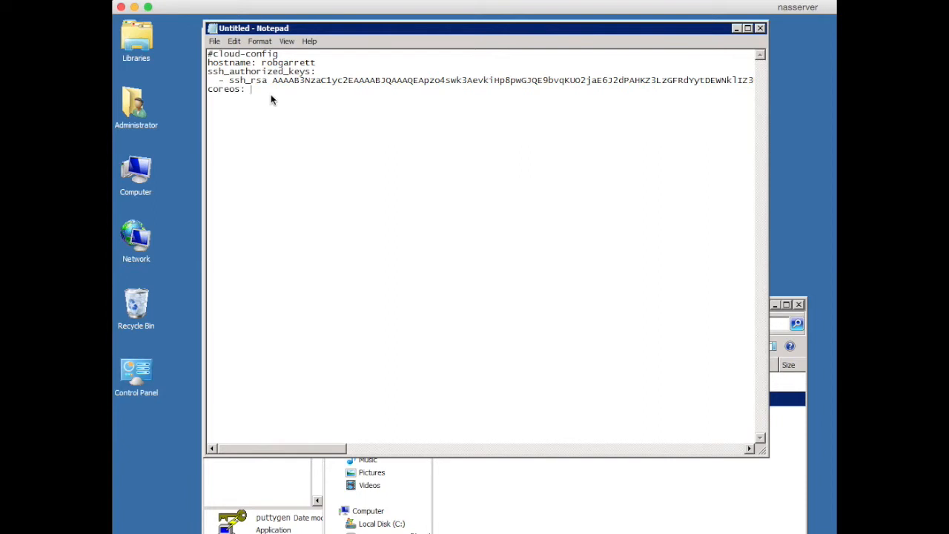
pyautogui.press('Return')
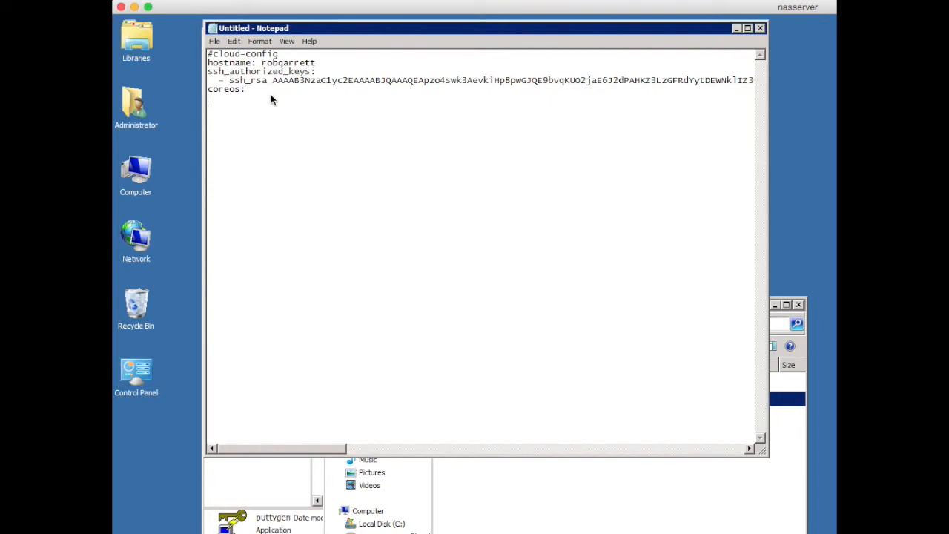
pyautogui.write('etc')
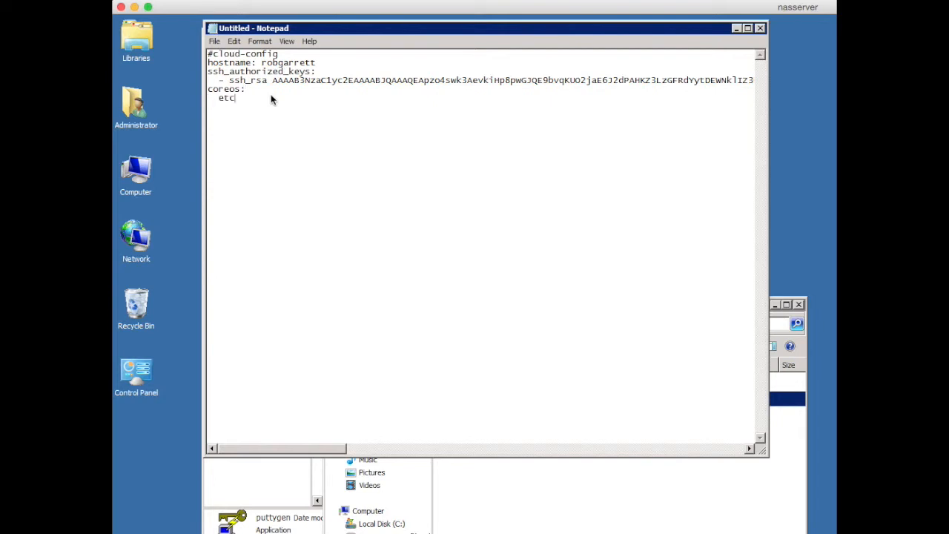
pyautogui.write('d:')
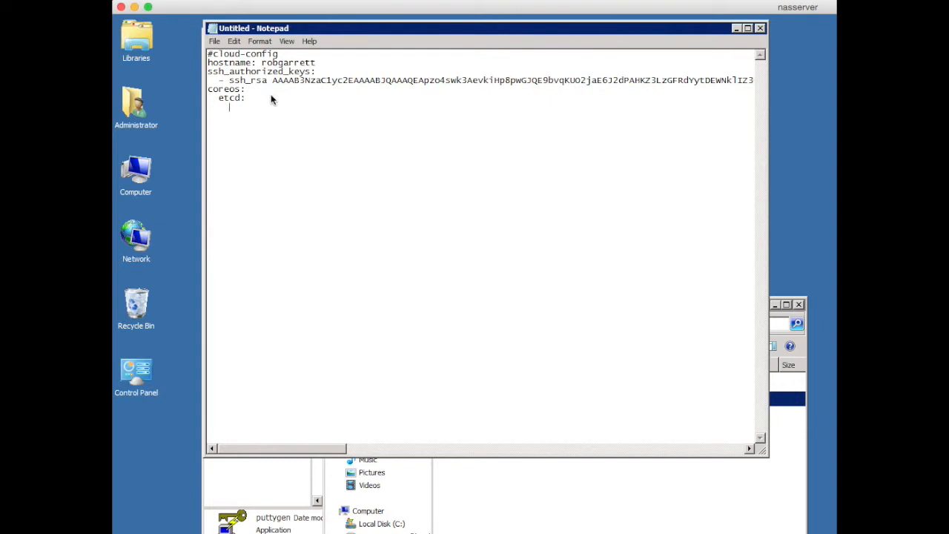
pyautogui.write('discov')
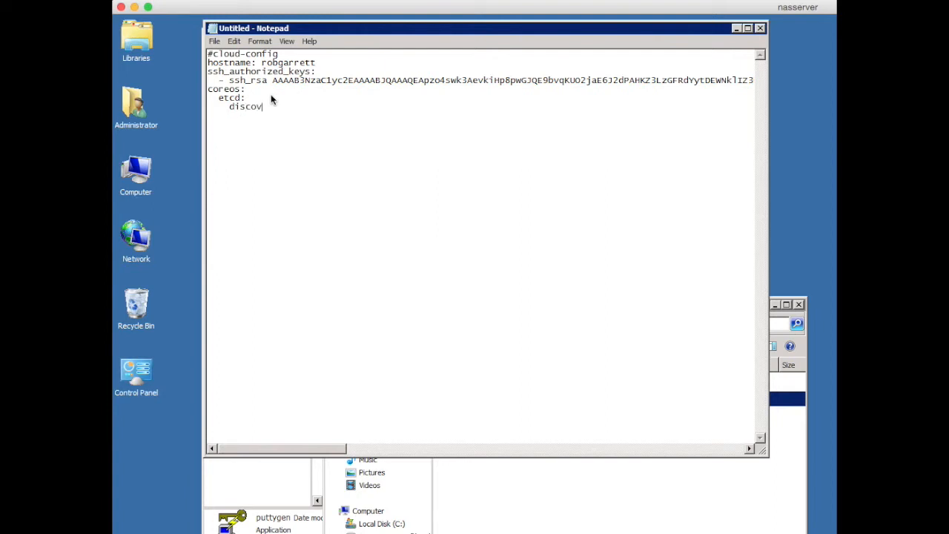
pyautogui.write('ery:')
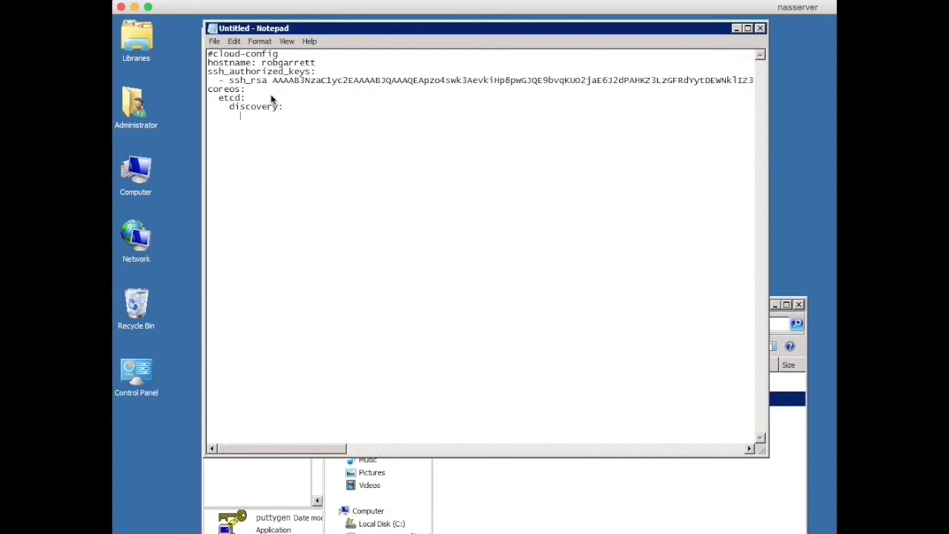
pyautogui.write('http')
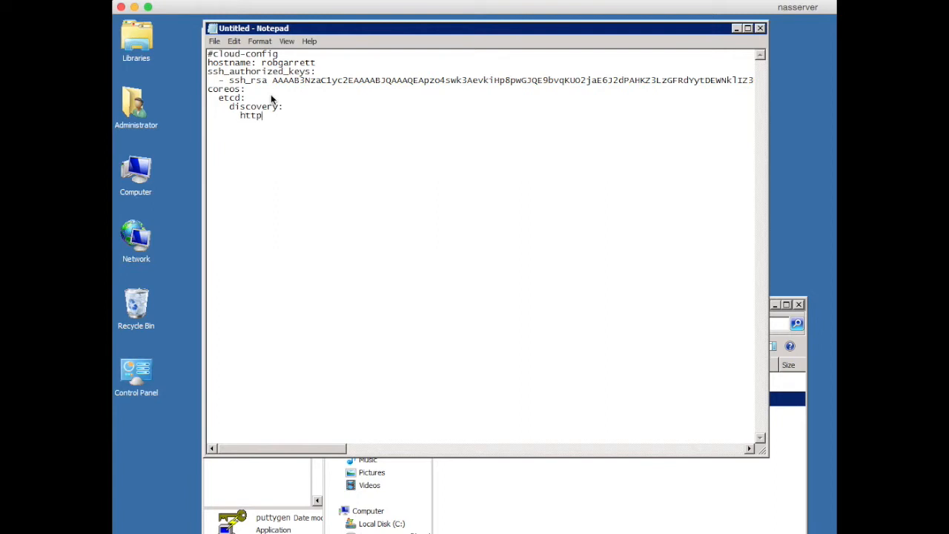
pyautogui.write('s://discovery.etcd.io/new')
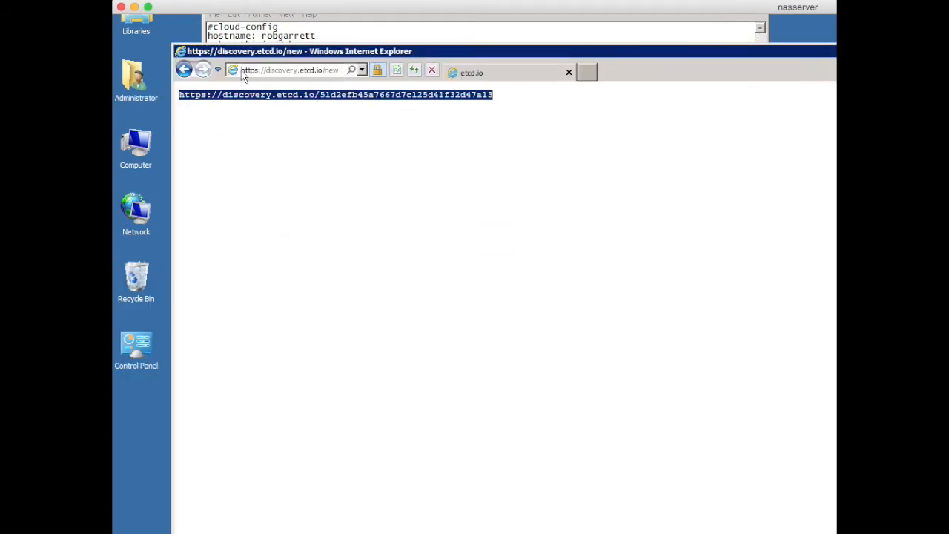
pyautogui.moveTo(265, 76)
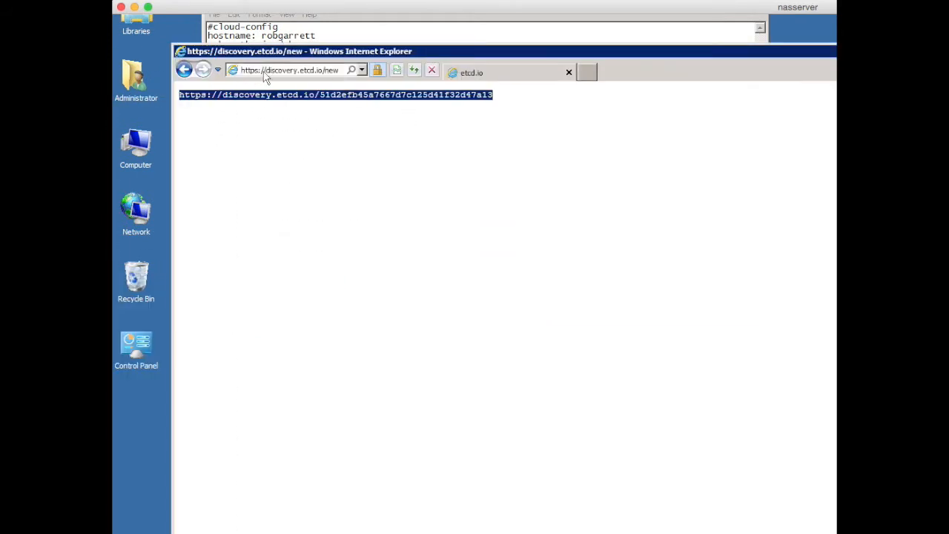
pyautogui.moveTo(295, 79)
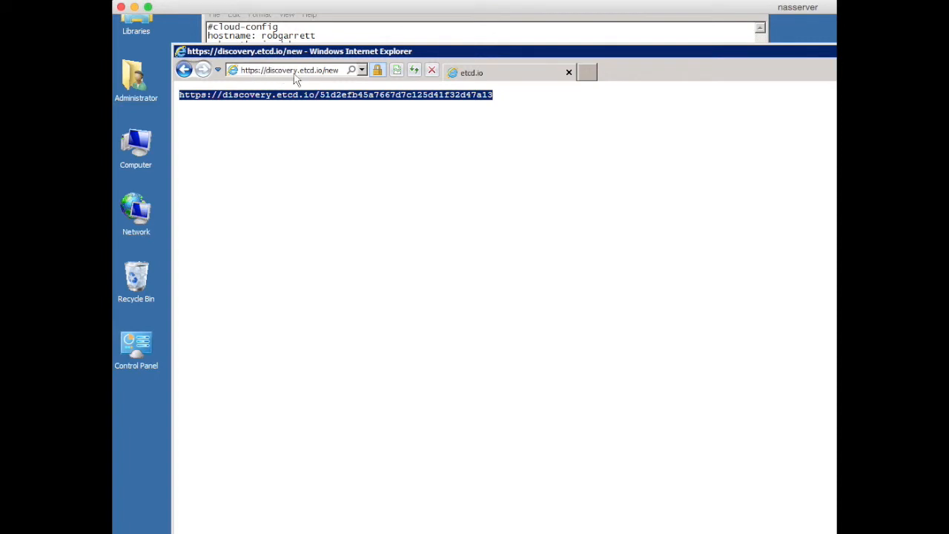
pyautogui.moveTo(335, 79)
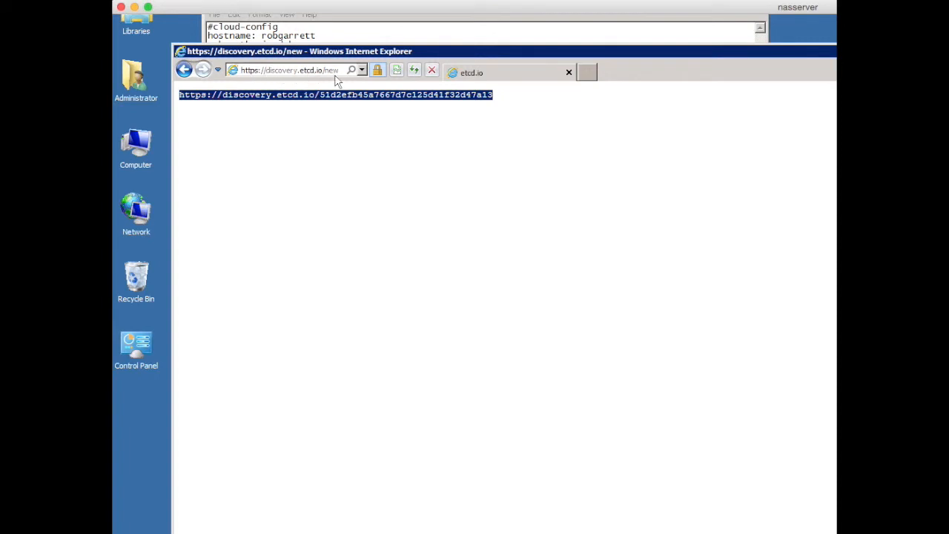
# Copy the generated discovery.etcd.io token URL from Internet Explorer.
pyautogui.click(506, 97)
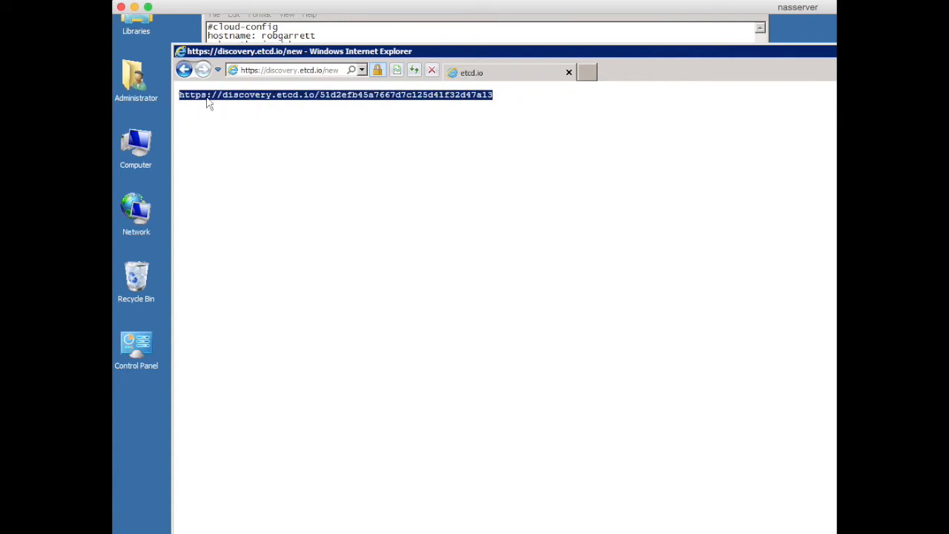
pyautogui.moveTo(271, 116)
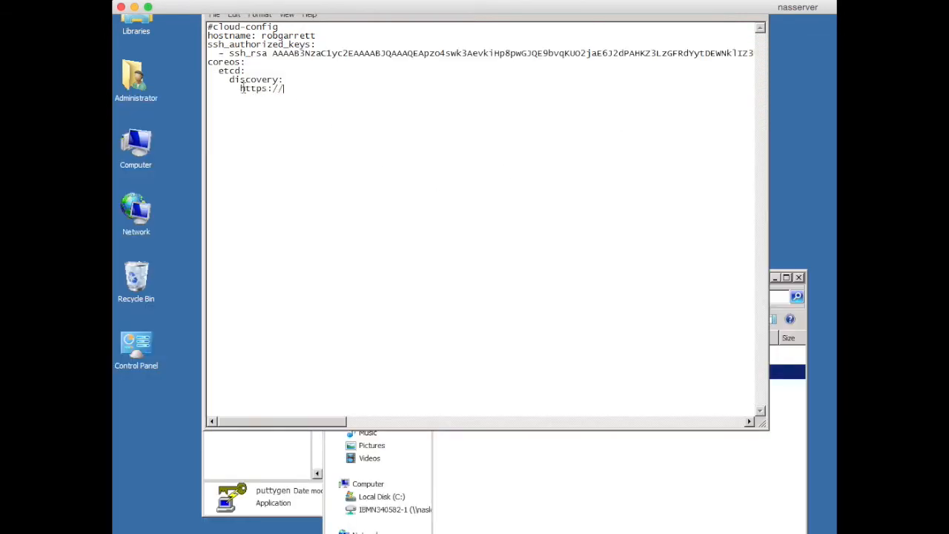
pyautogui.rightClick(259, 87)
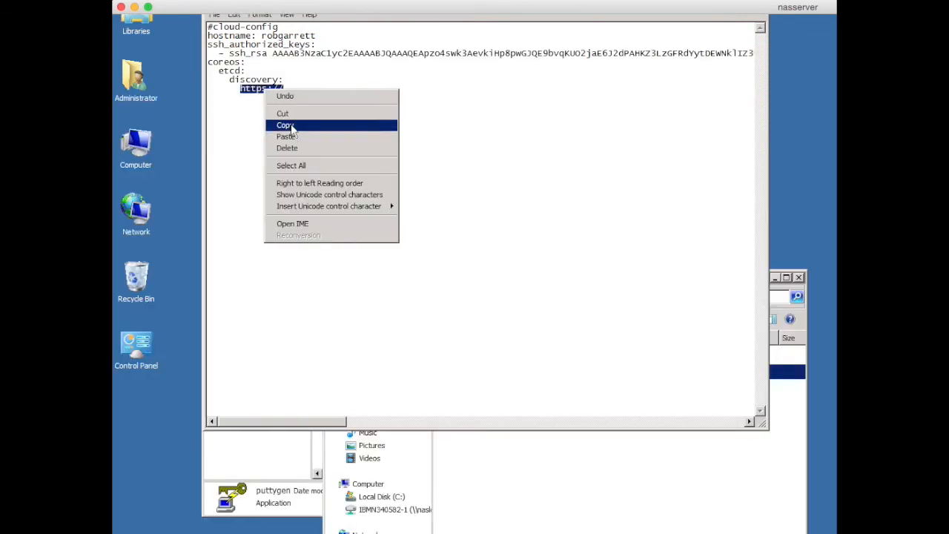
pyautogui.click(286, 137)
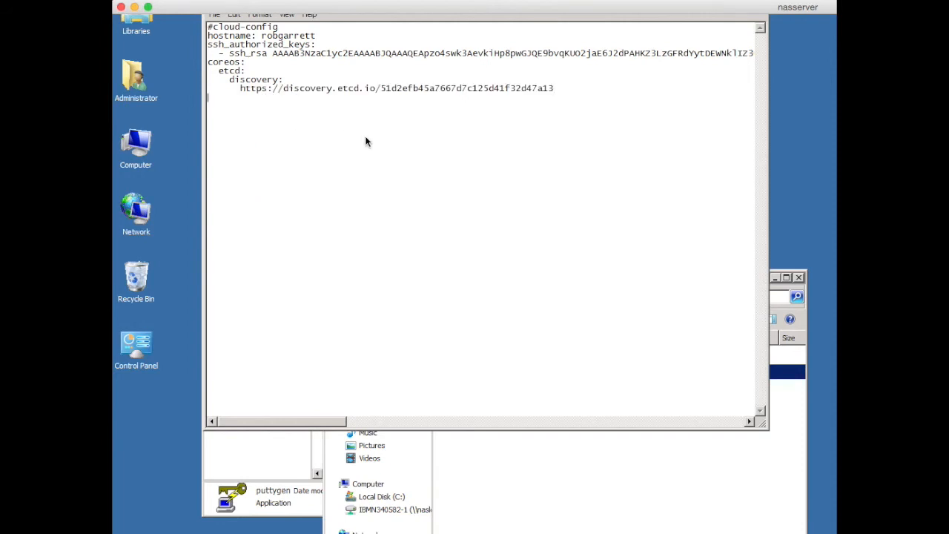
pyautogui.write('coreos:')
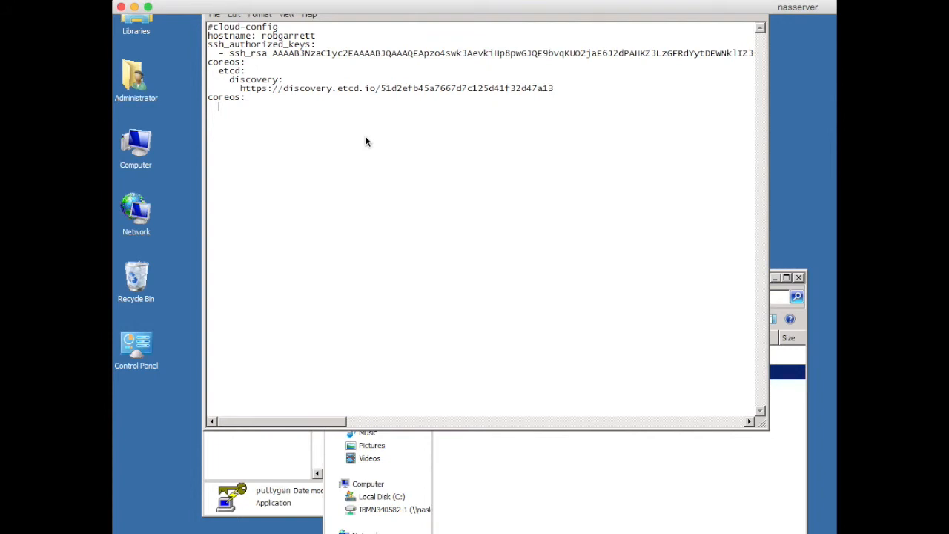
# Add a units list with a '- name: 10-static.network' unit set to runtime: yes.
pyautogui.write('units:')
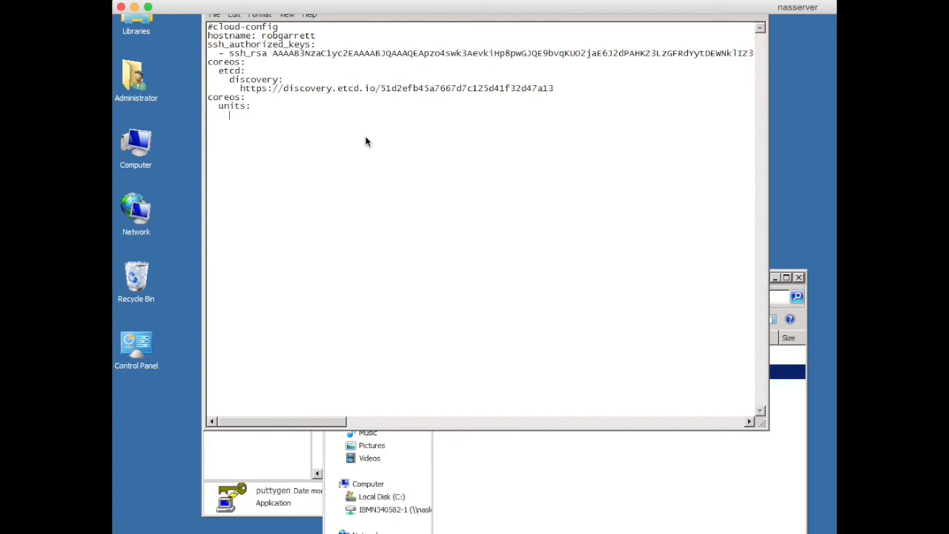
pyautogui.write('-')
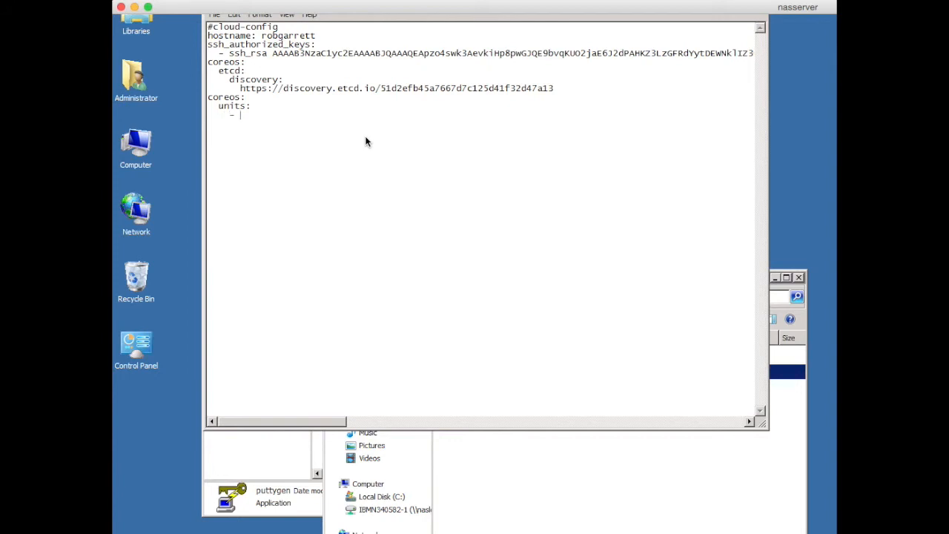
pyautogui.write('name:')
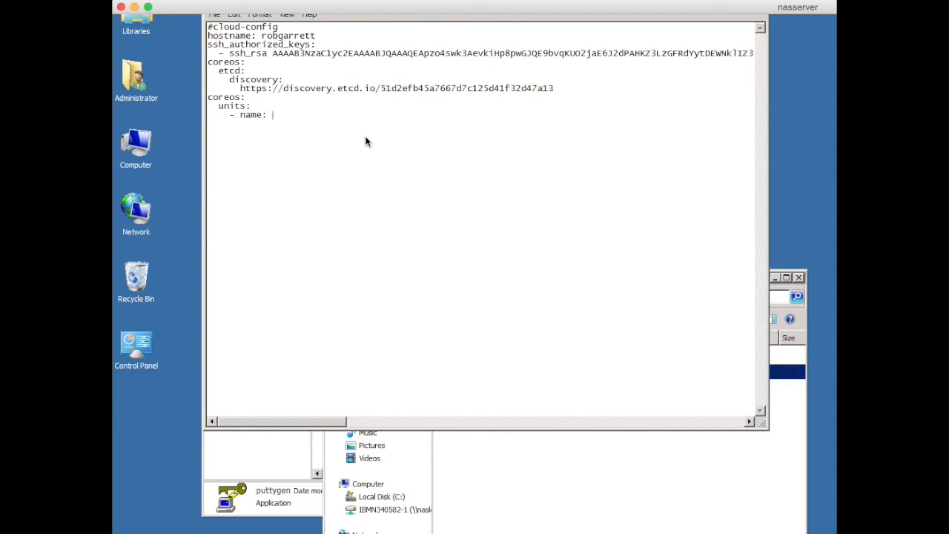
pyautogui.write('10-')
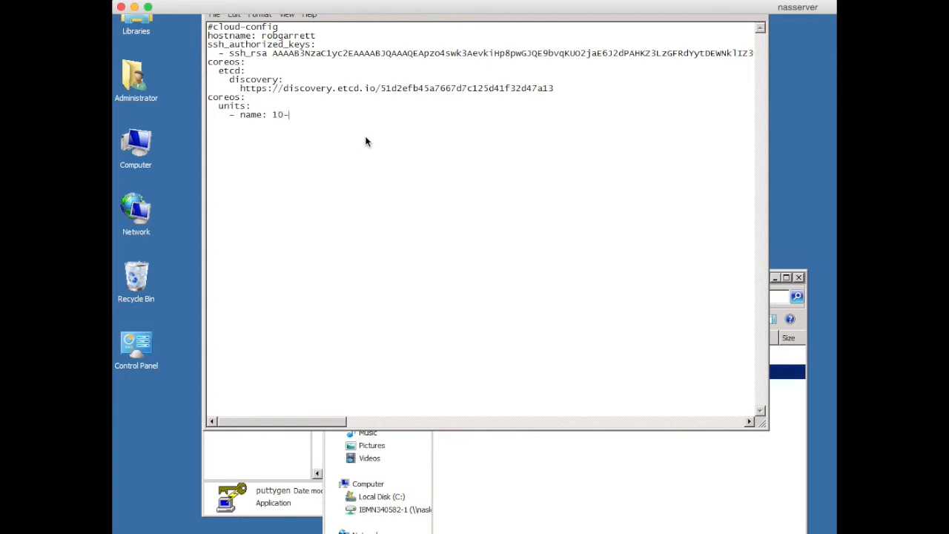
pyautogui.write('static')
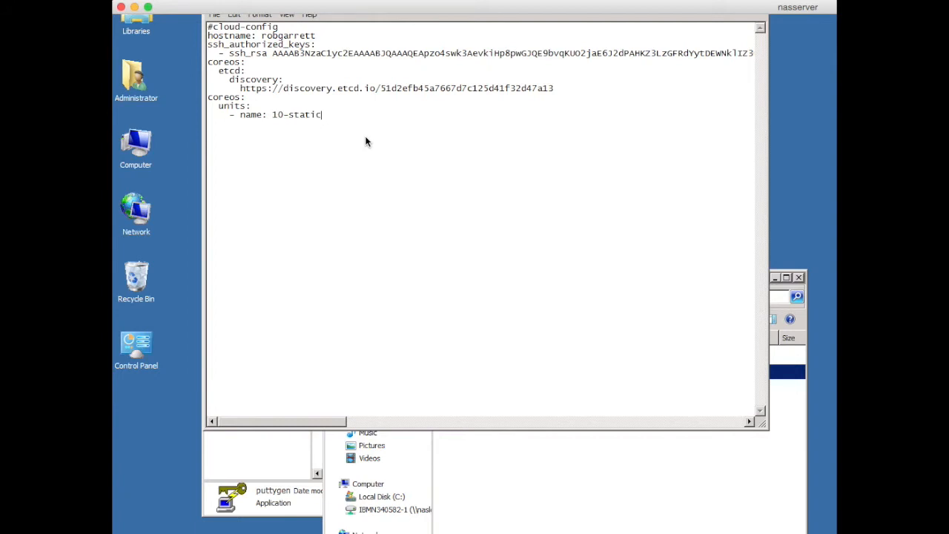
pyautogui.write('.network')
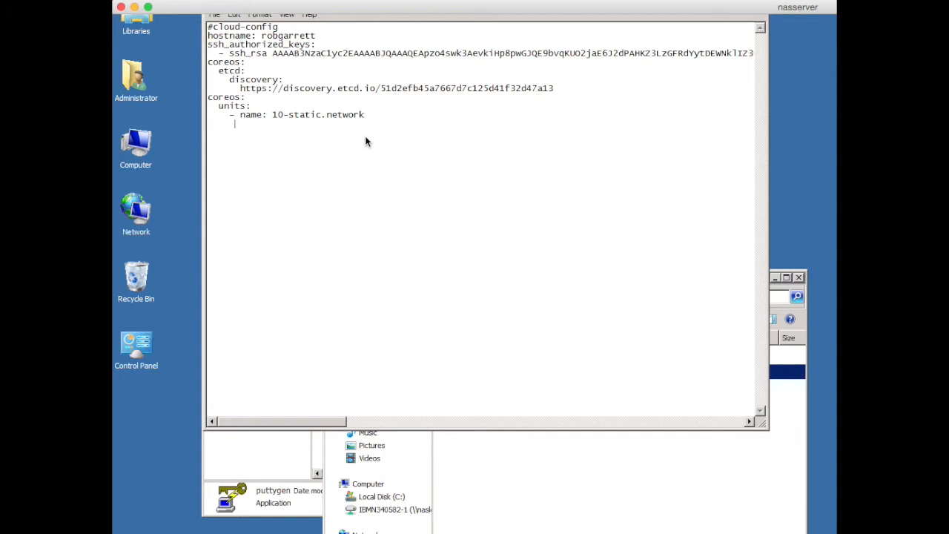
pyautogui.write('run')
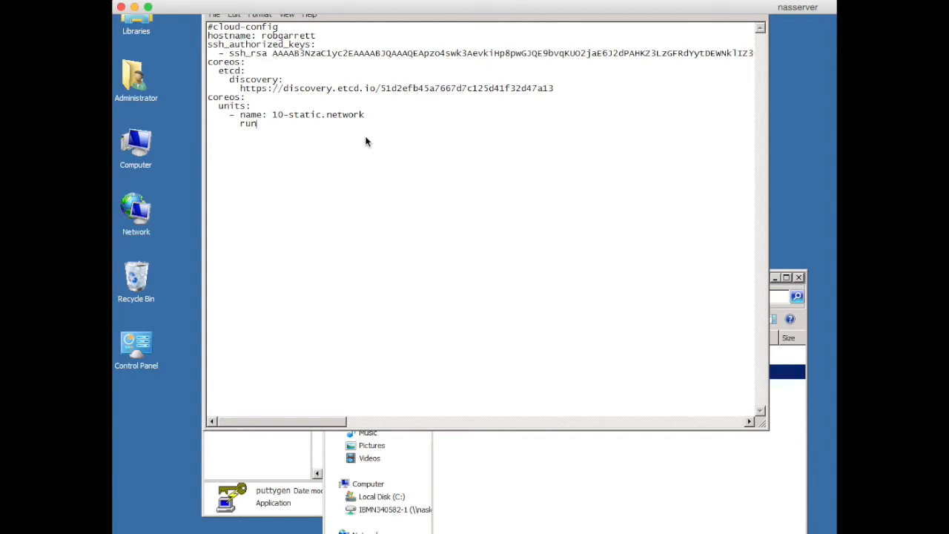
pyautogui.write('time')
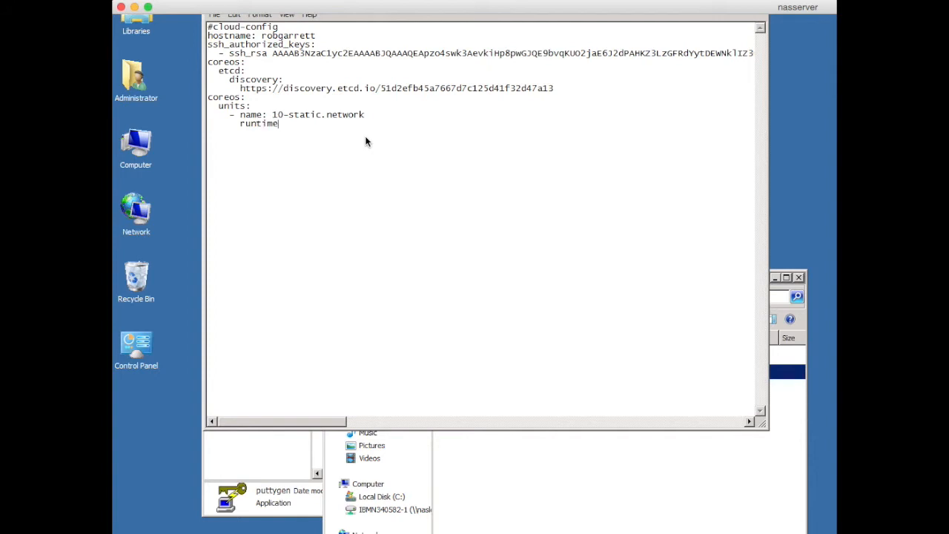
pyautogui.write(': ye')
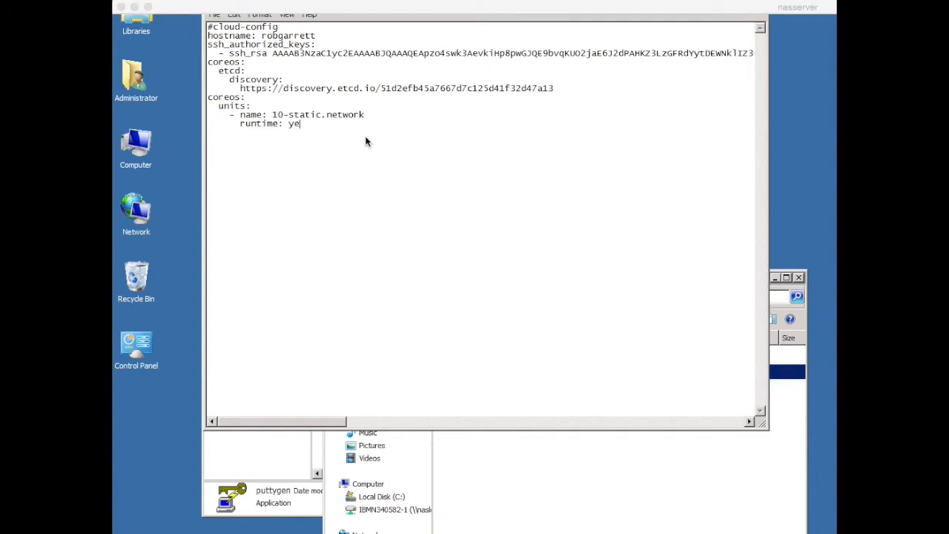
pyautogui.moveTo(643, 268)
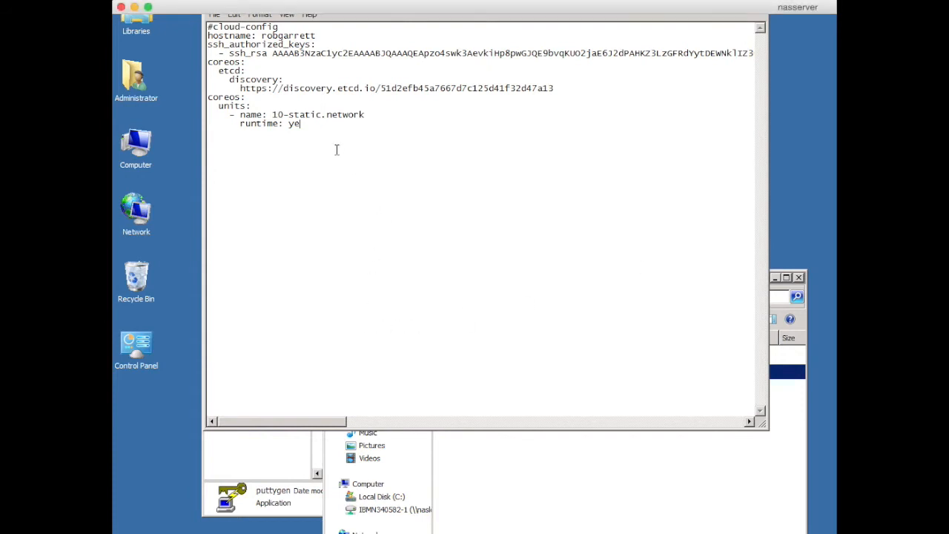
pyautogui.write('s')
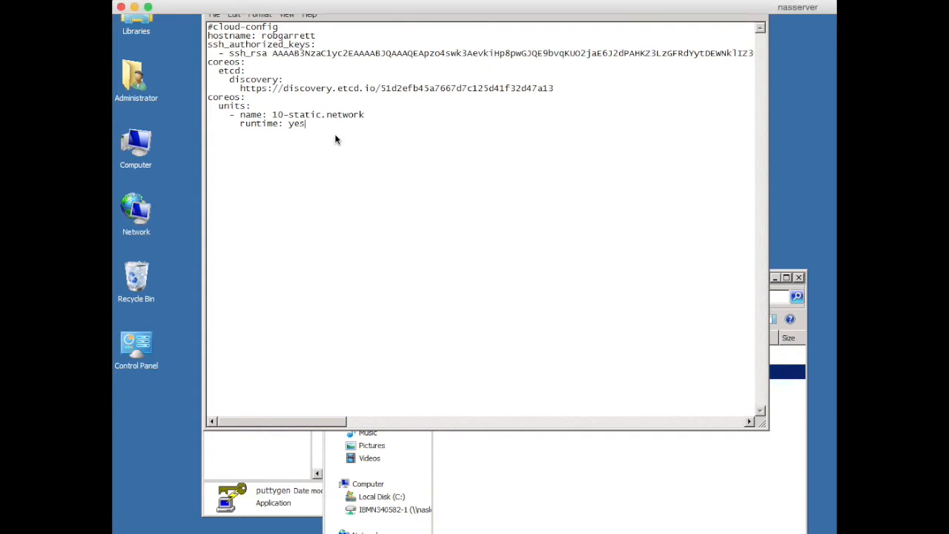
pyautogui.press('Return')
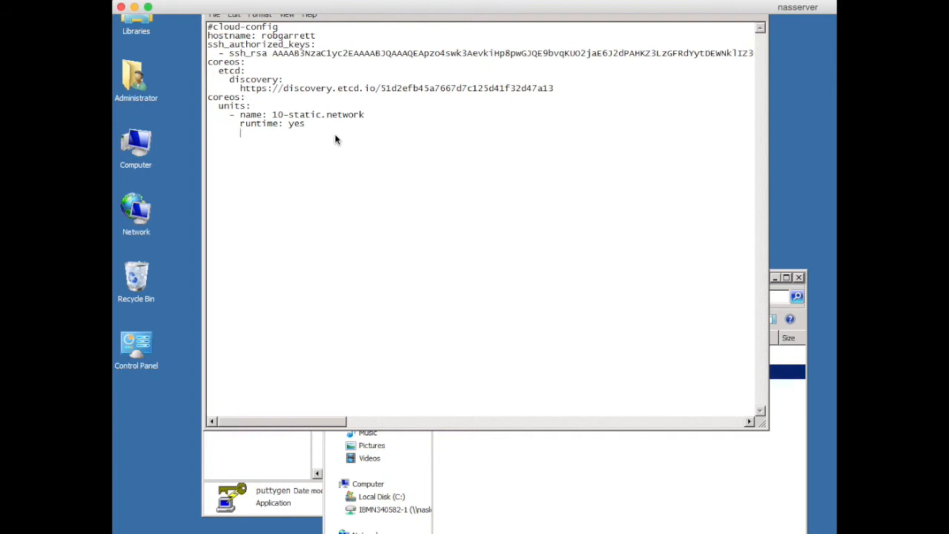
# Start the unit's content block with a [Match] section for Name=eno1.
pyautogui.write('content: |')
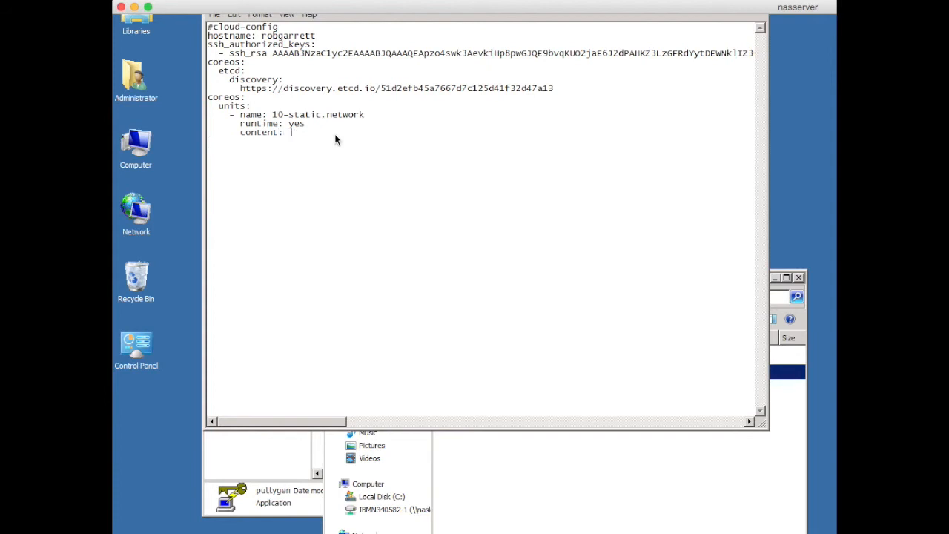
pyautogui.press('Return')
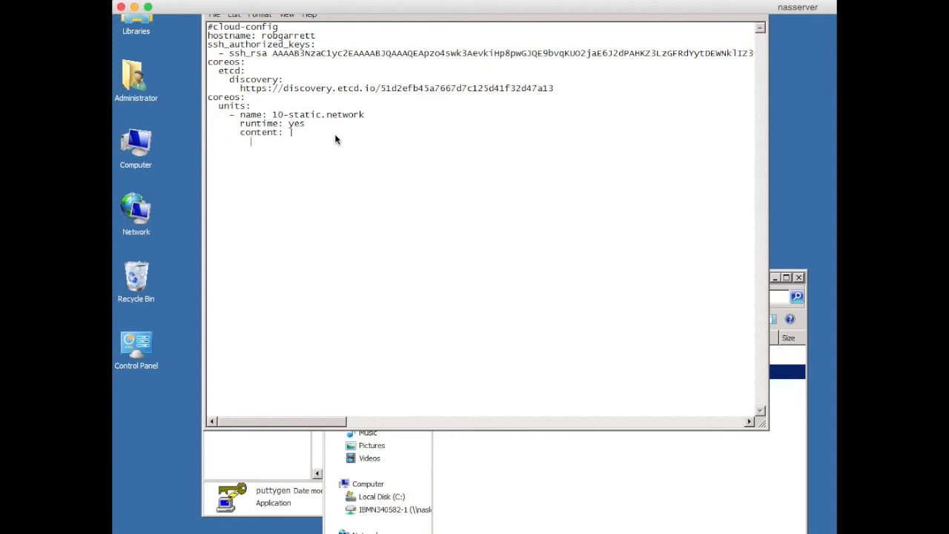
pyautogui.write('[Ma')
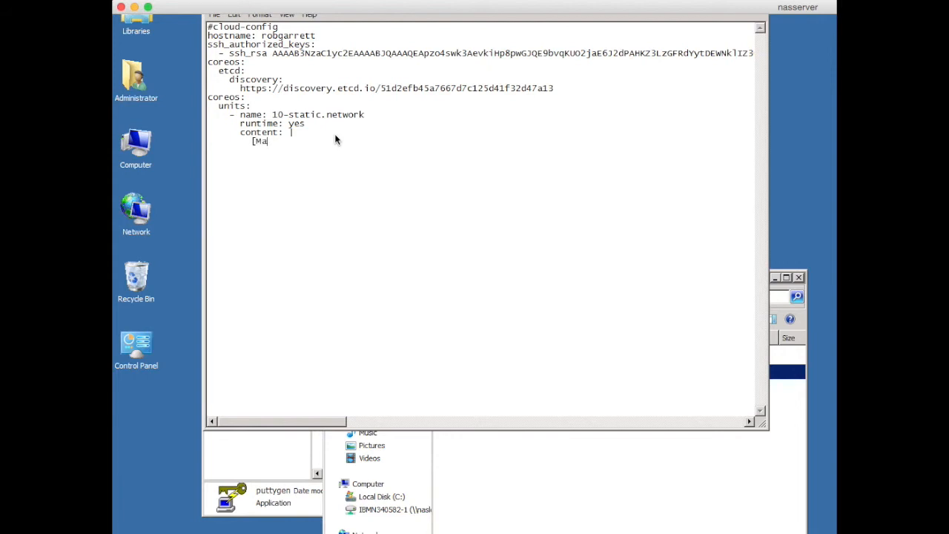
pyautogui.write('tch]')
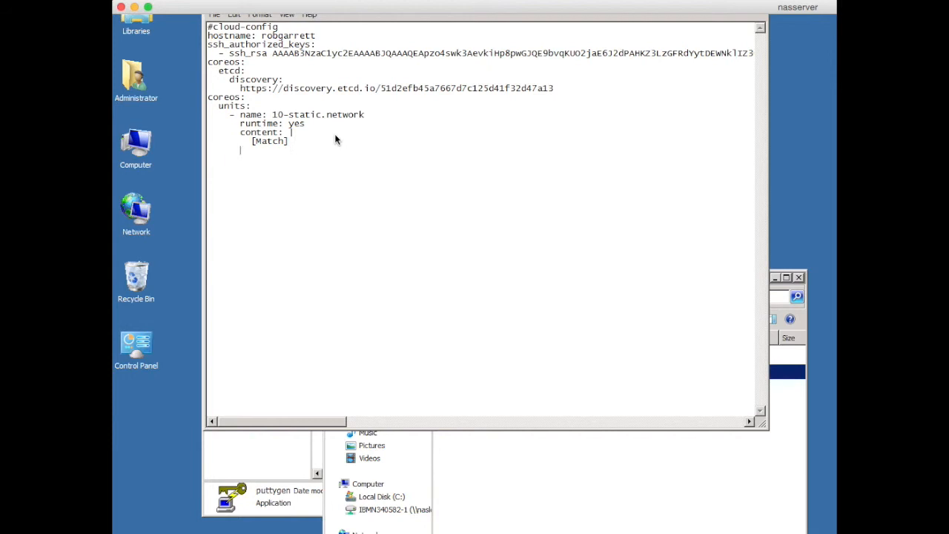
pyautogui.write('en')
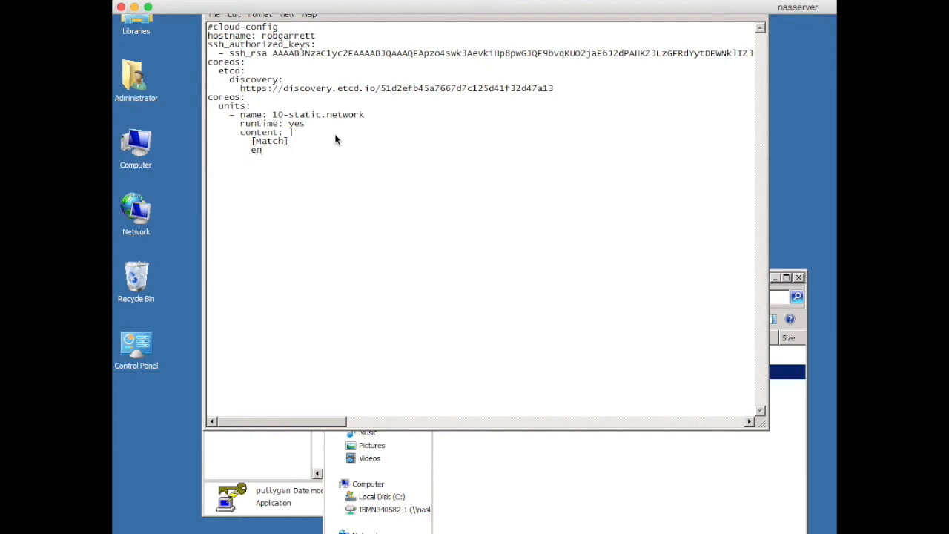
pyautogui.write('o1')
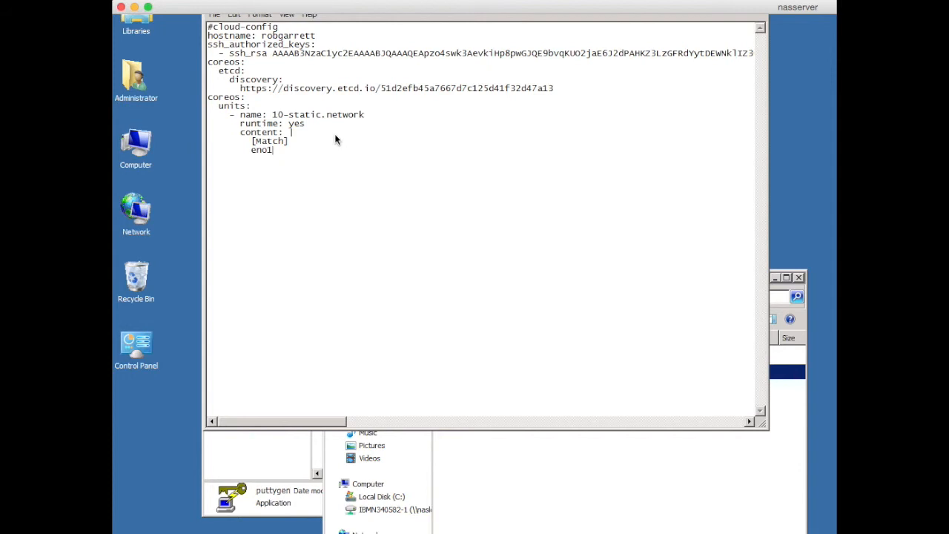
pyautogui.write('Name')
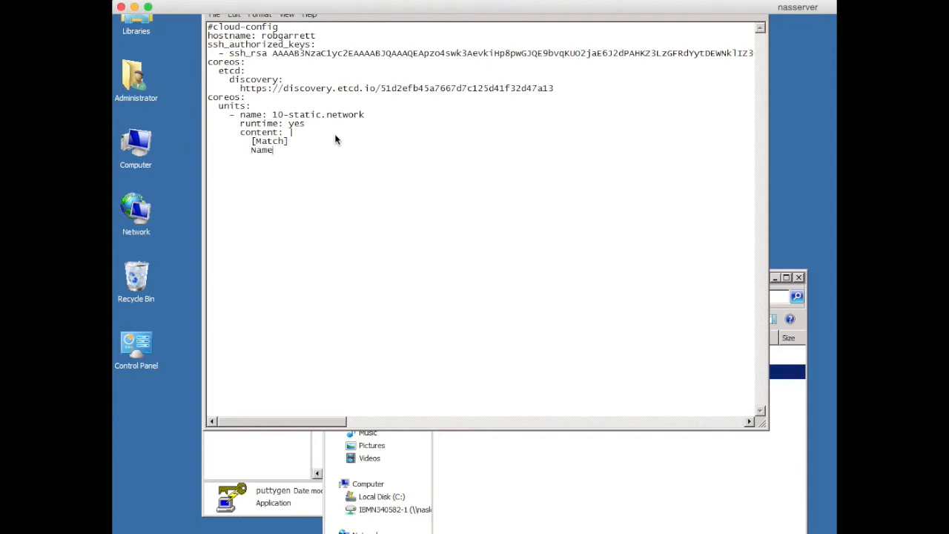
pyautogui.write('=')
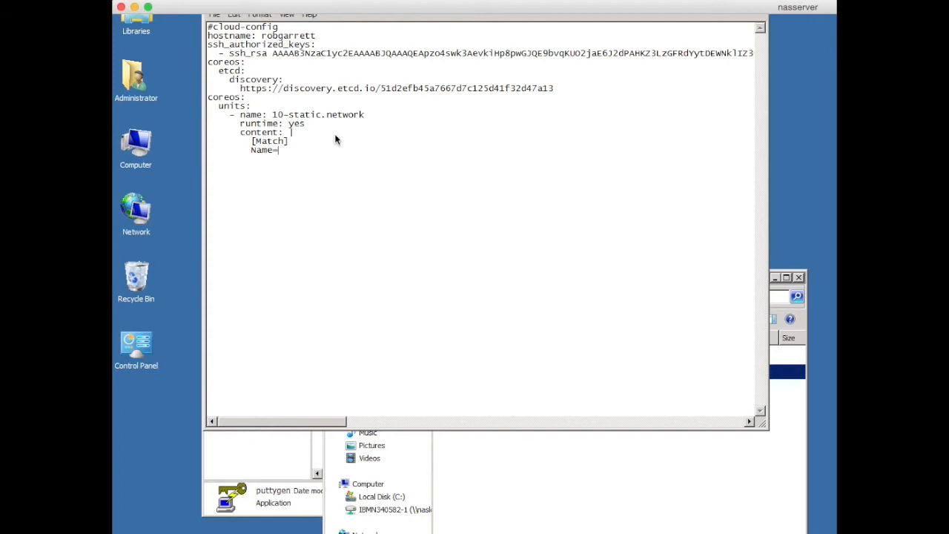
pyautogui.write('eno')
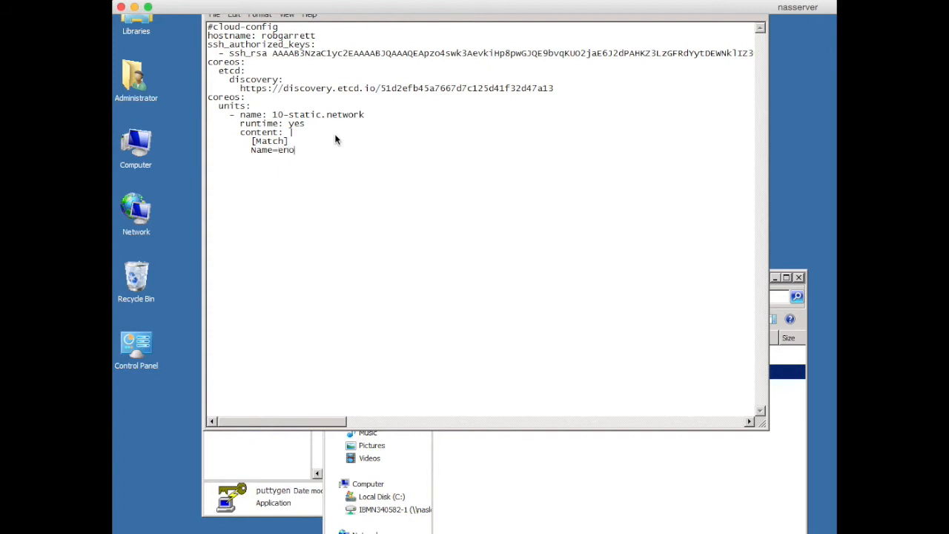
pyautogui.write('1')
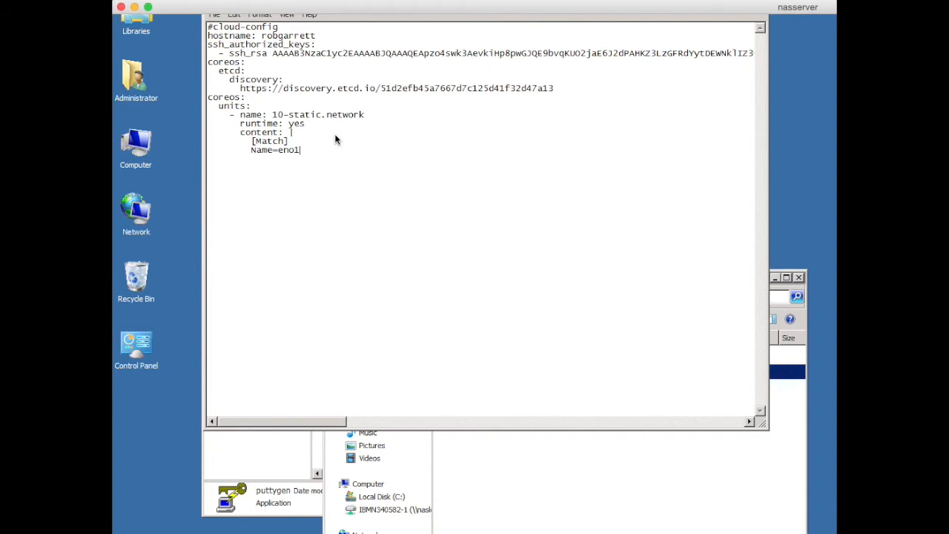
pyautogui.press('Return')
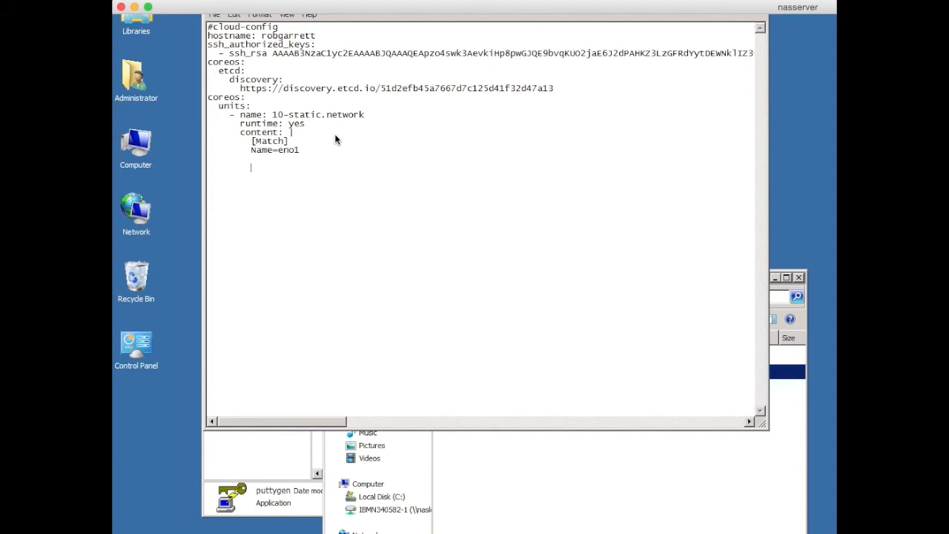
# Add a [Network] section with Address=10.113.38.172/26.
pyautogui.write('[N')
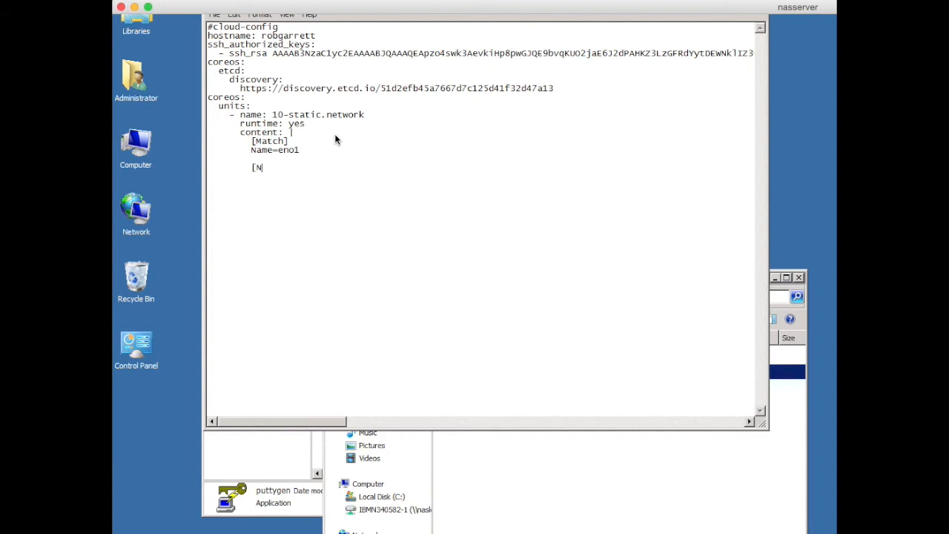
pyautogui.write('etwork')
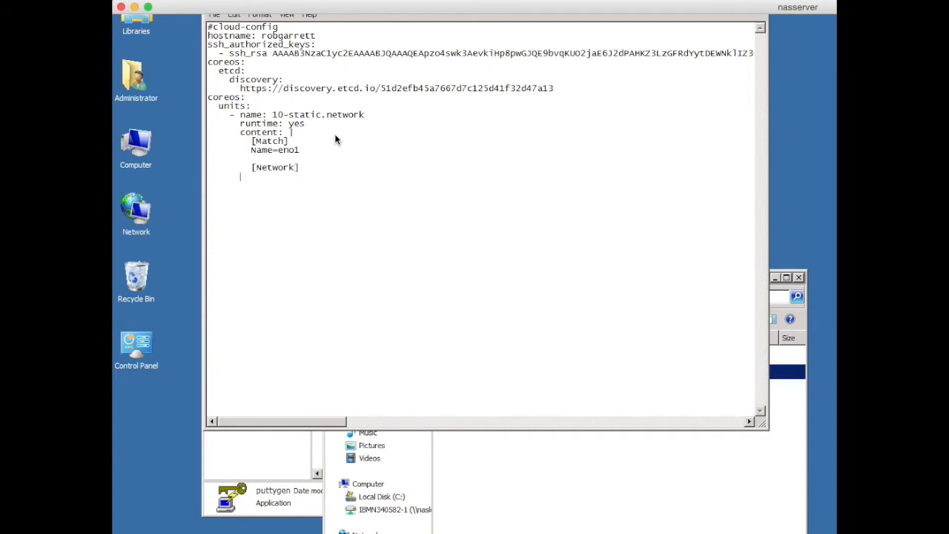
pyautogui.write('Addre')
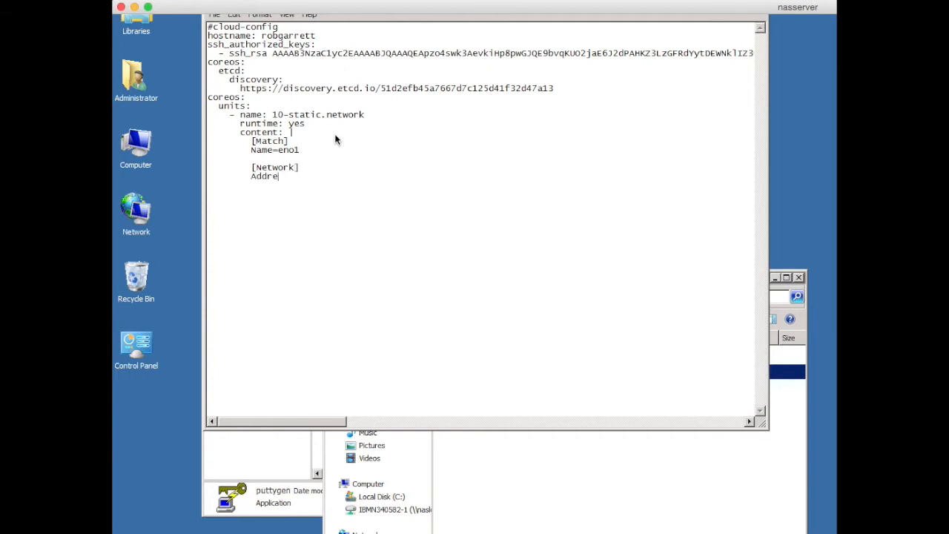
pyautogui.write('ss=')
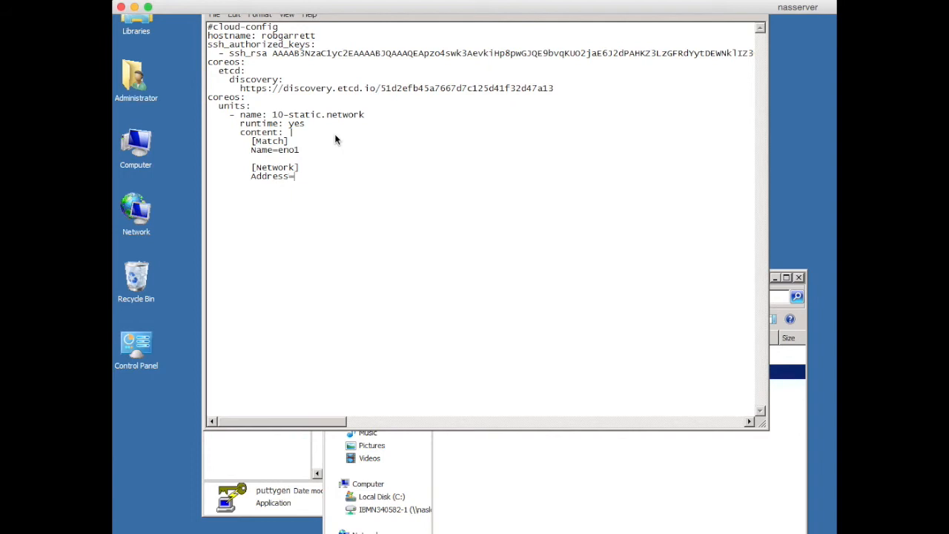
pyautogui.write('10.113')
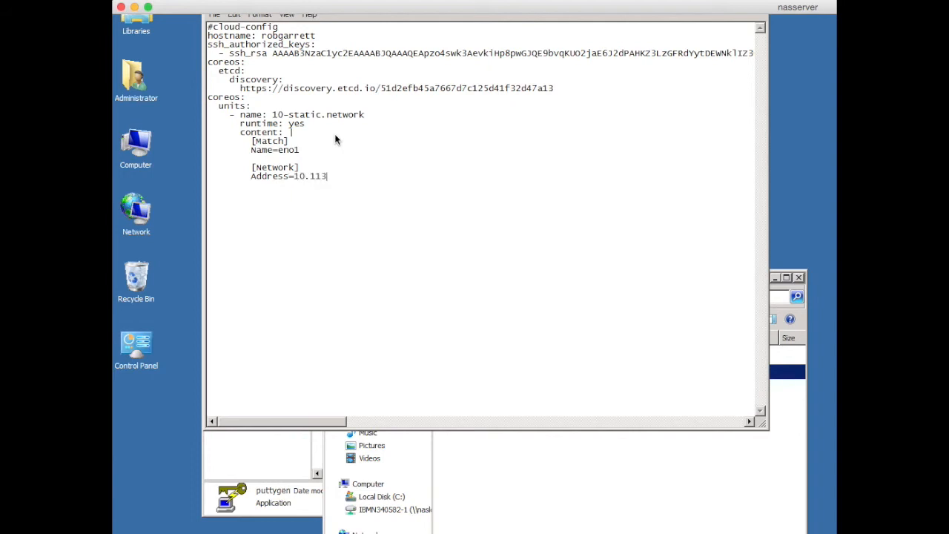
pyautogui.write('.38.')
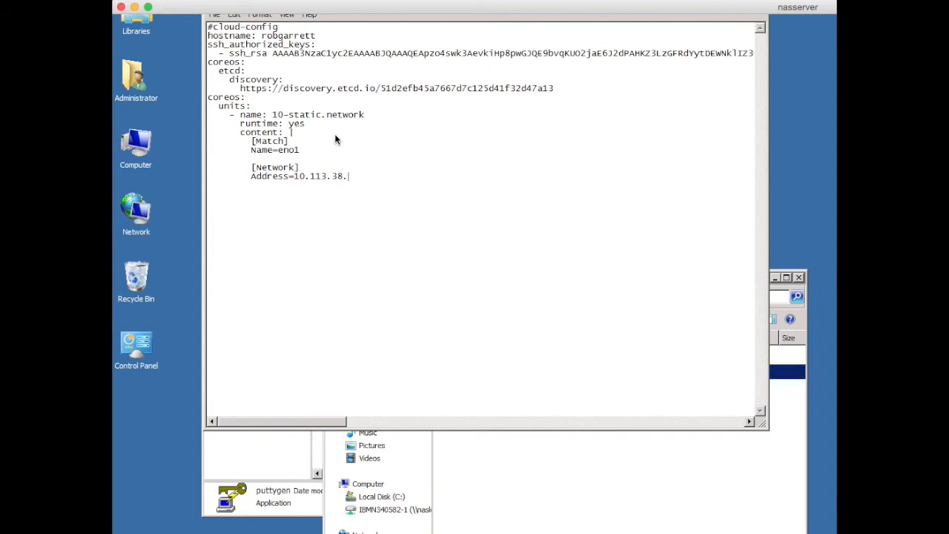
pyautogui.write('172')
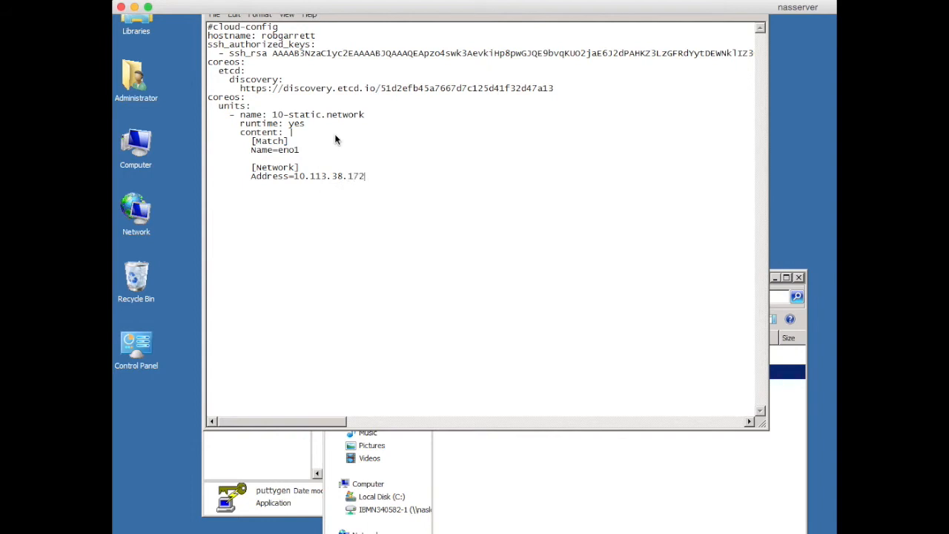
pyautogui.write('/2')
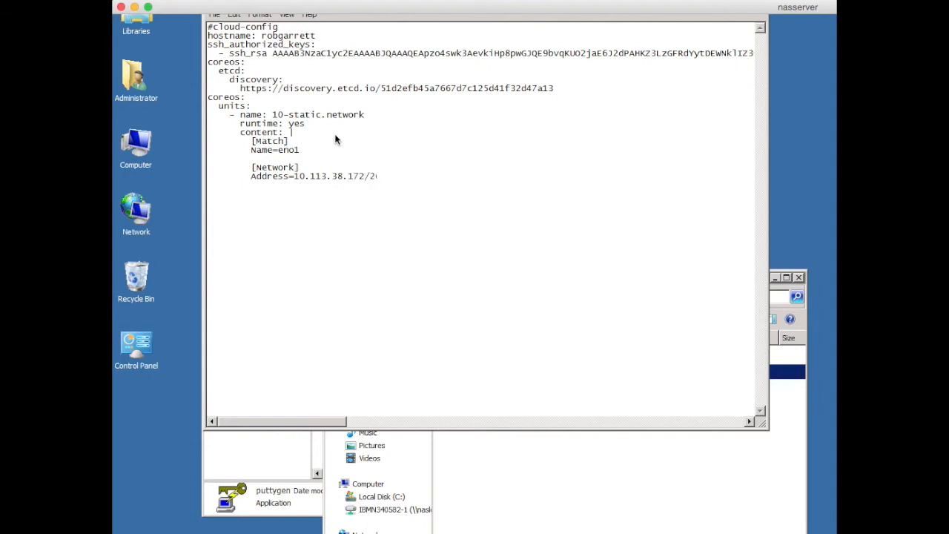
pyautogui.write('6')
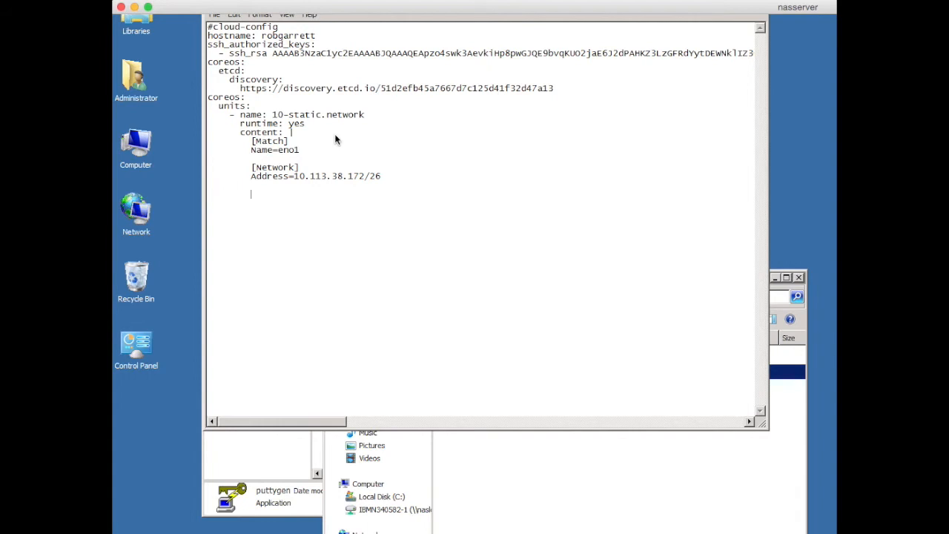
# Add a [Route] section with Gateway=10.113.38.129 and Destination=10.0.0.0/8.
pyautogui.write('[Route')
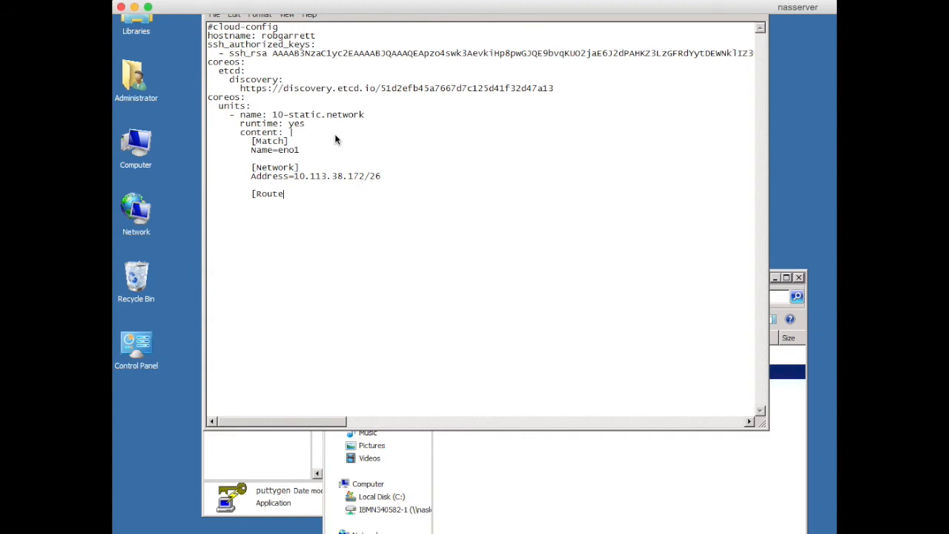
pyautogui.press('Return')
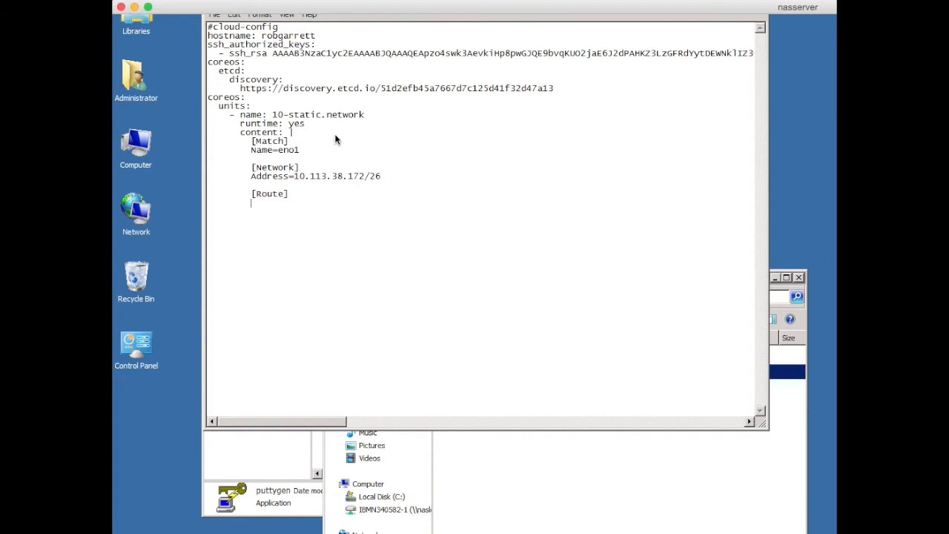
pyautogui.write('Gateway')
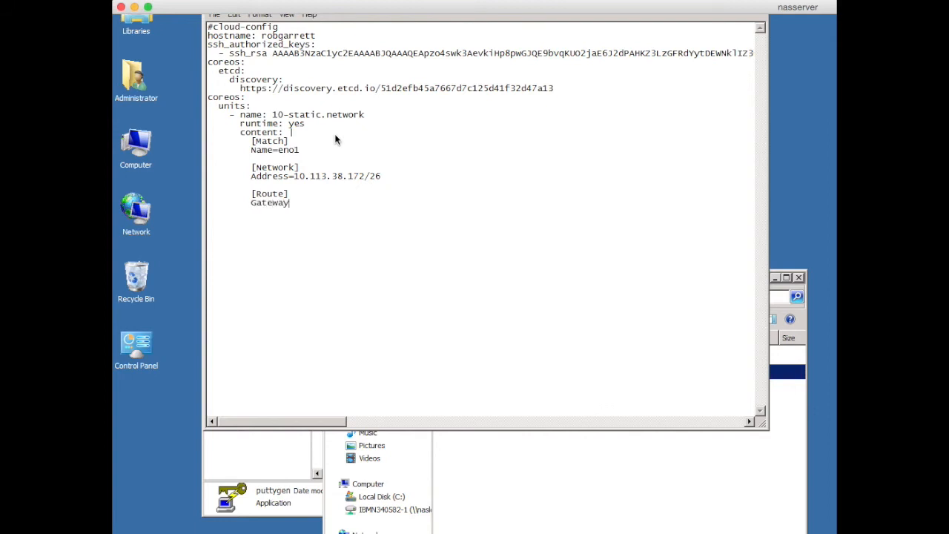
pyautogui.write('=10')
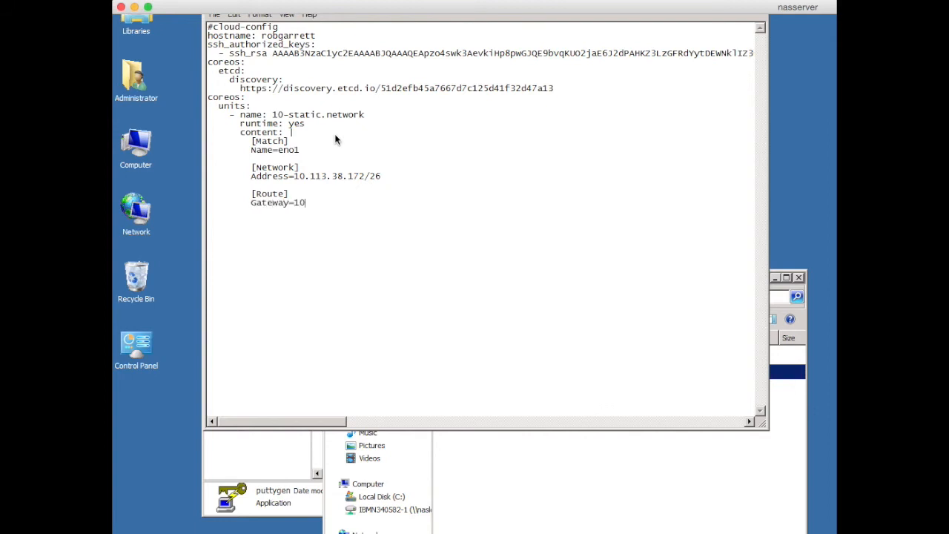
pyautogui.write('.113.')
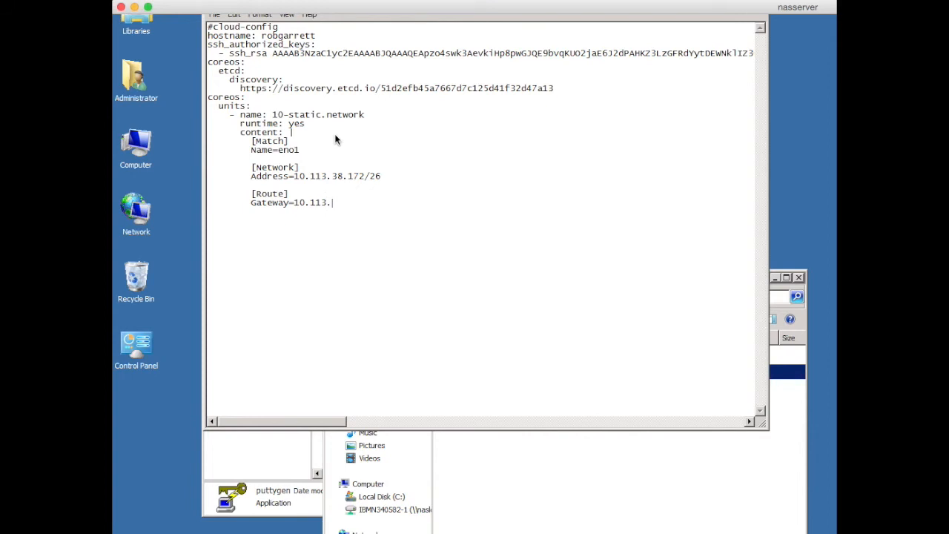
pyautogui.write('38.129')
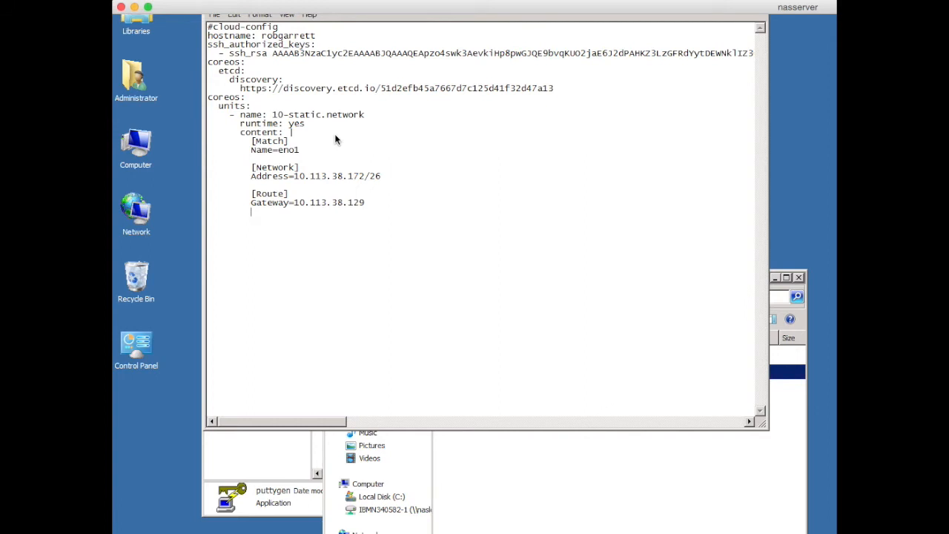
pyautogui.write('Dest')
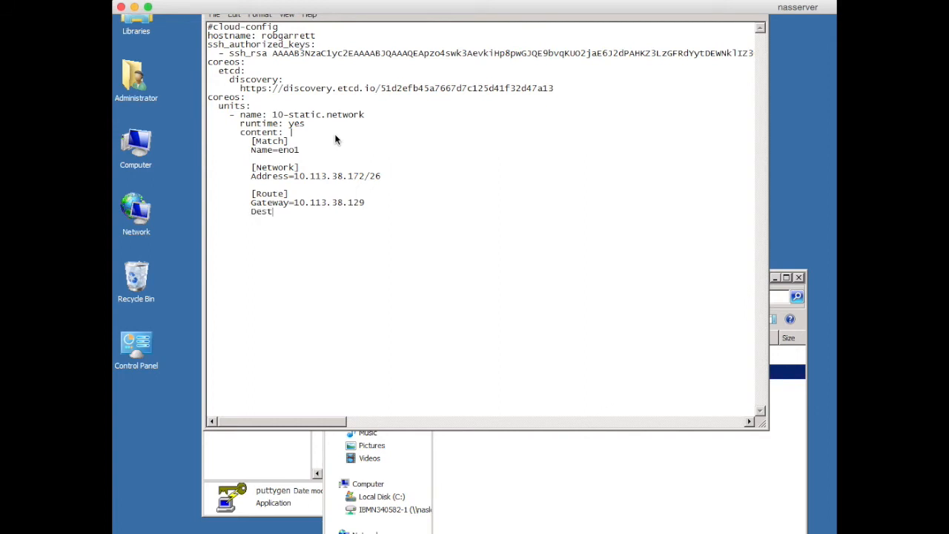
pyautogui.write('ination')
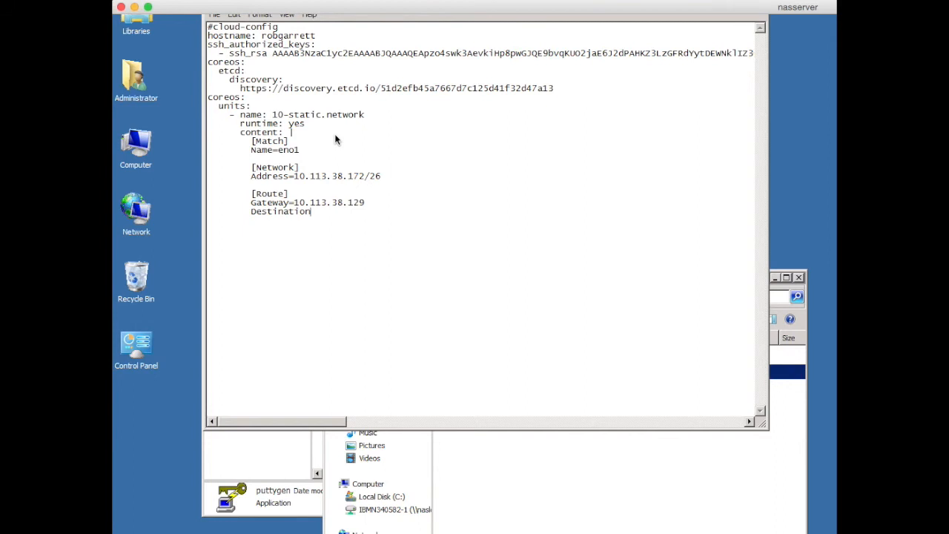
pyautogui.write('=10.')
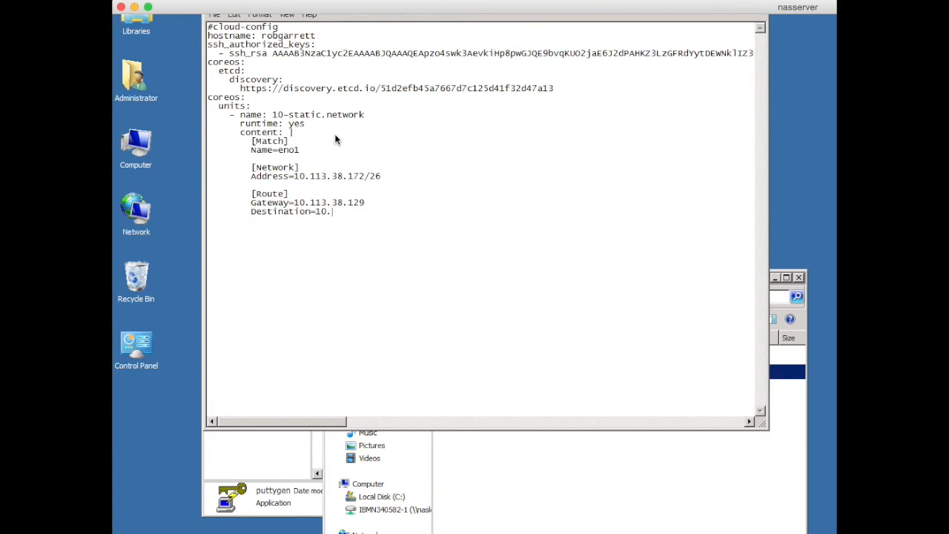
pyautogui.write('0.0.0')
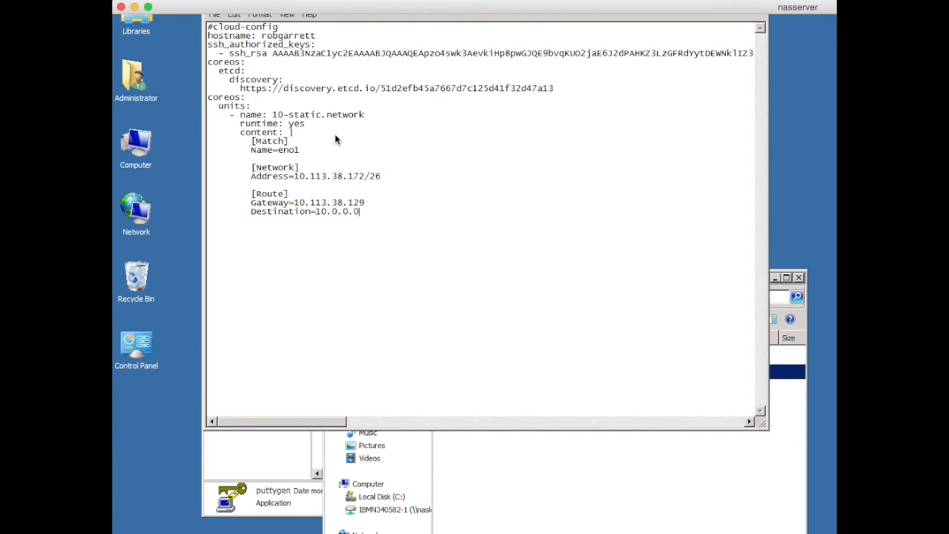
pyautogui.write('/8')
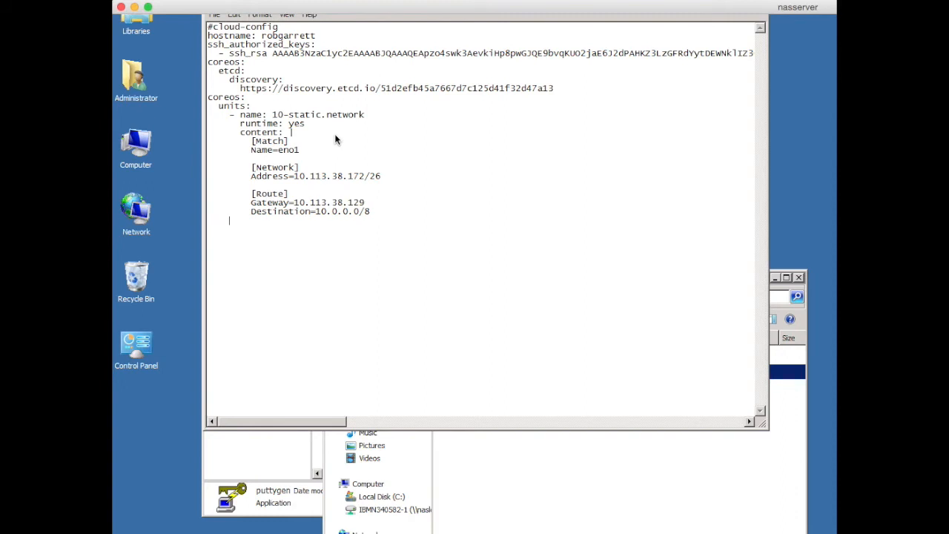
# Add '- name: 20-static.network' with runtime: yes and content: |, removing a stray 'v'.
pyautogui.write('- name:')
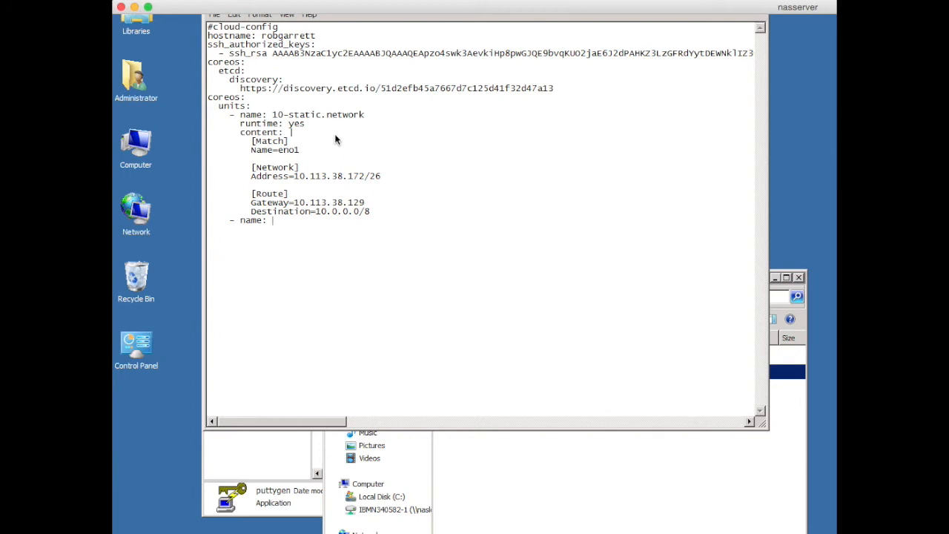
pyautogui.write('20-')
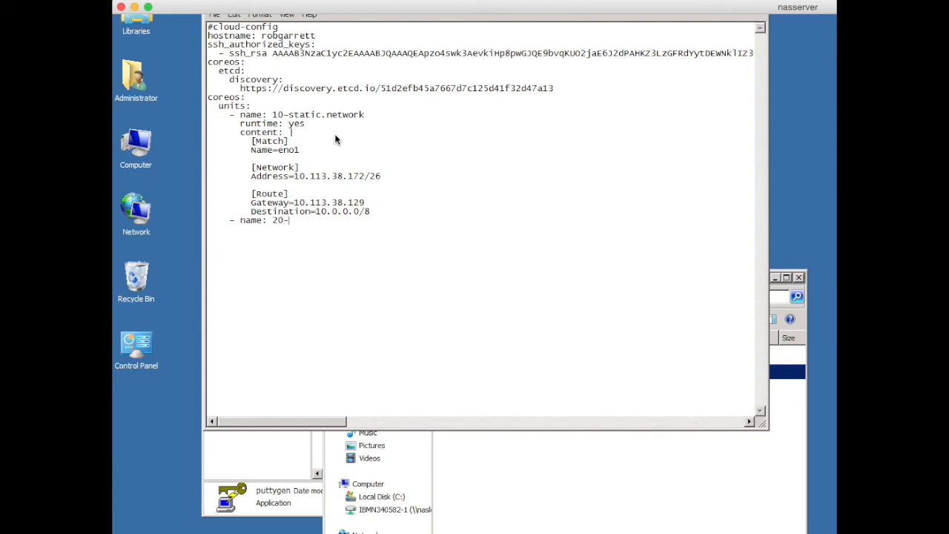
pyautogui.write('static.')
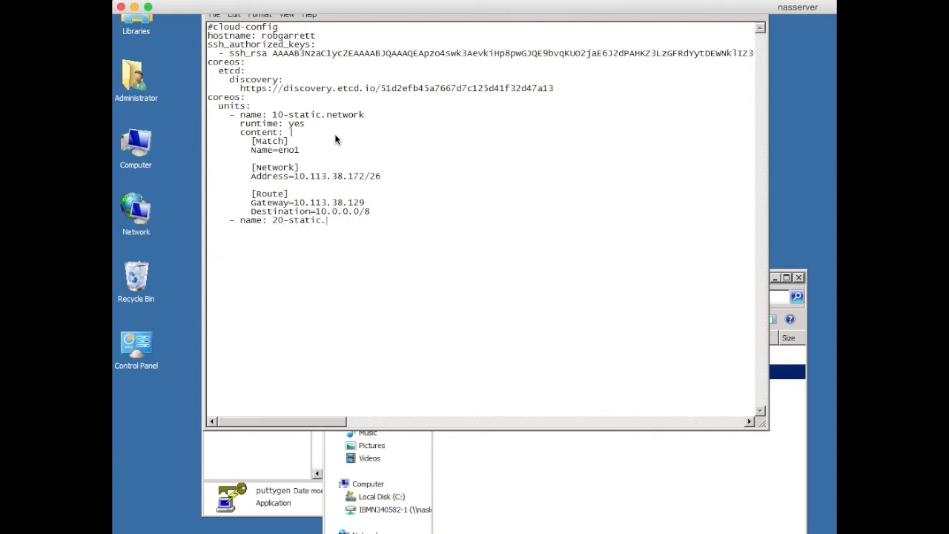
pyautogui.write('network')
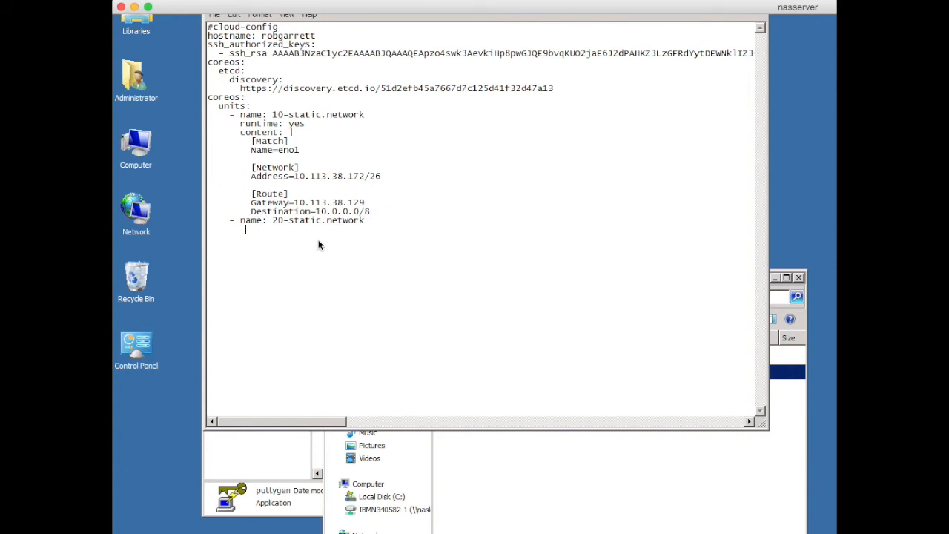
pyautogui.write('runtime')
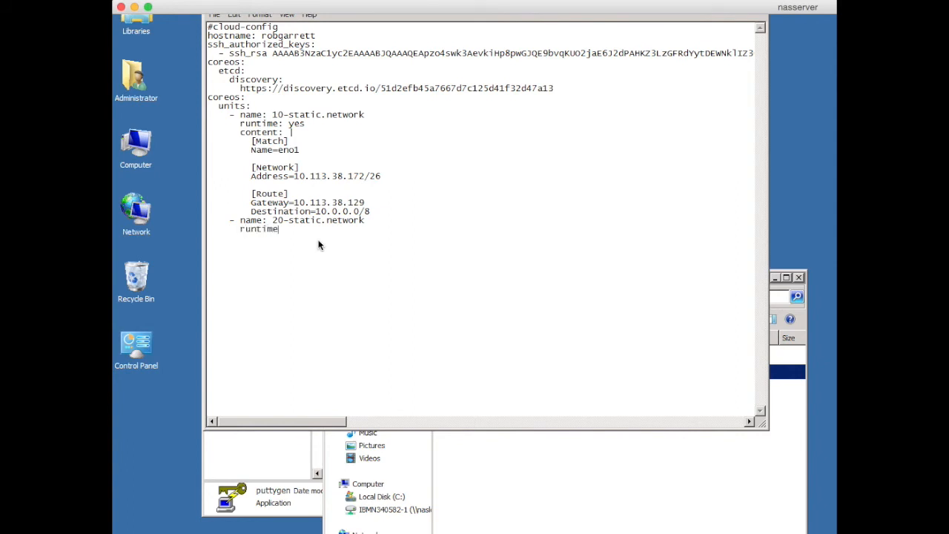
pyautogui.write(': yes')
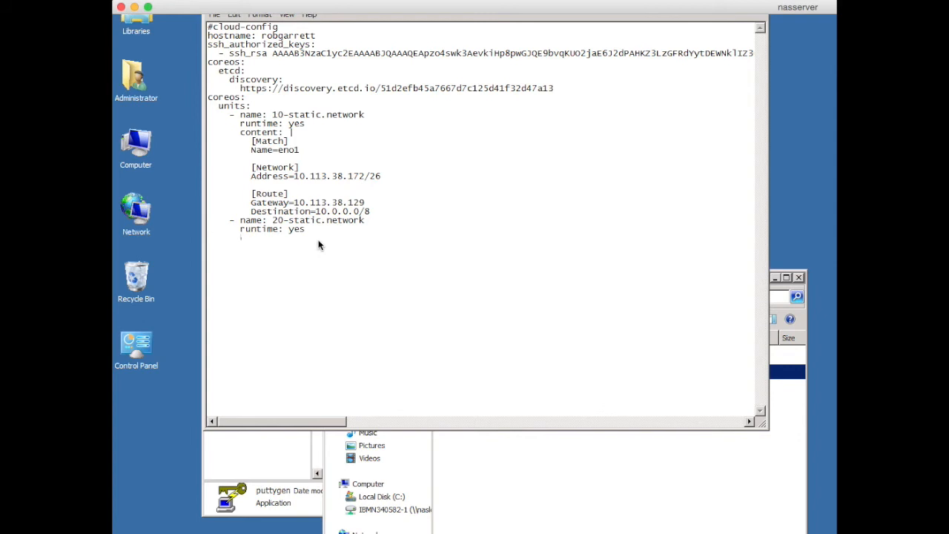
pyautogui.write('content: |')
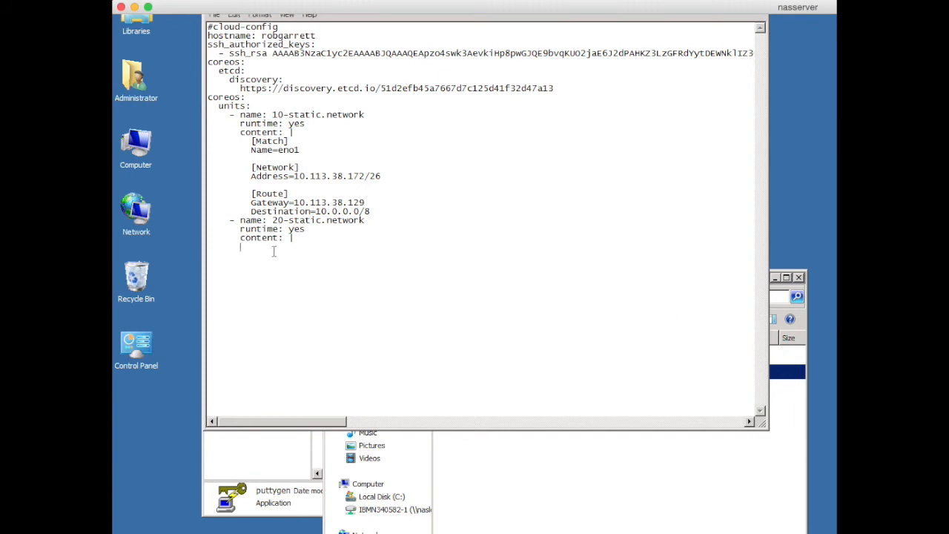
pyautogui.moveTo(270, 250)
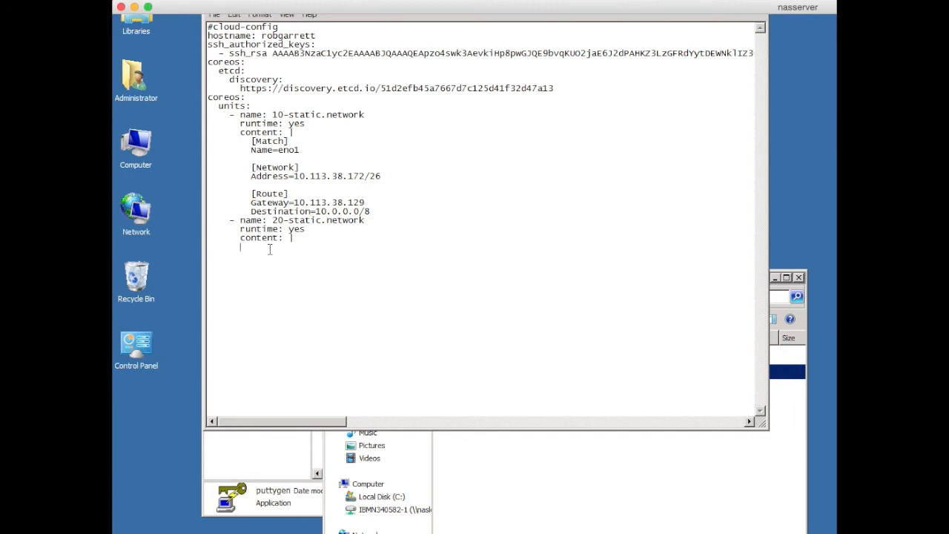
pyautogui.write('v')
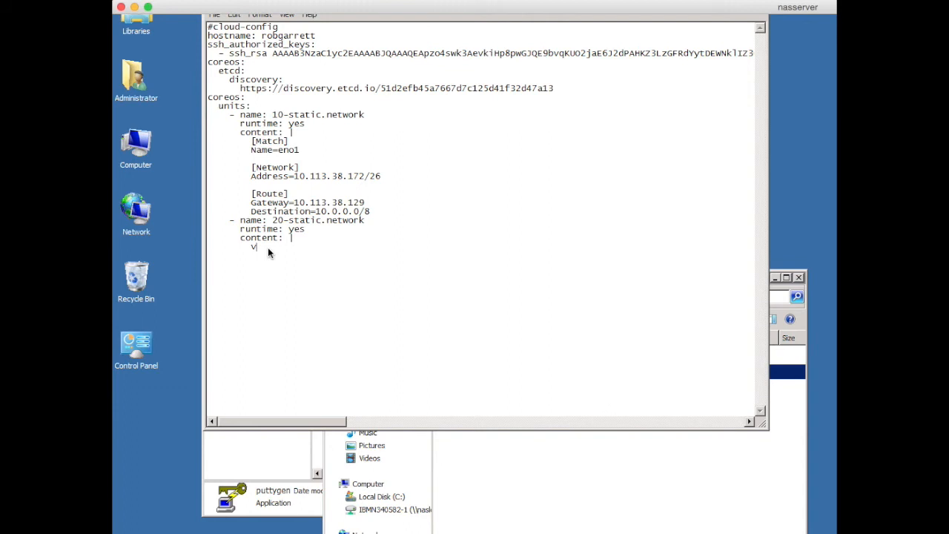
pyautogui.press('Backspace')
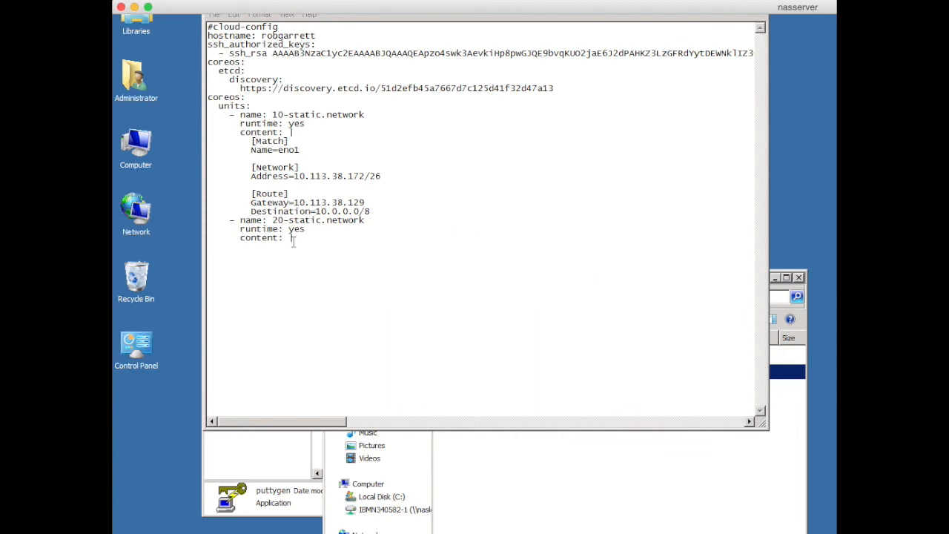
# Paste the eno2 [Match] and [Network] block with address 159.8.189.125/28, gateway and DNS.
pyautogui.rightClick(293, 248)
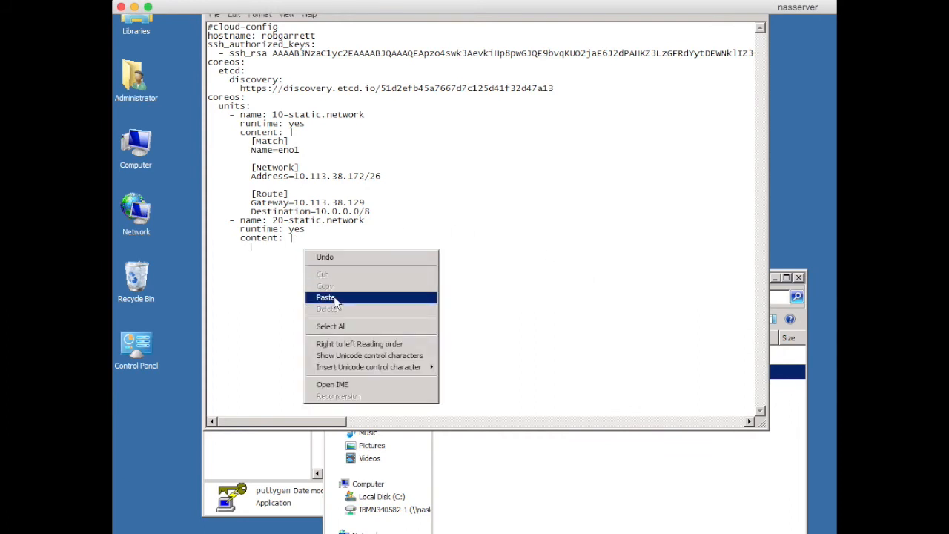
pyautogui.click(325, 297)
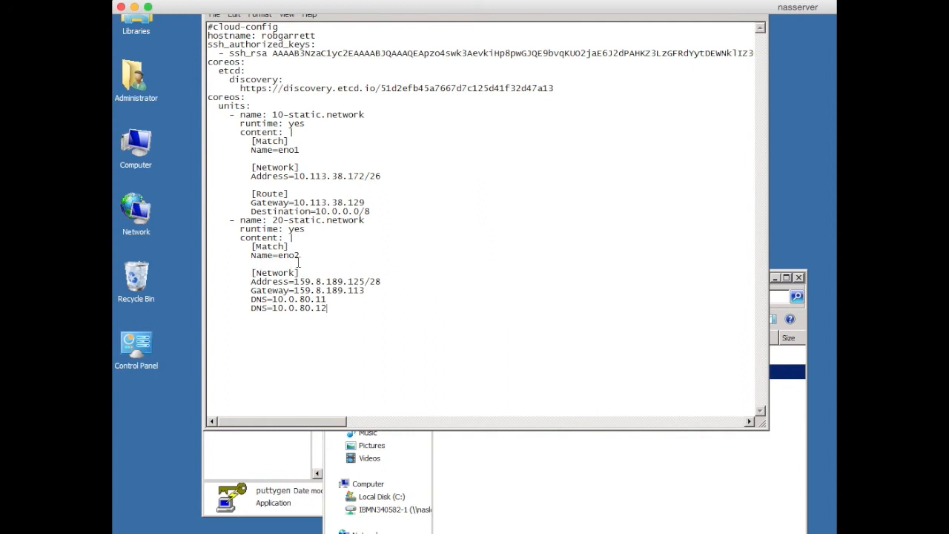
pyautogui.moveTo(319, 330)
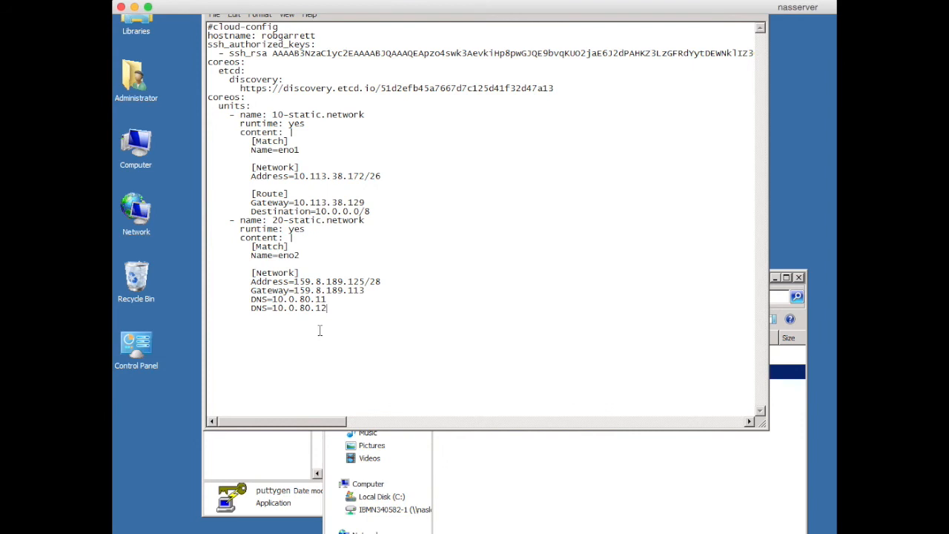
pyautogui.moveTo(256, 13)
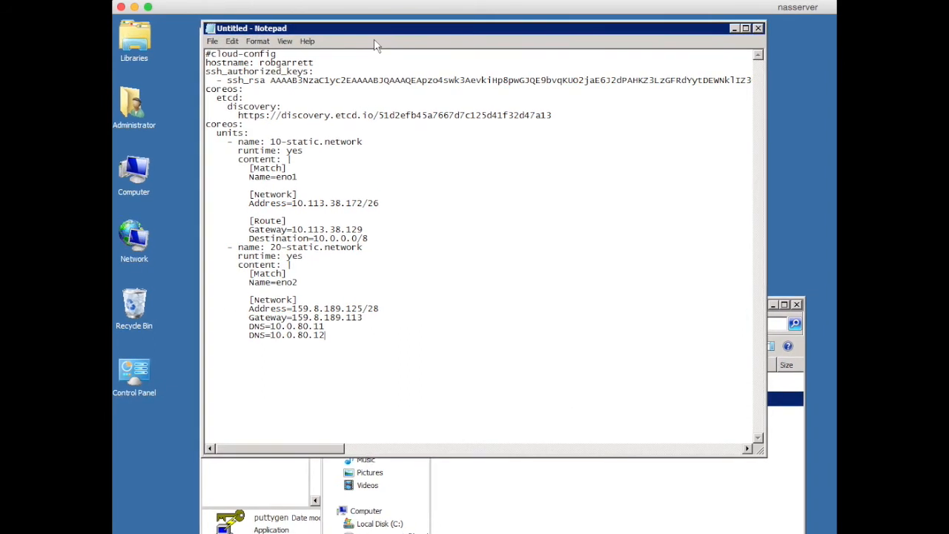
# Save As to C:\share with All Files type and file name cloud-config.yml.
pyautogui.click(213, 40)
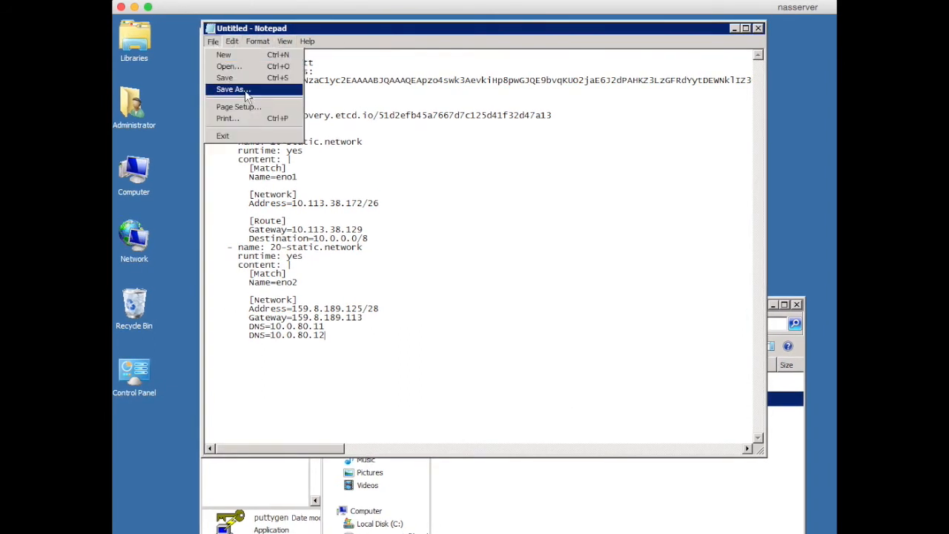
pyautogui.click(231, 90)
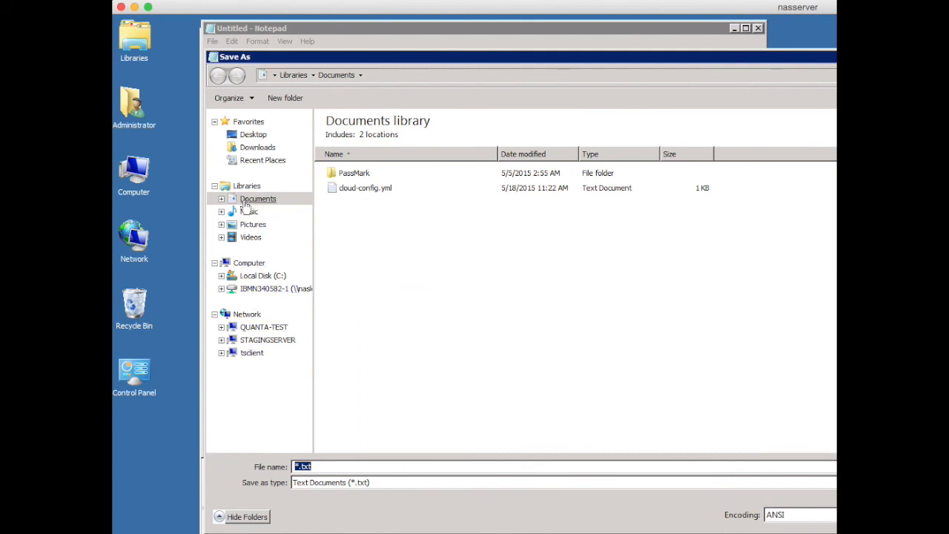
pyautogui.click(263, 276)
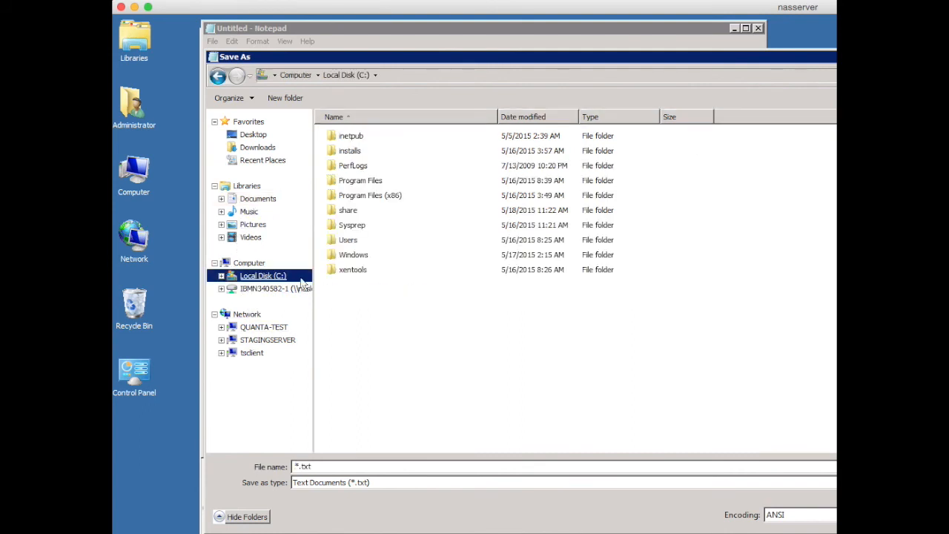
pyautogui.doubleClick(348, 210)
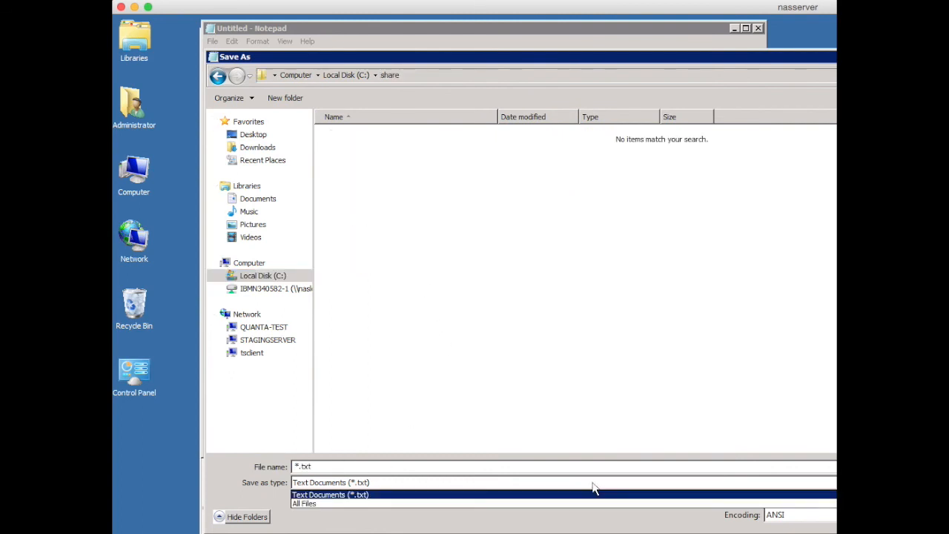
pyautogui.click(304, 504)
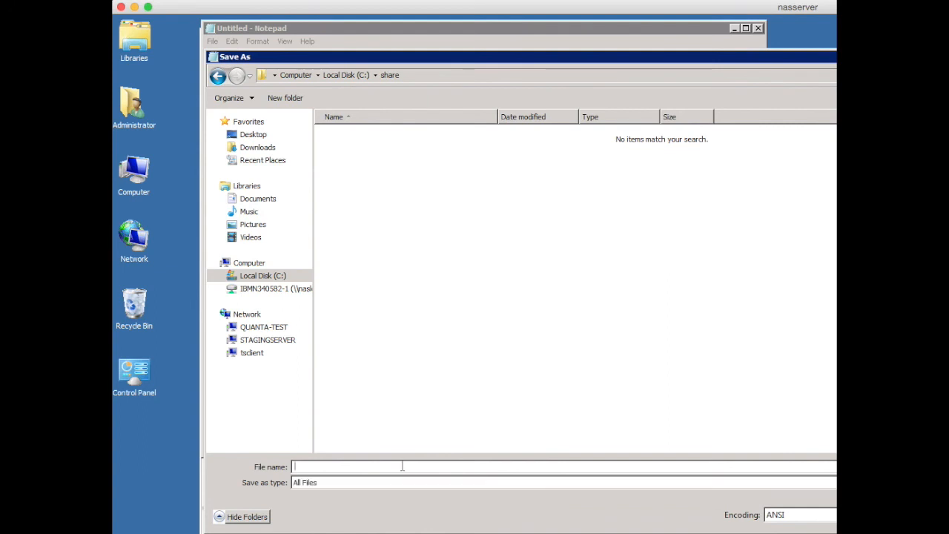
pyautogui.write('cloud-')
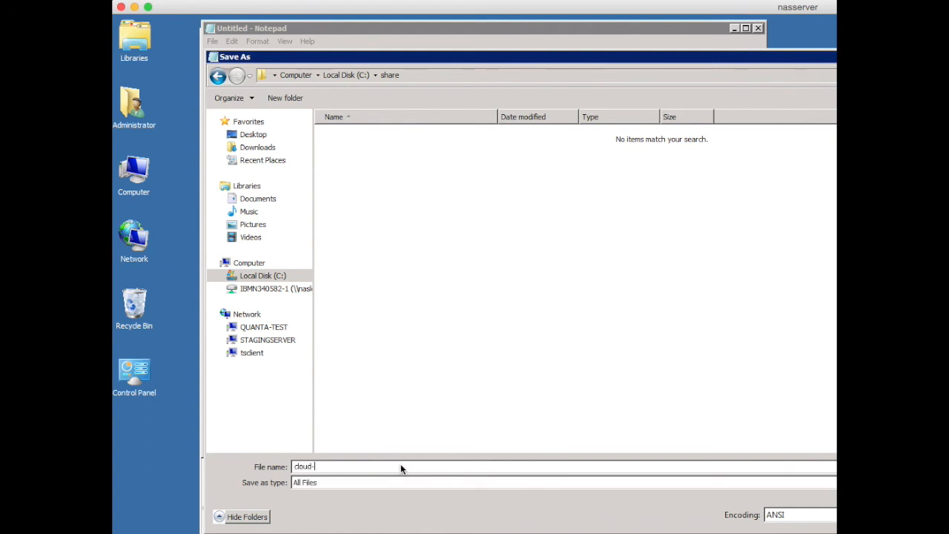
pyautogui.write('config.')
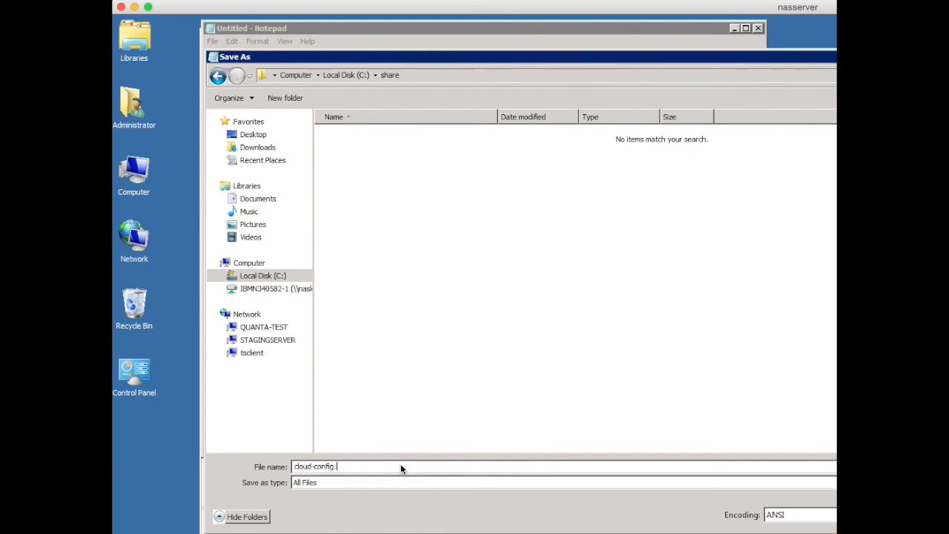
pyautogui.write('yml')
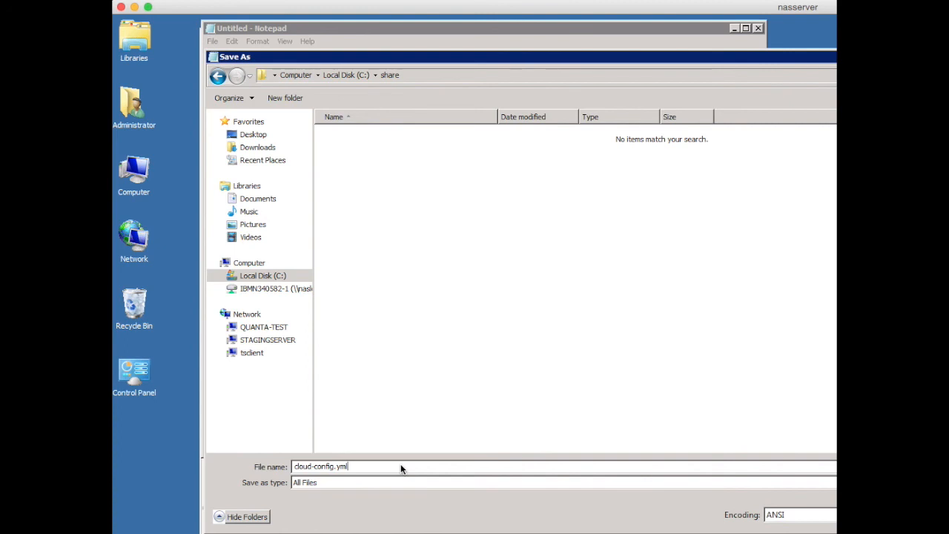